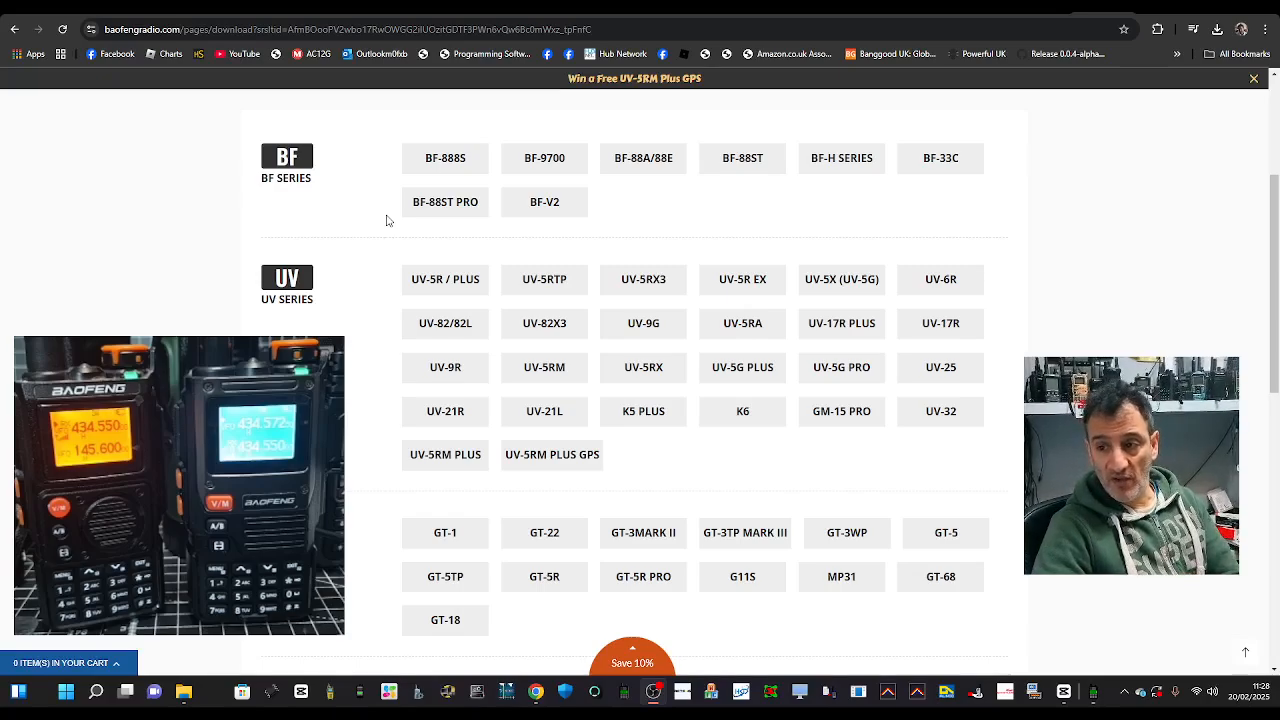
mouse_move(356, 146)
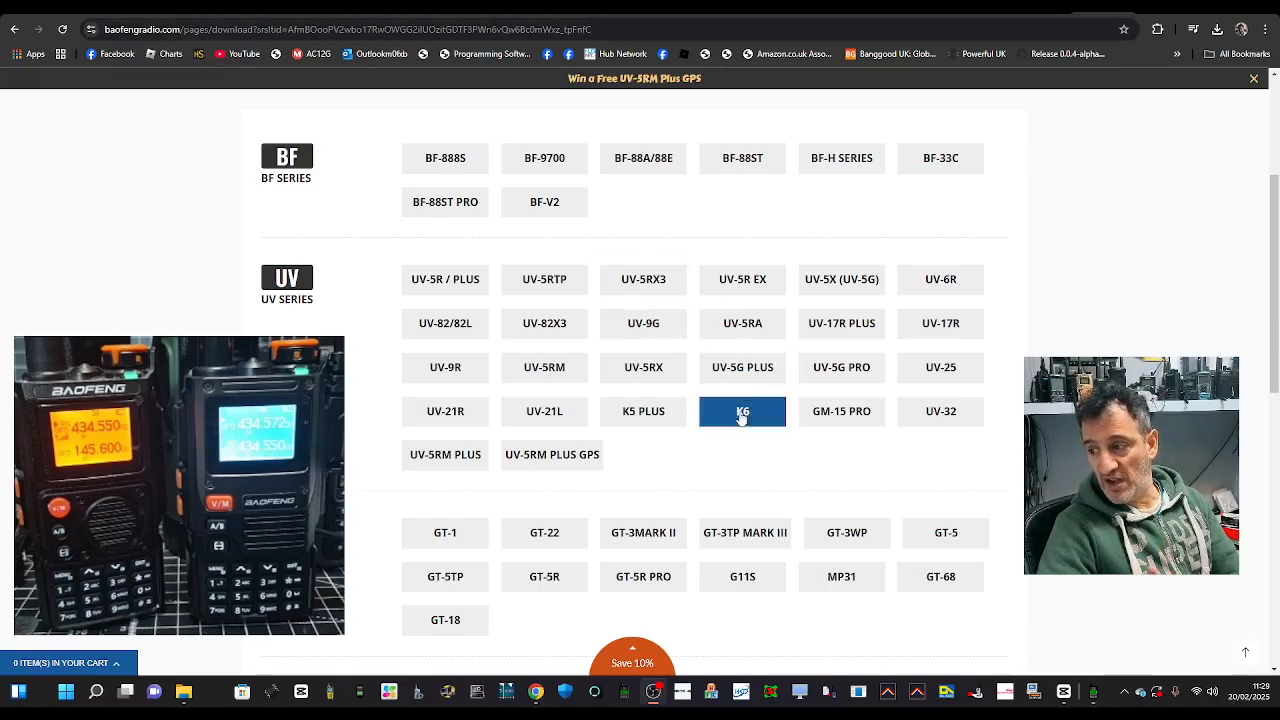
mouse_move(442, 140)
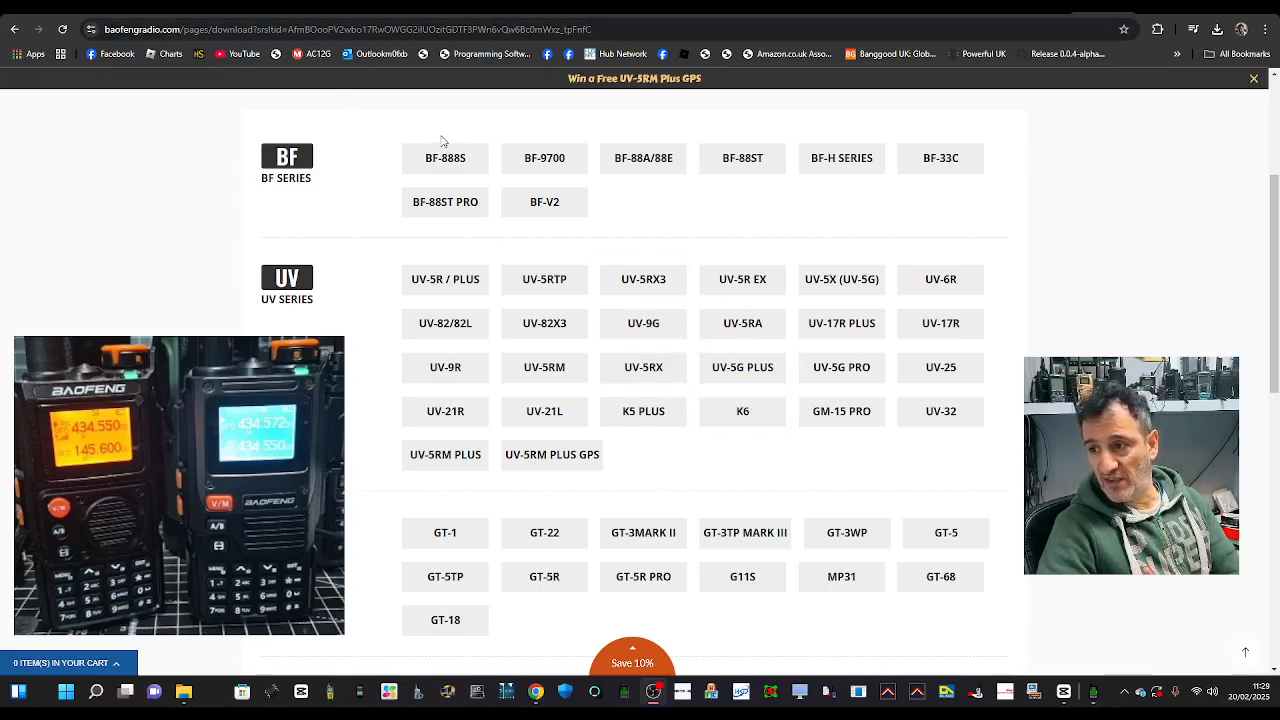
mouse_move(884, 458)
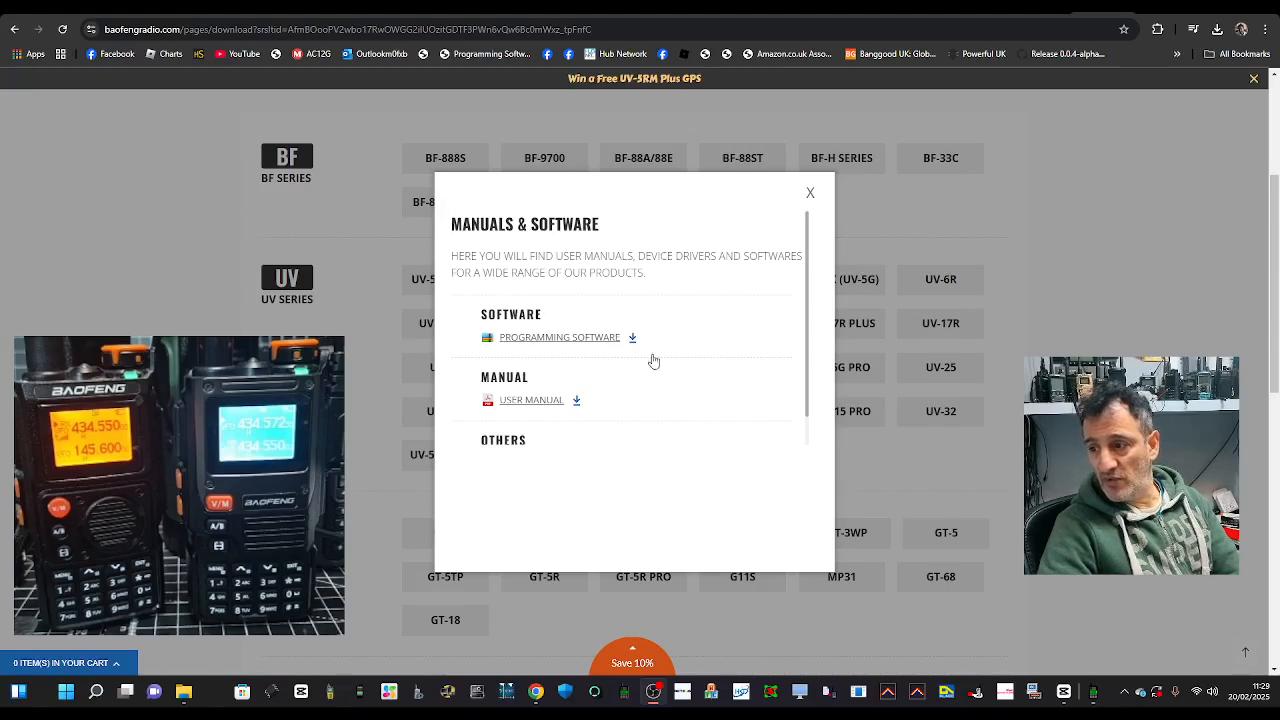
Download the K6 programming software from the Manuals & Software popup.
left_click(560, 336)
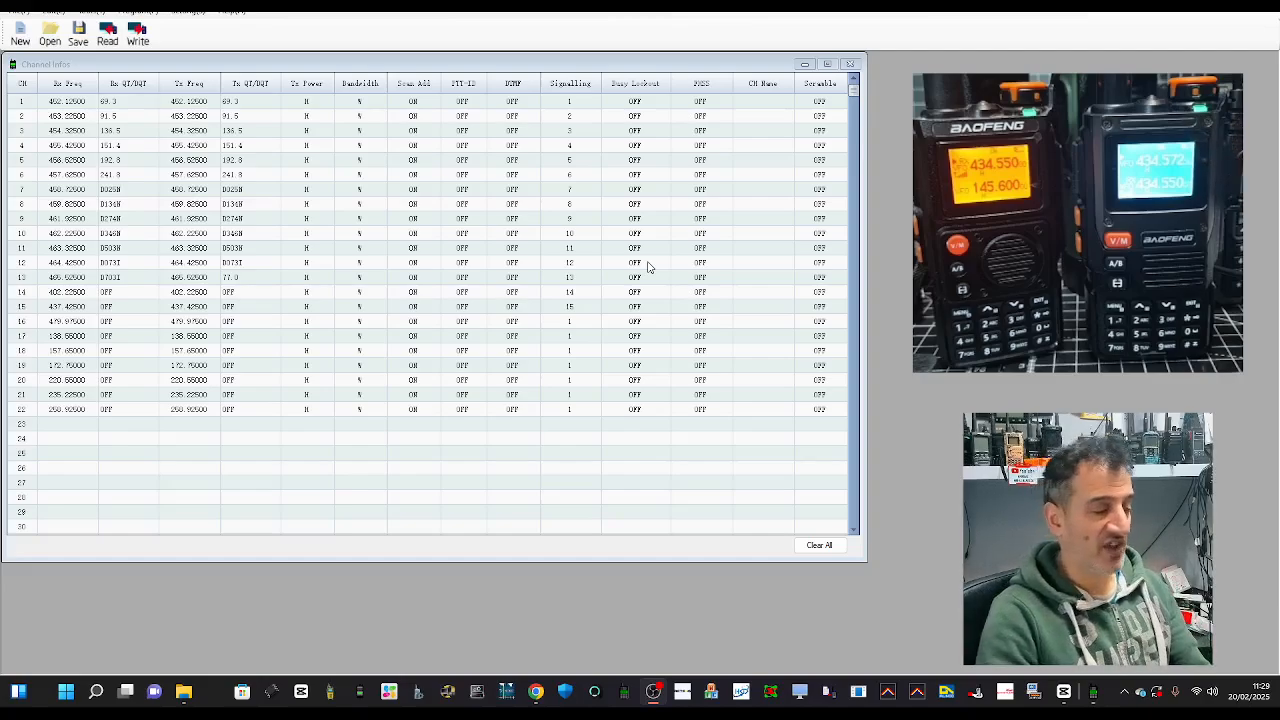
mouse_move(200, 452)
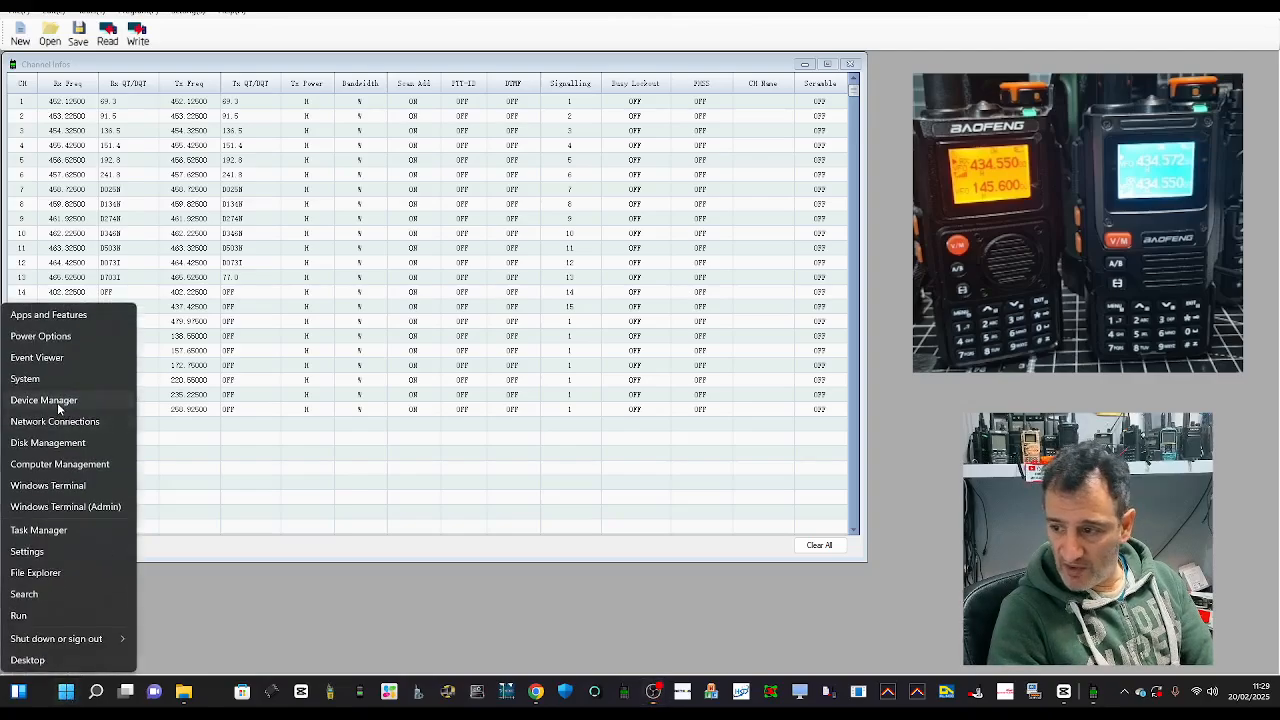
left_click(44, 400)
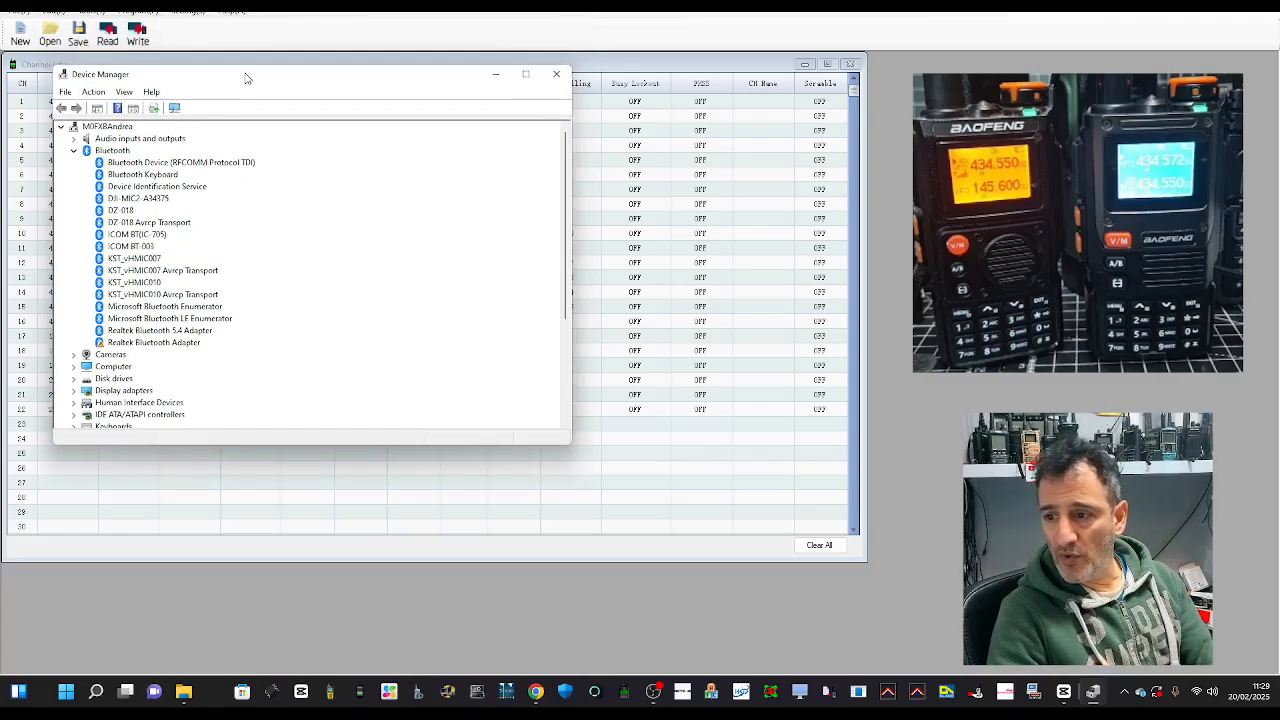
scroll("down", 3)
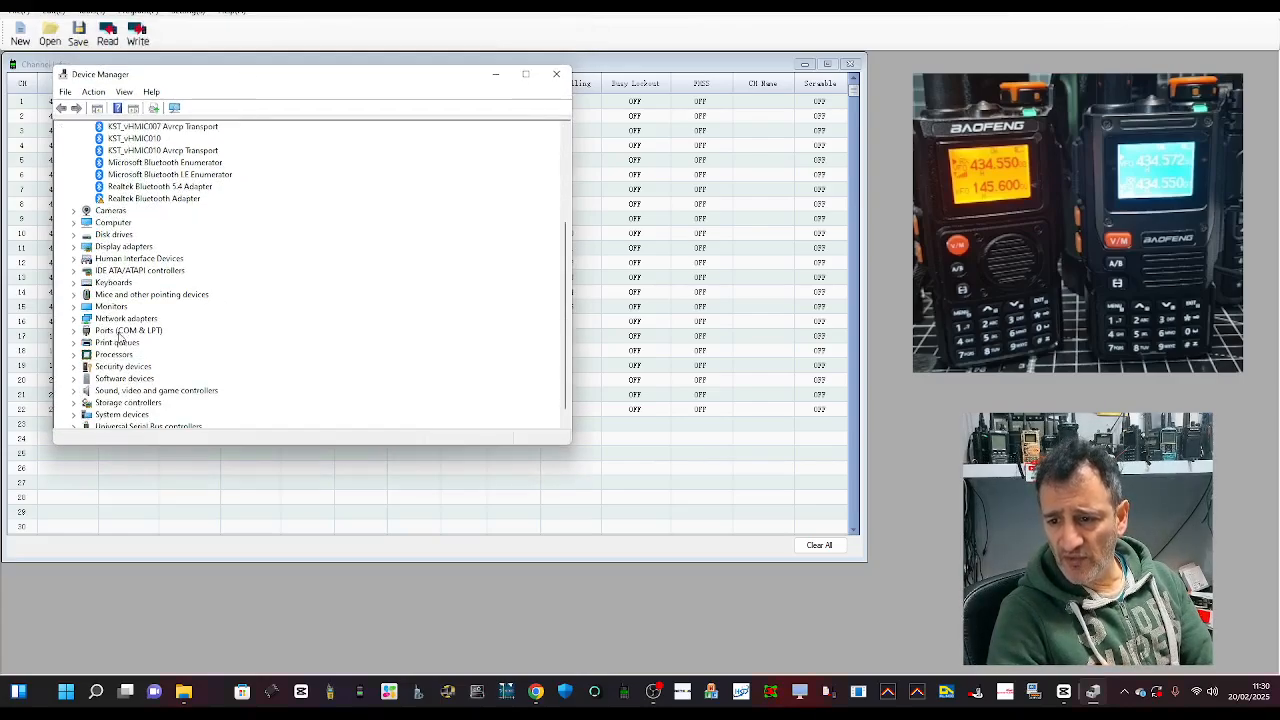
left_click(74, 306)
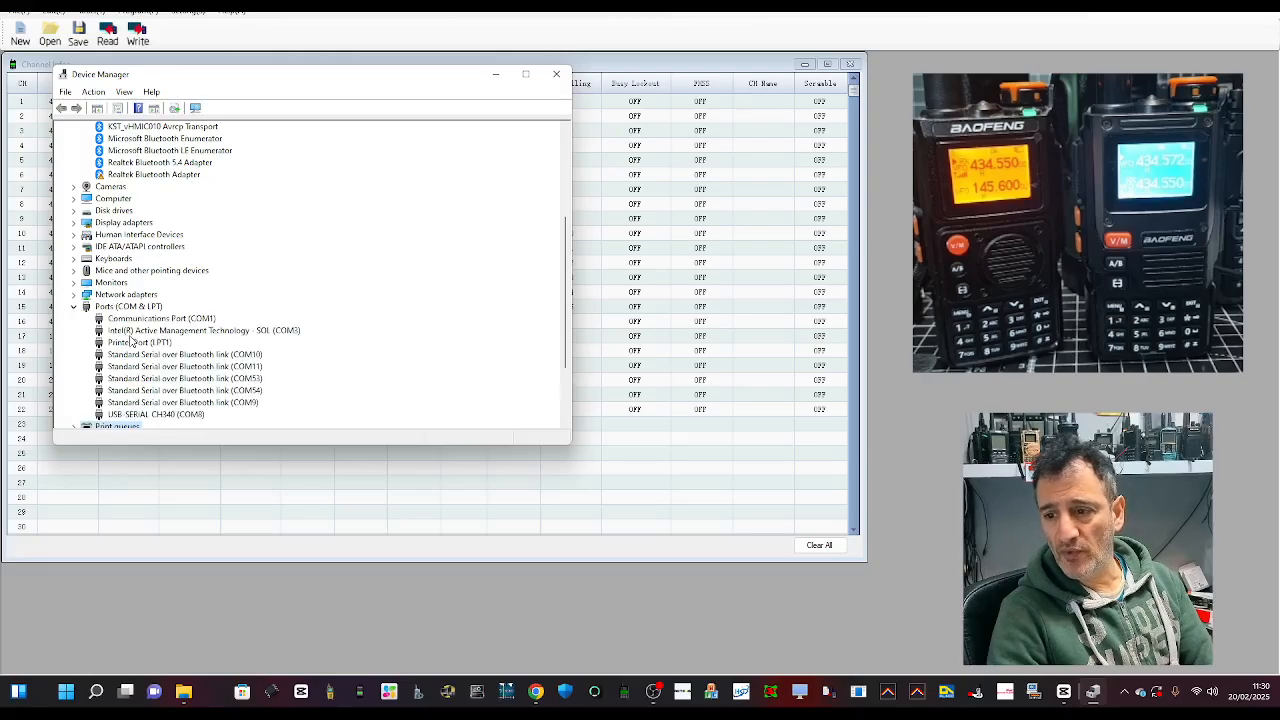
mouse_move(156, 420)
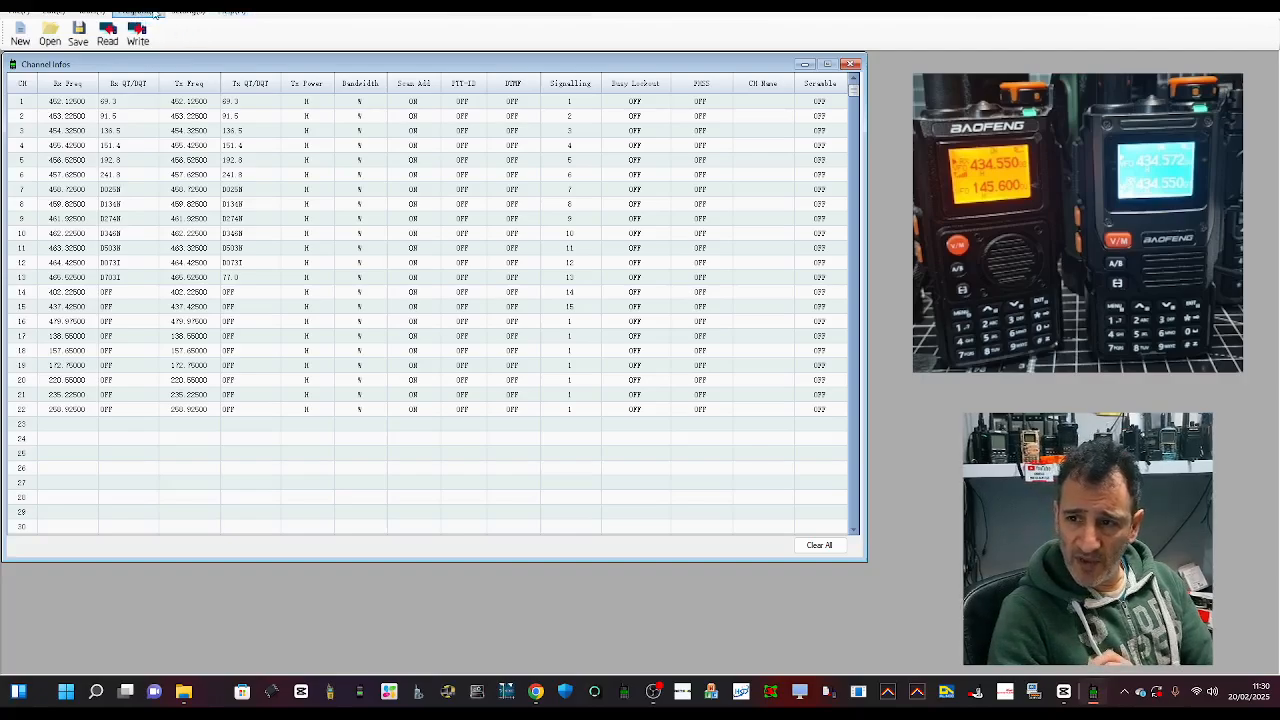
Read the radio's channel data via Program > Read Data and confirm the Done message.
left_click(190, 12)
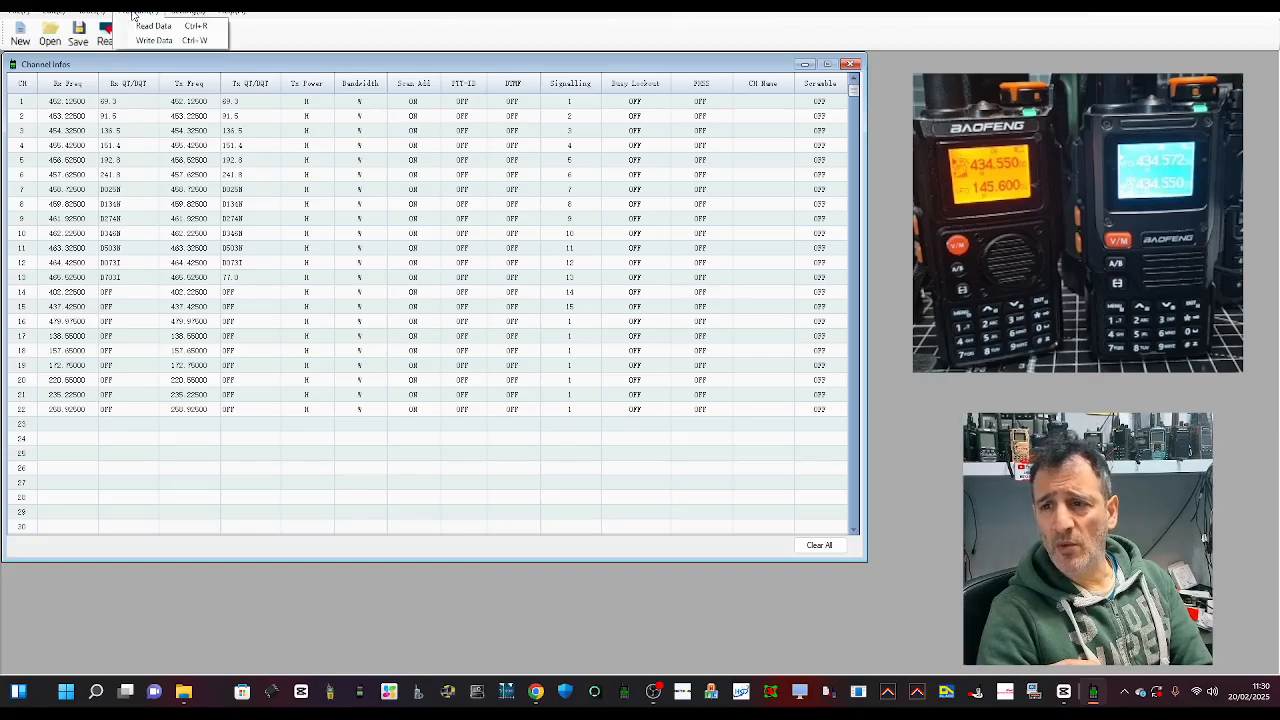
left_click(152, 24)
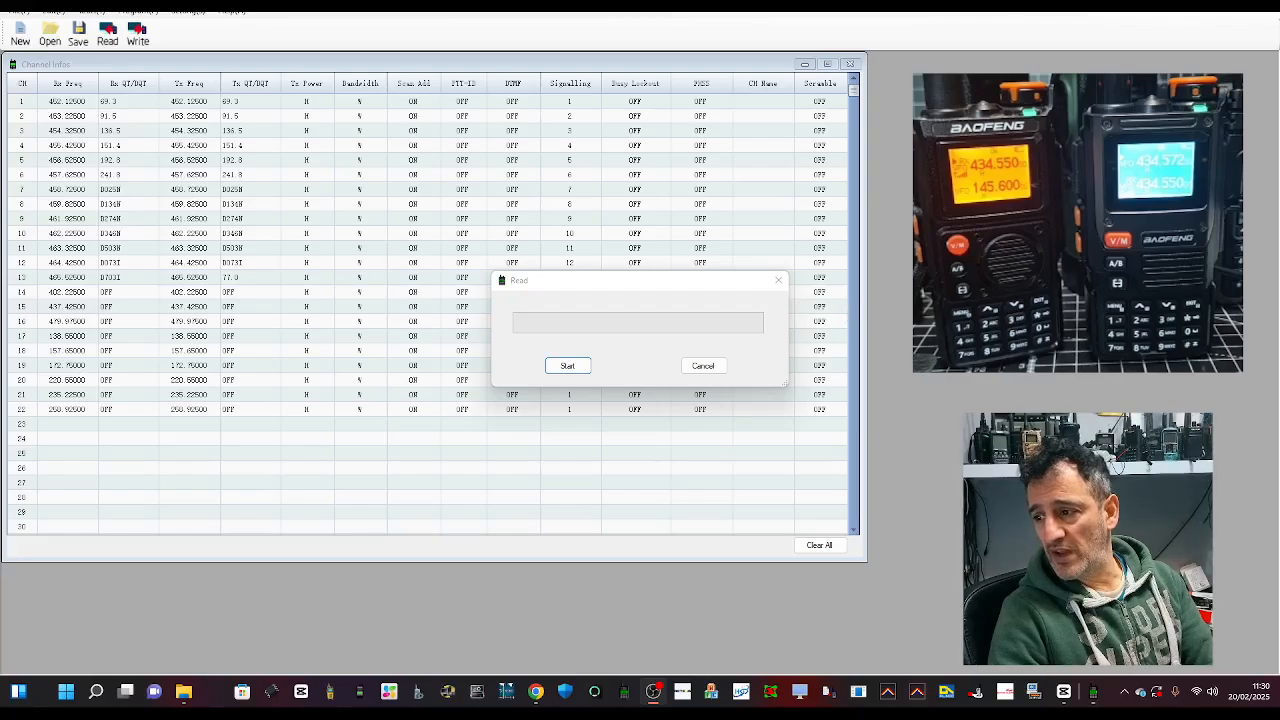
left_click(568, 364)
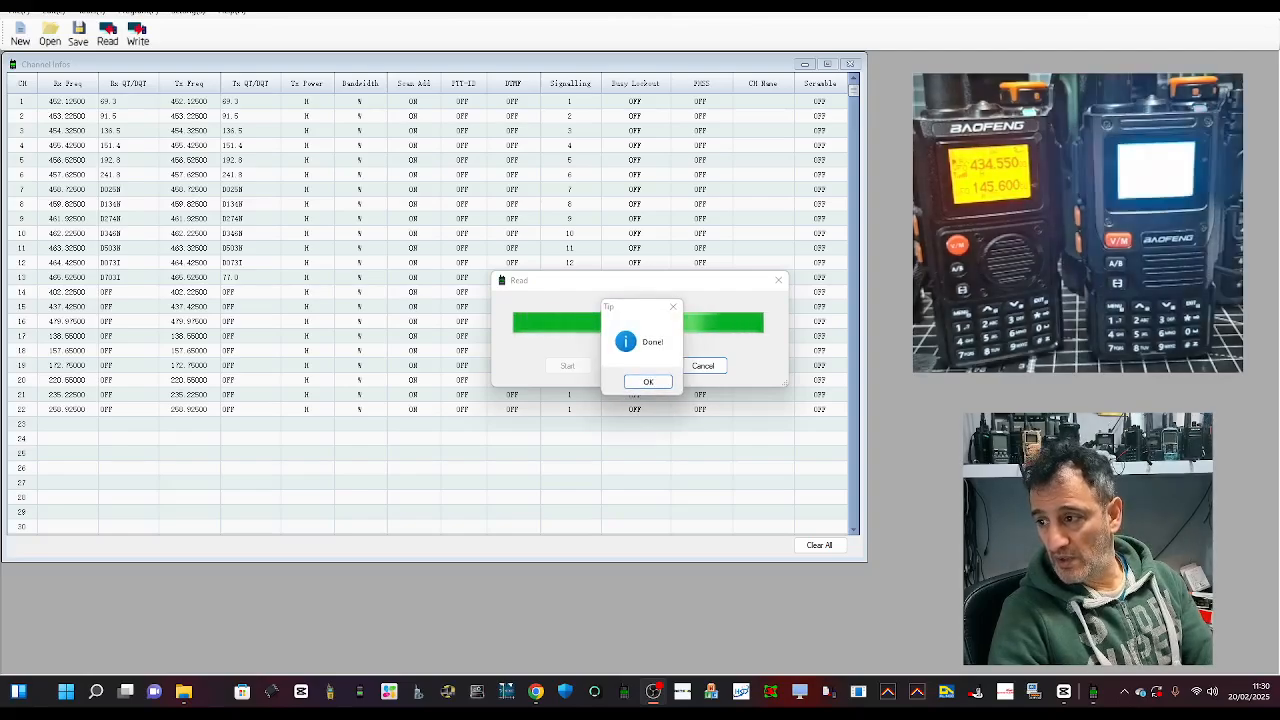
left_click(648, 380)
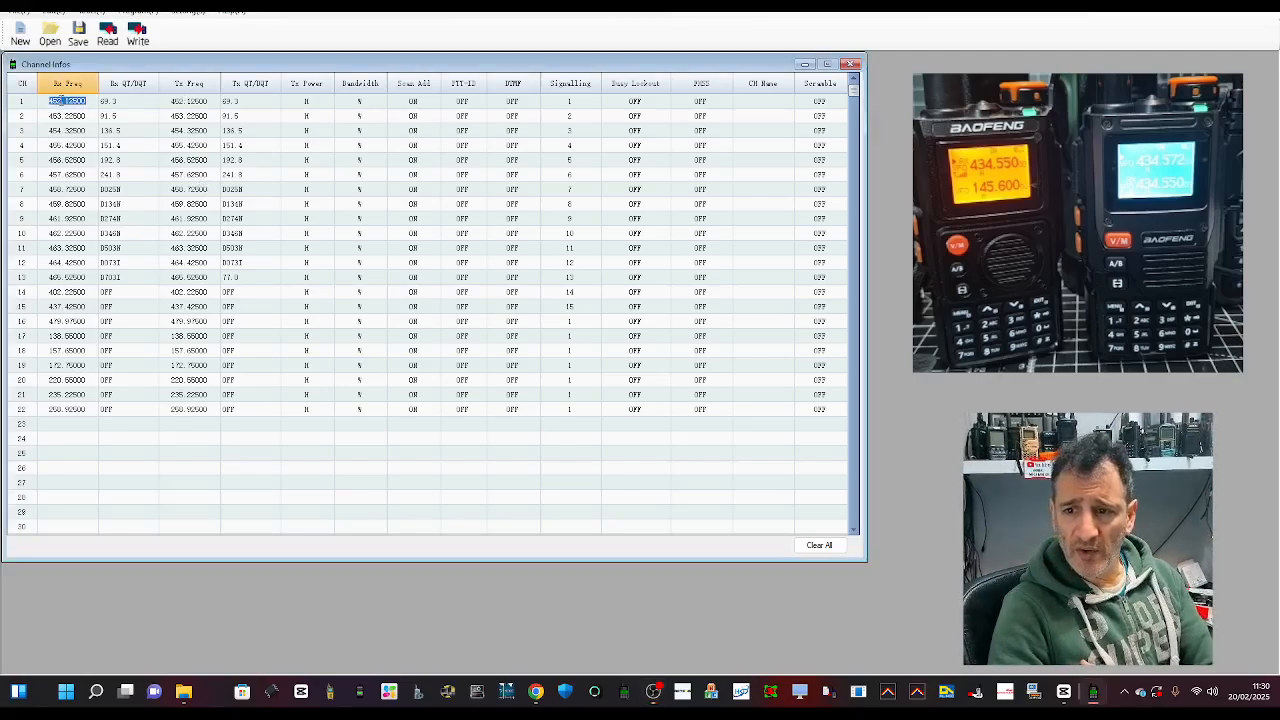
Give channel 1 a 434 MHz Rx and Tx frequency with the Rx CTCSS tone off.
type("434.550")
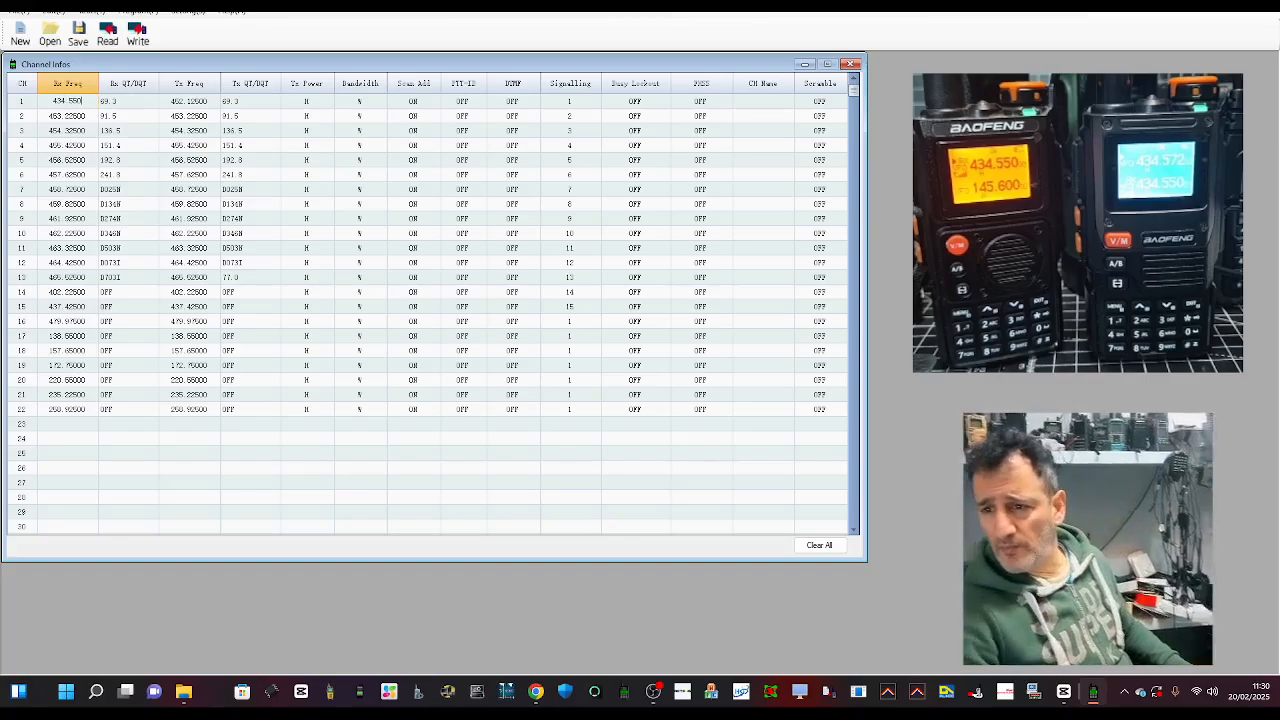
left_click(110, 100)
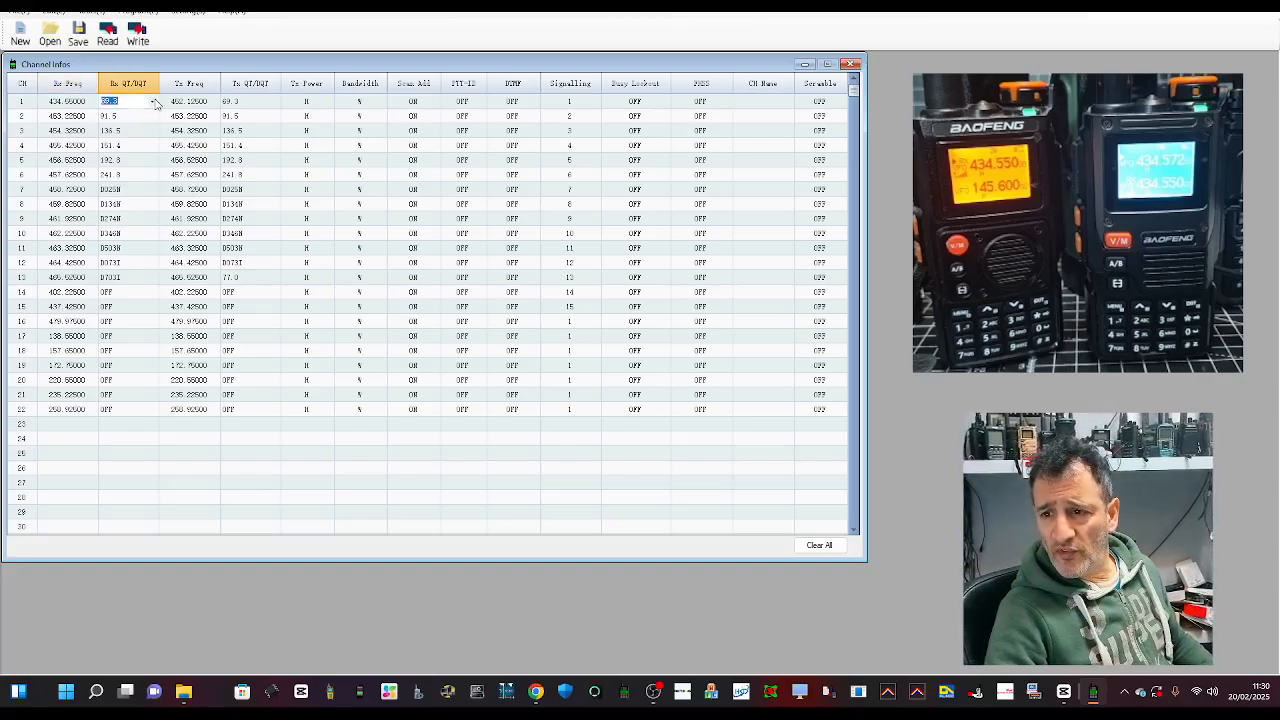
left_click(152, 100)
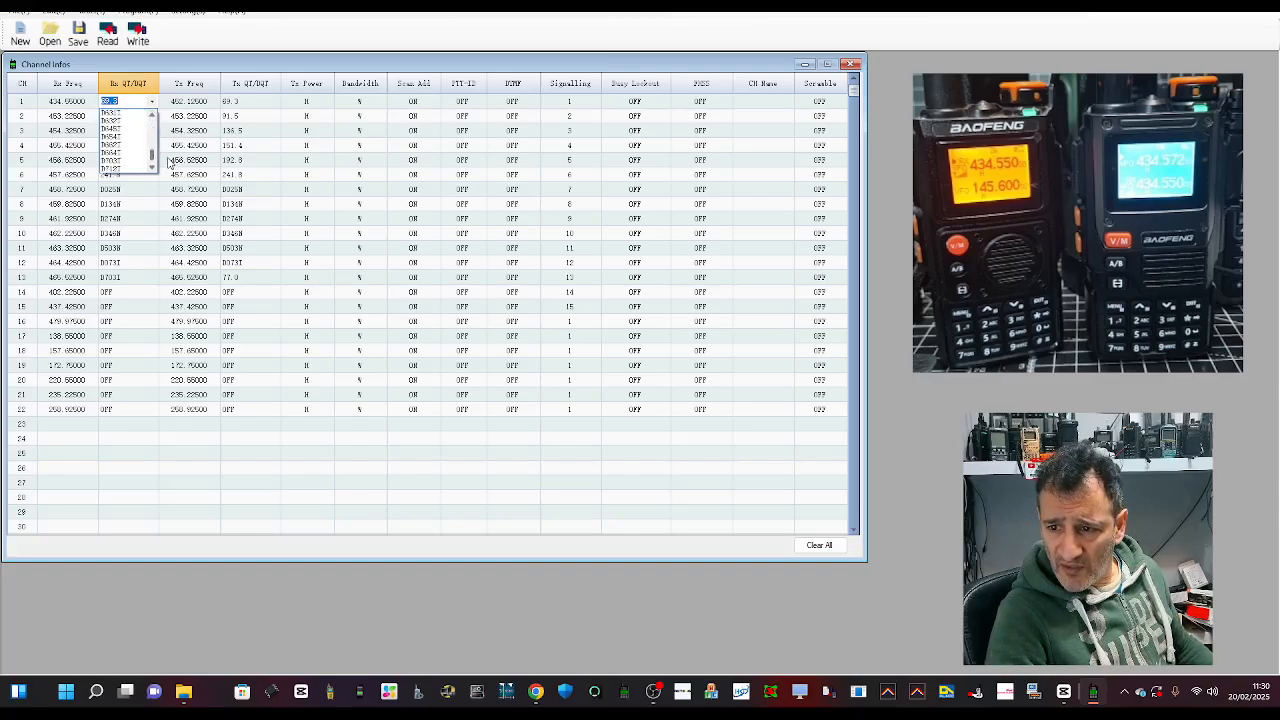
left_click(110, 100)
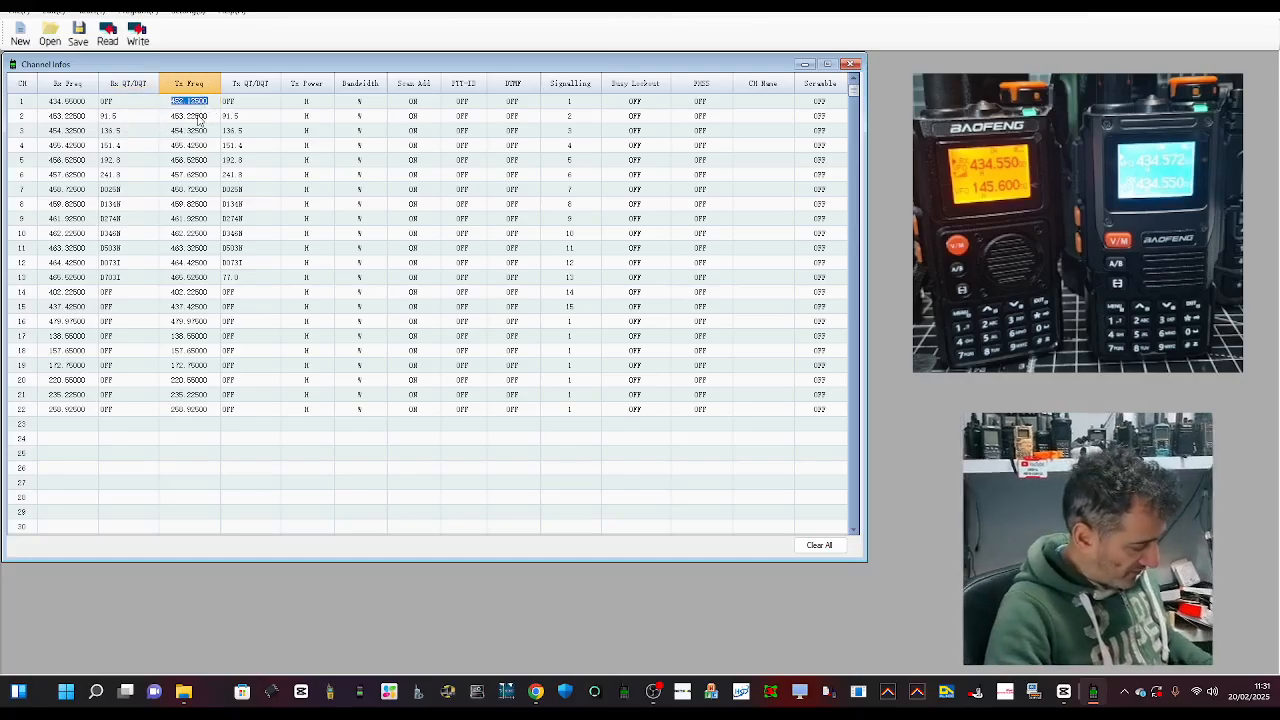
type("434.550")
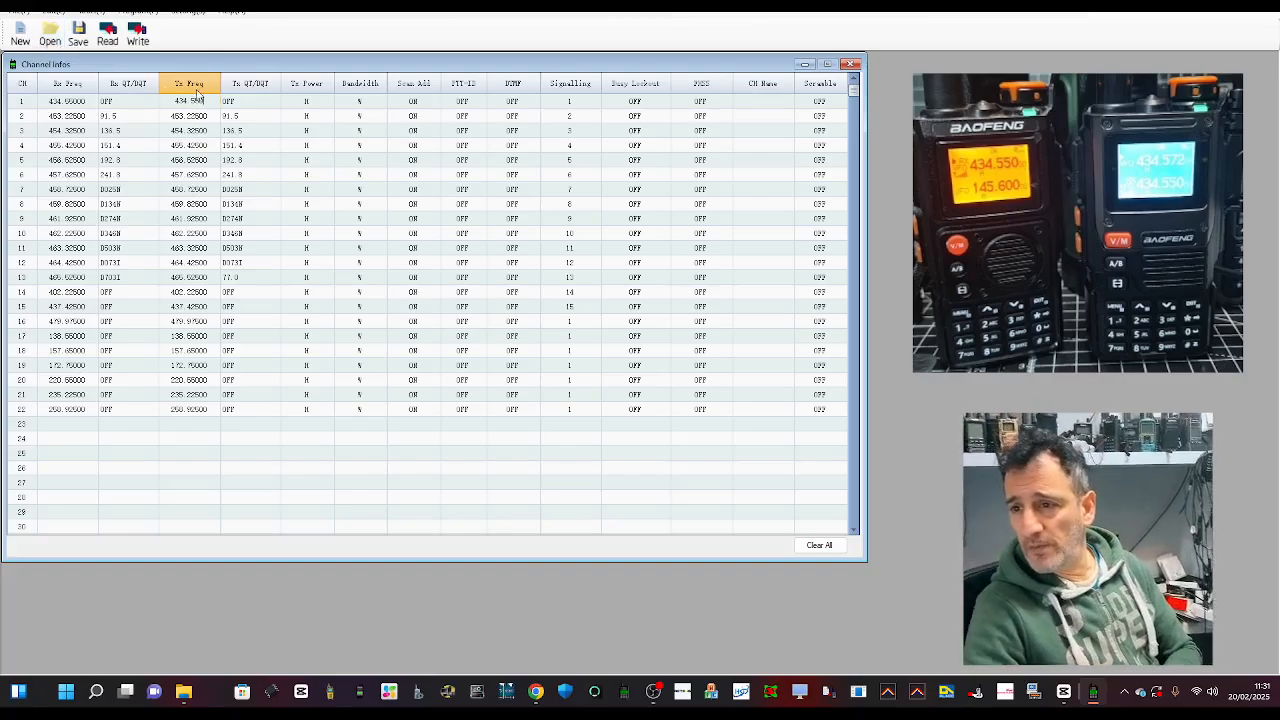
left_click(250, 100)
type("133.850")
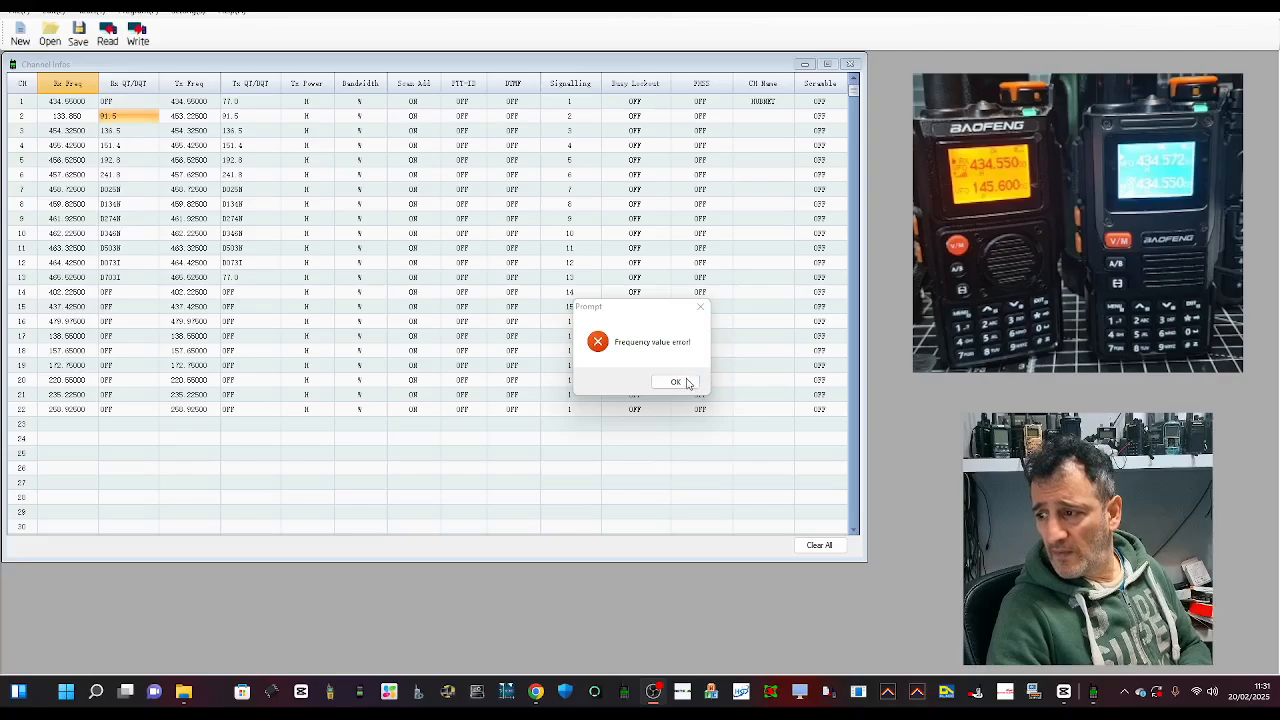
Dismiss the frequency error, then give channel 2 a 145.7 MHz Rx/Tx frequency, tones off, and a name.
left_click(674, 380)
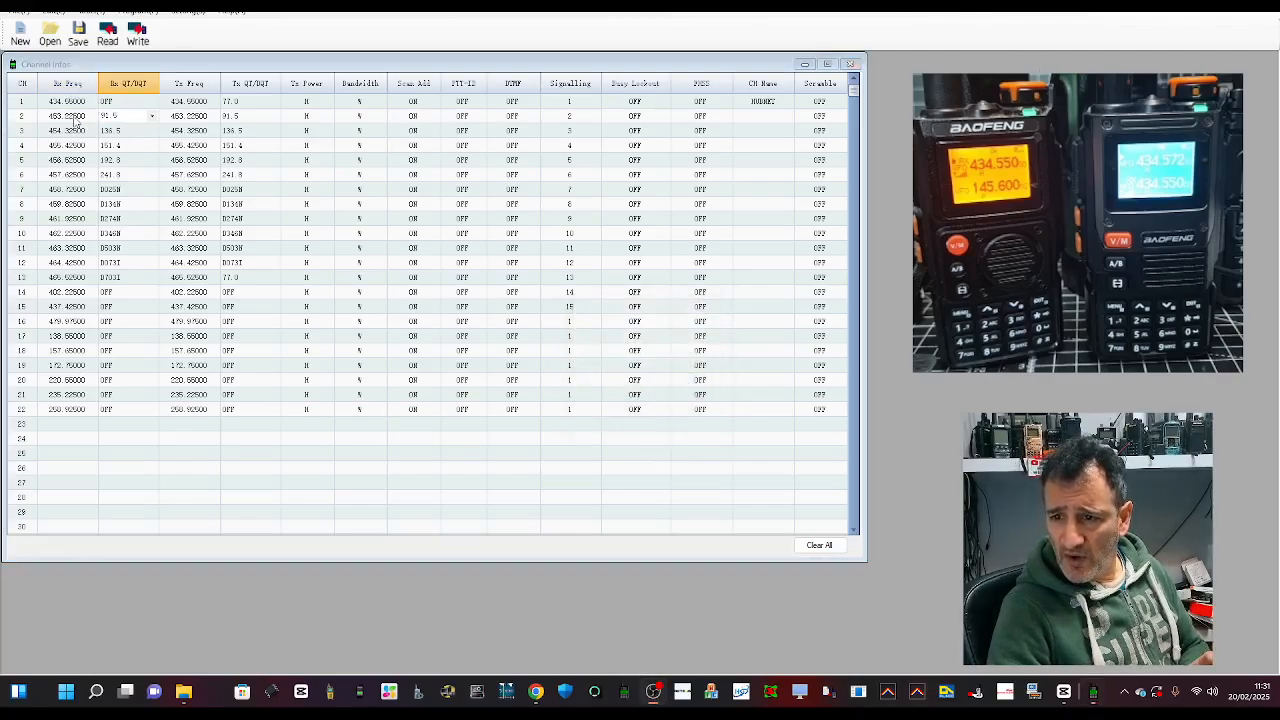
left_click(68, 114)
type("145.75000")
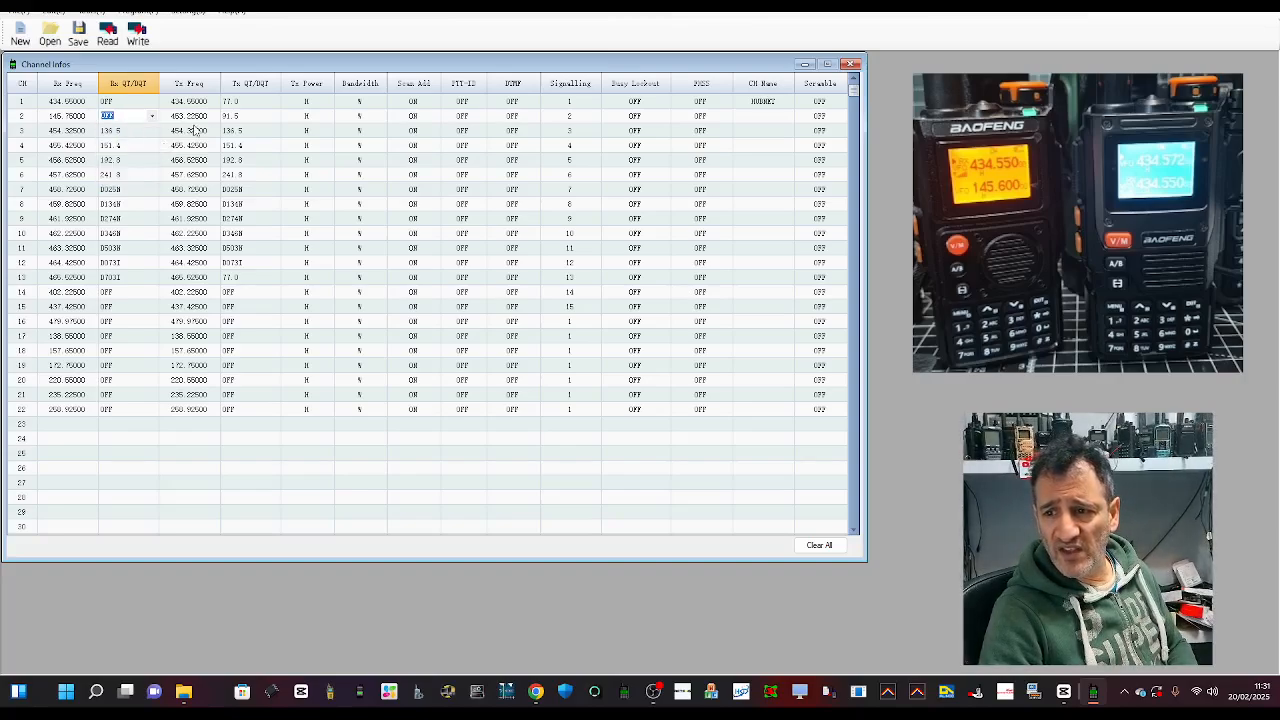
left_click(190, 130)
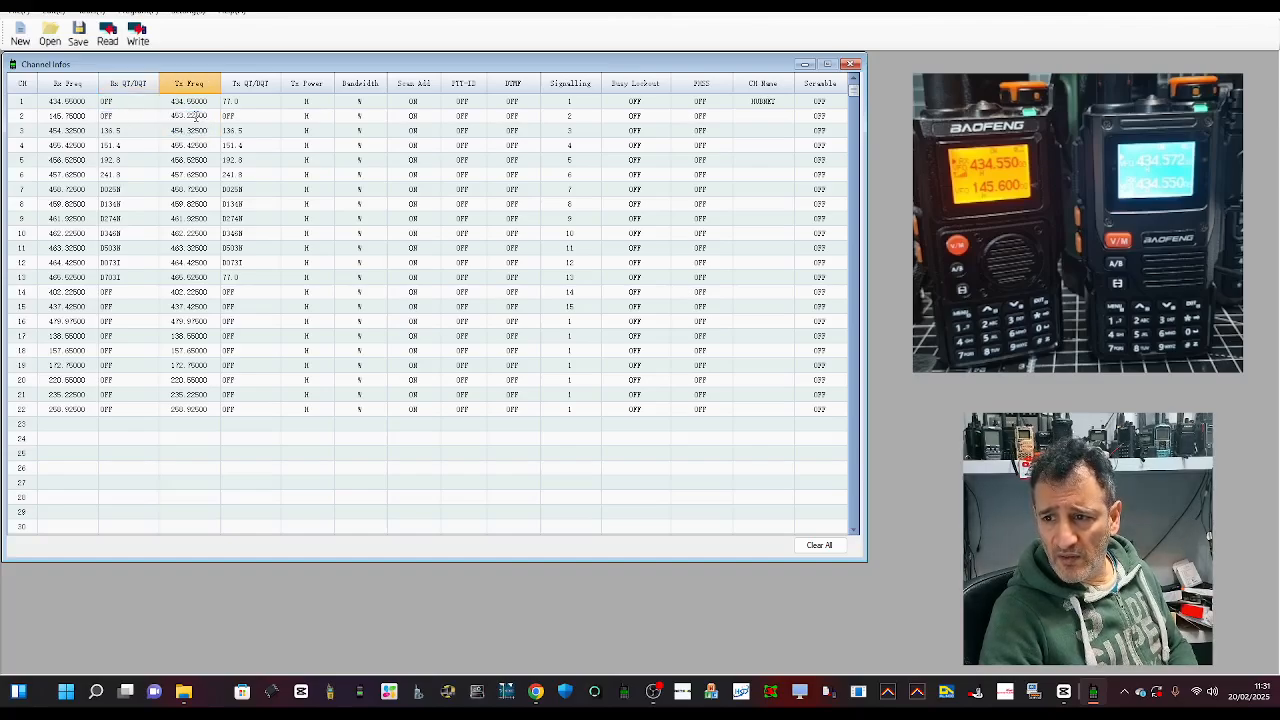
left_click(188, 114)
type("145.750")
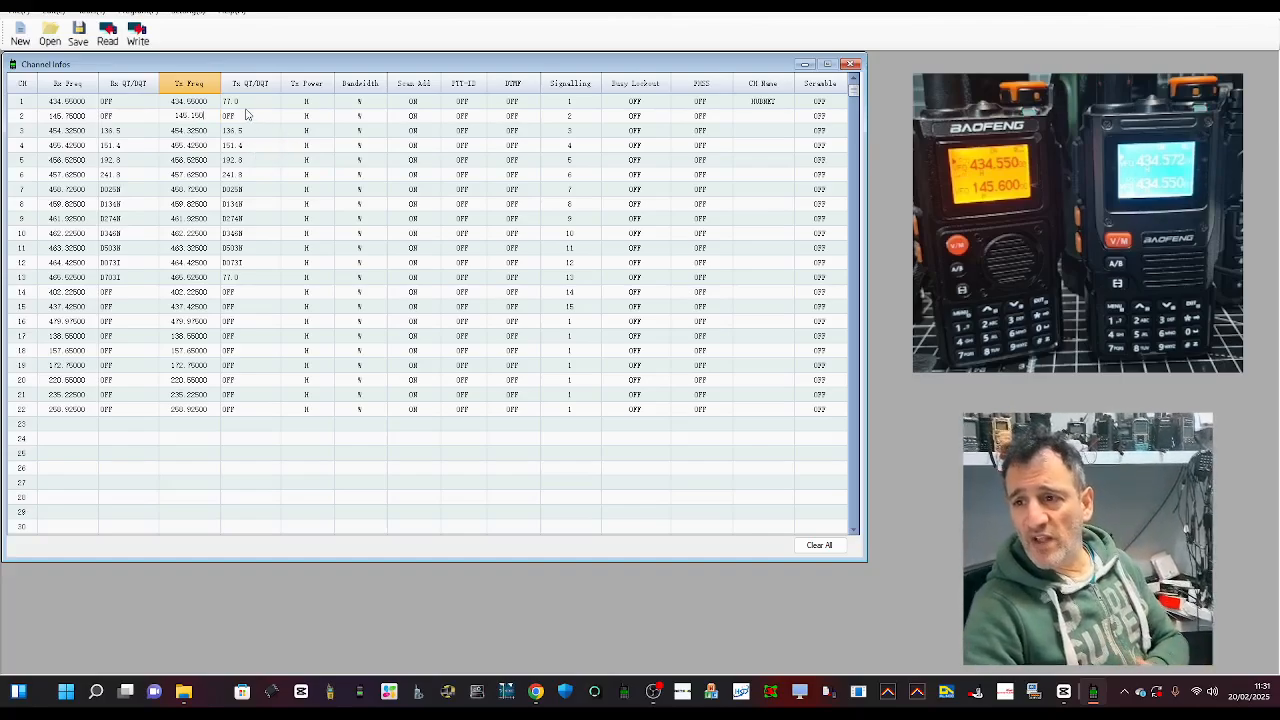
left_click(250, 114)
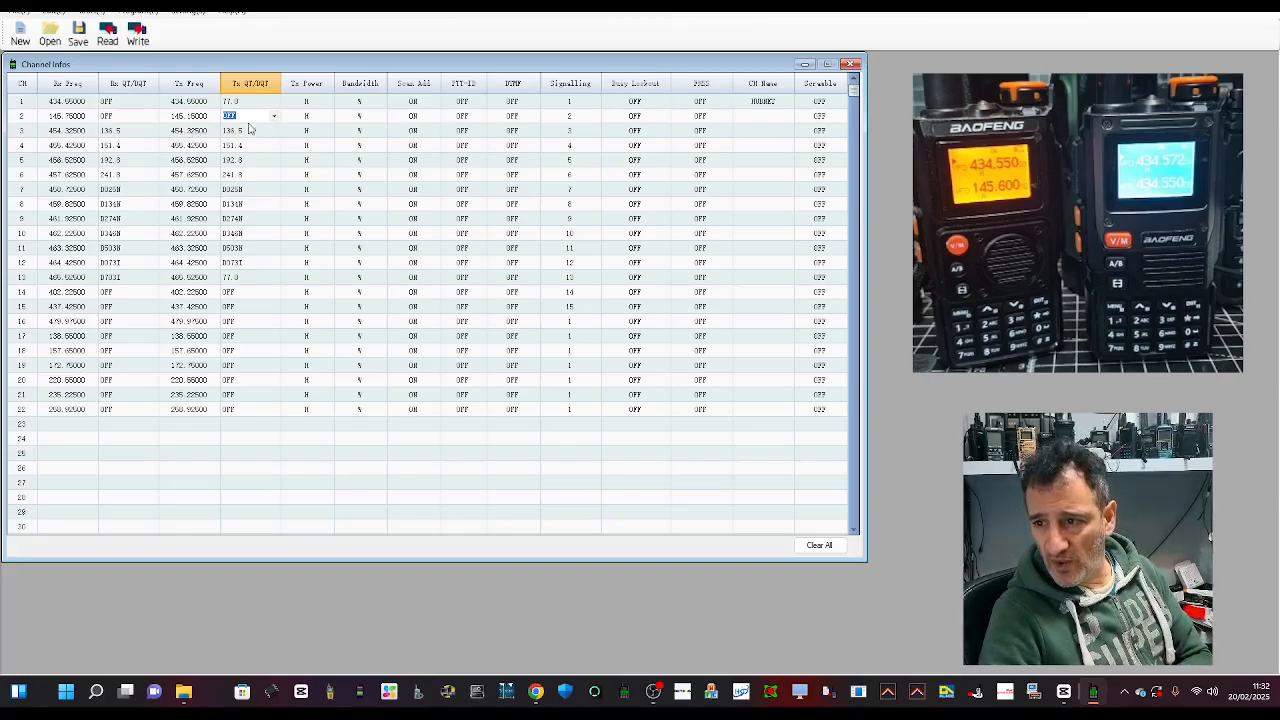
left_click(272, 116)
type("GB3RC")
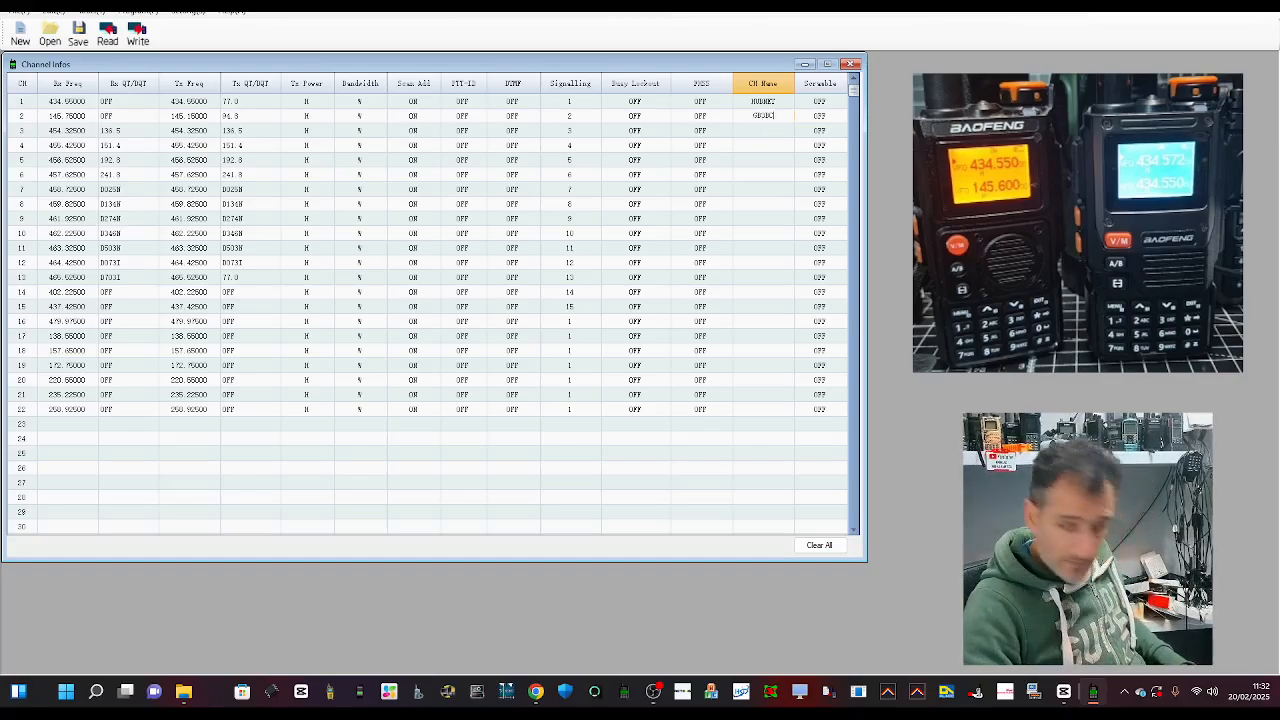
left_click(570, 114)
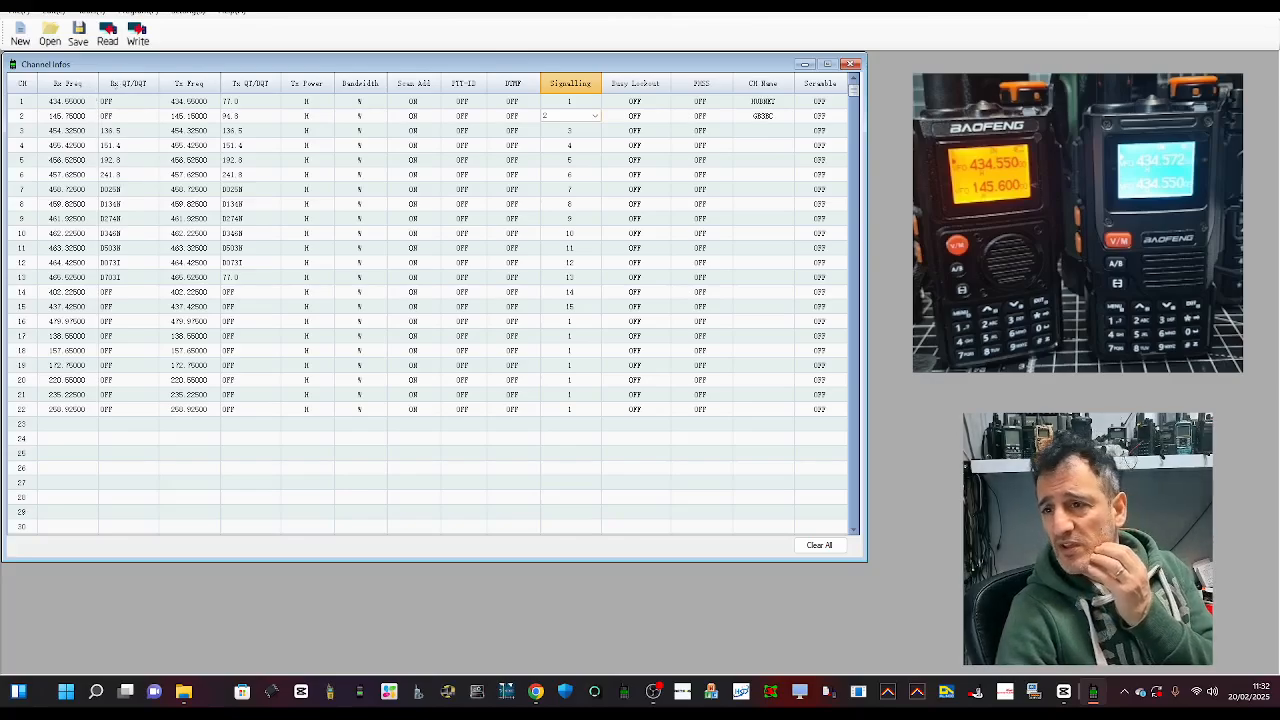
In Optional Features, review module type (Factory mode) and PTT1 long press (SOS), keeping their defaults.
left_click(52, 12)
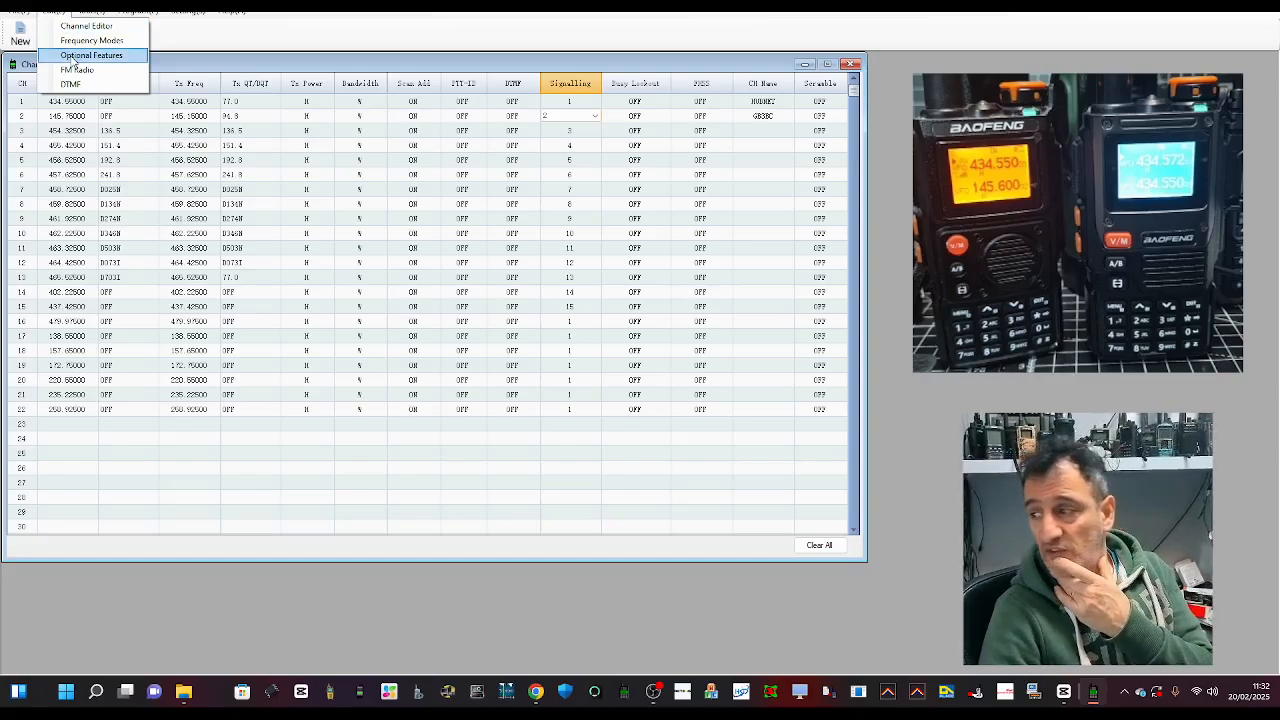
left_click(92, 56)
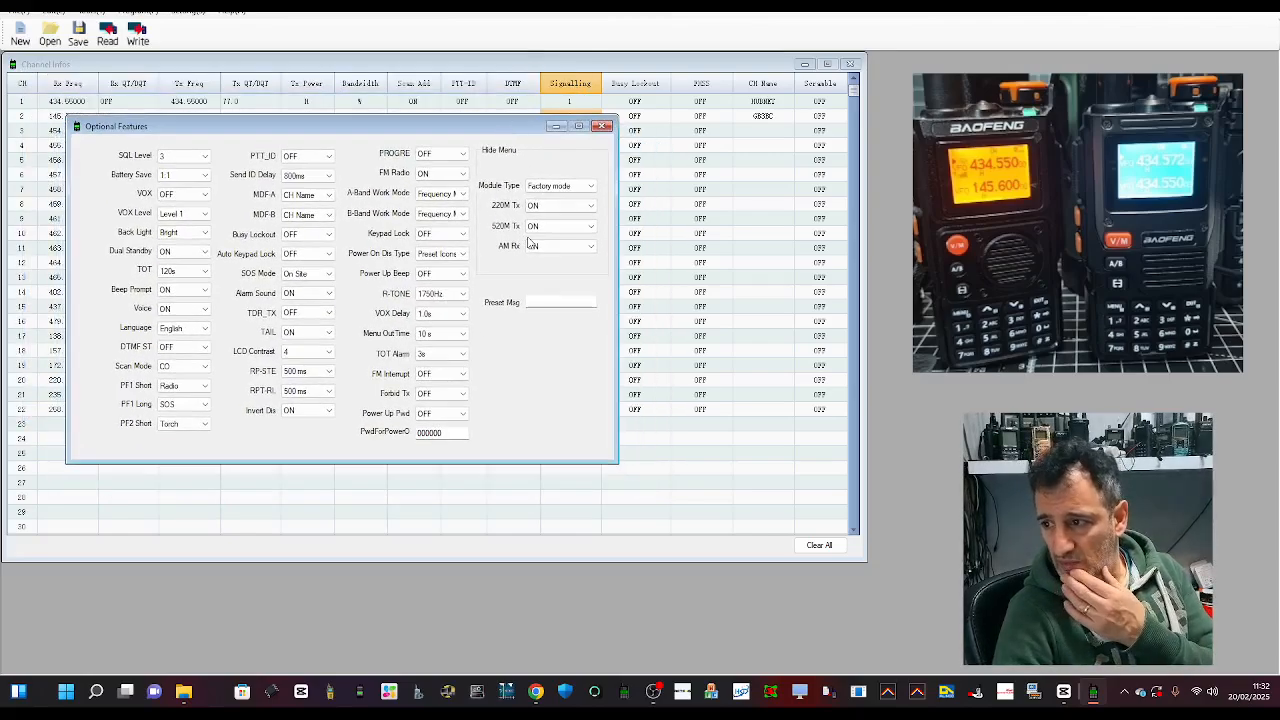
left_click(590, 186)
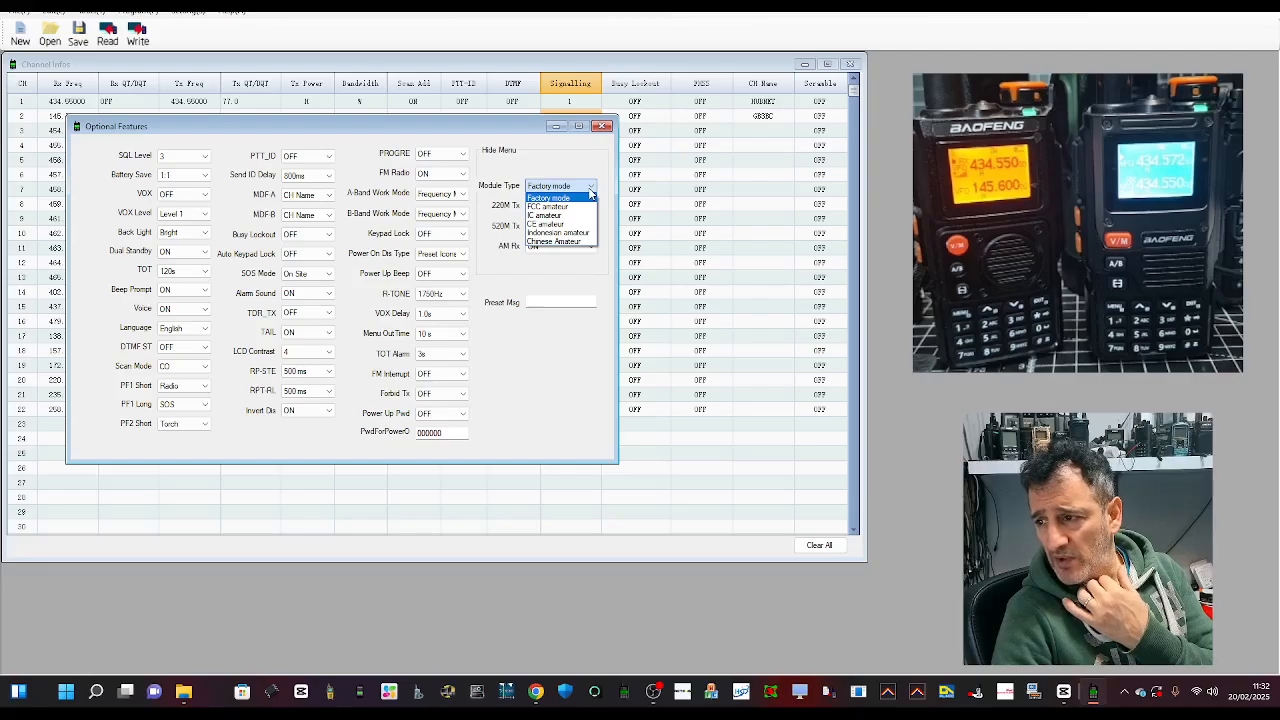
left_click(548, 186)
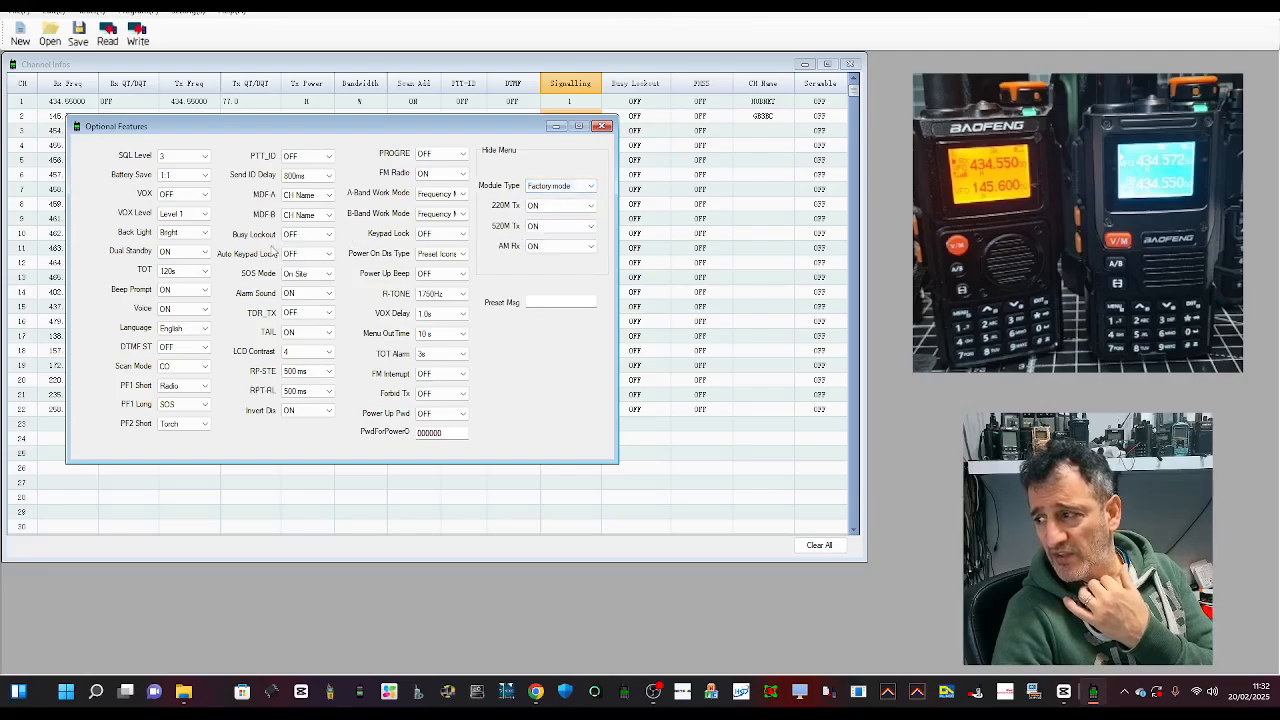
left_click(204, 156)
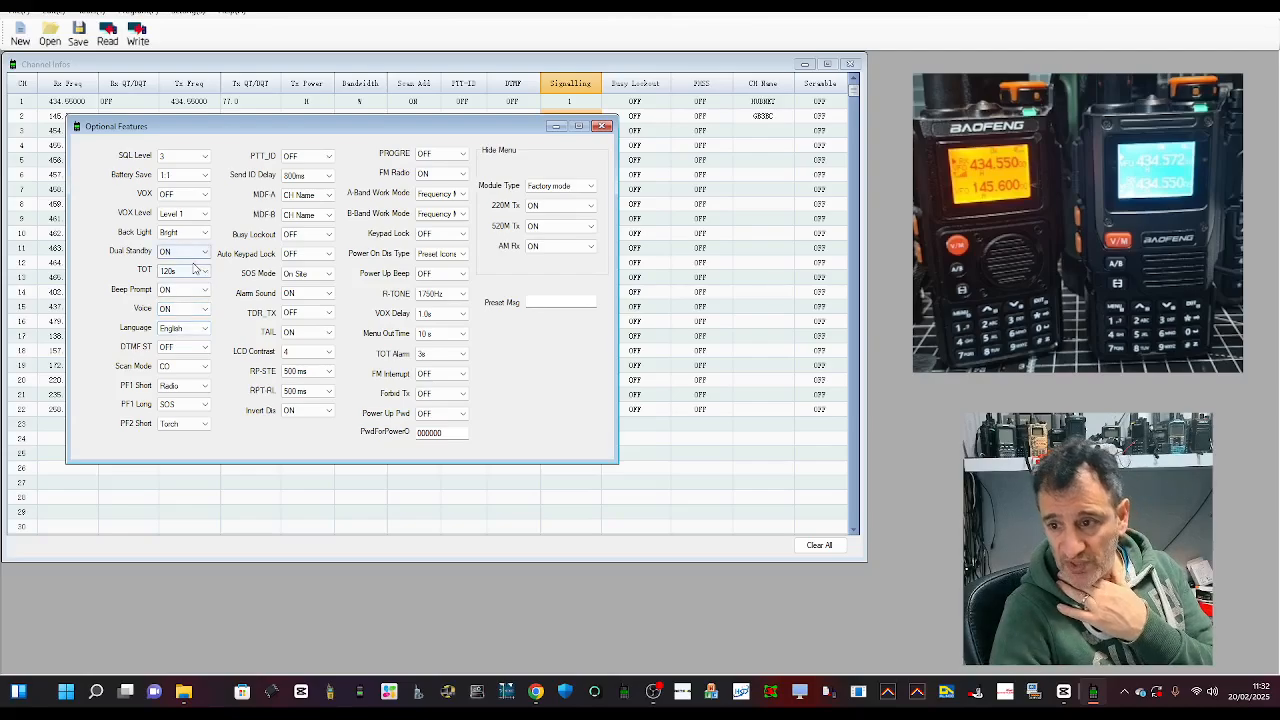
left_click(204, 232)
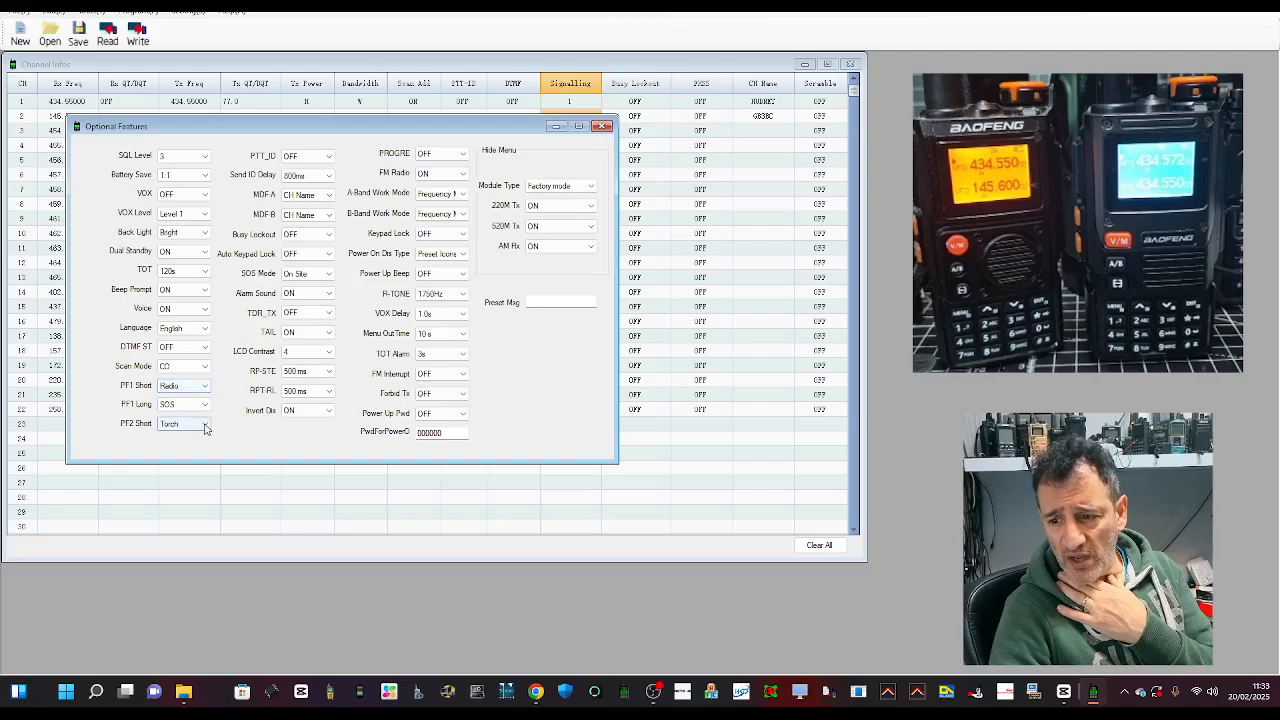
left_click(204, 424)
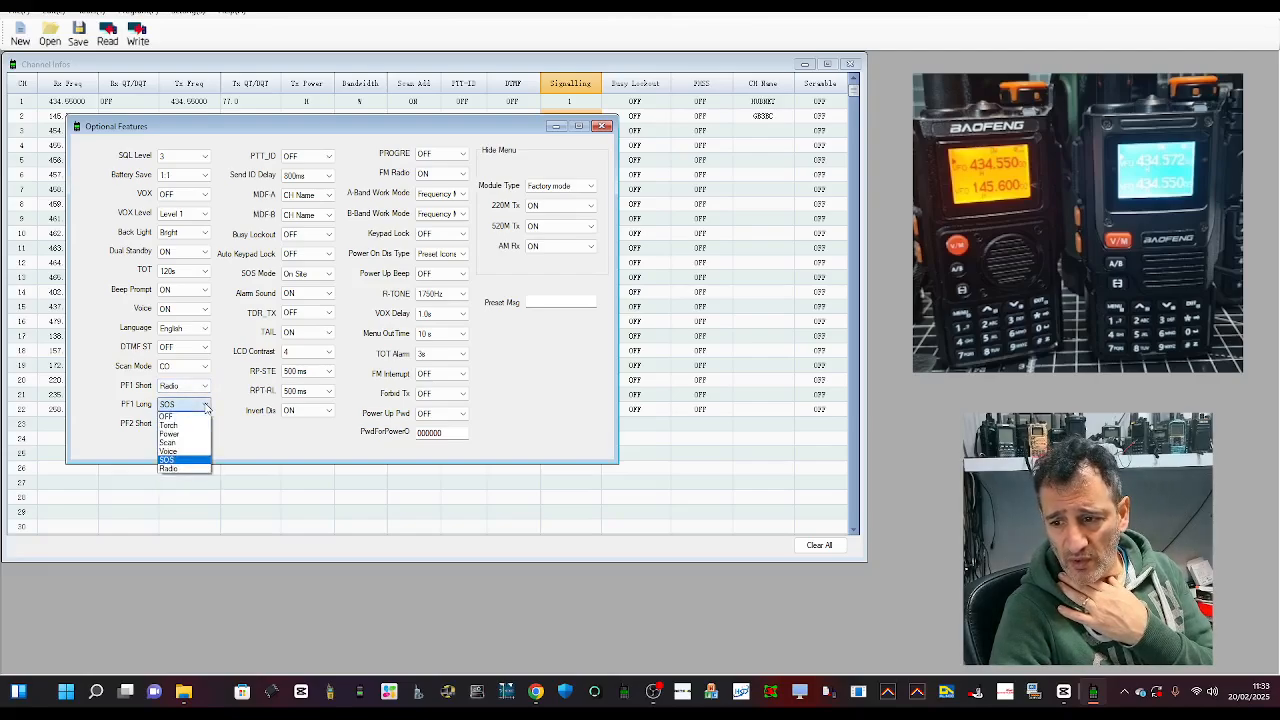
left_click(168, 424)
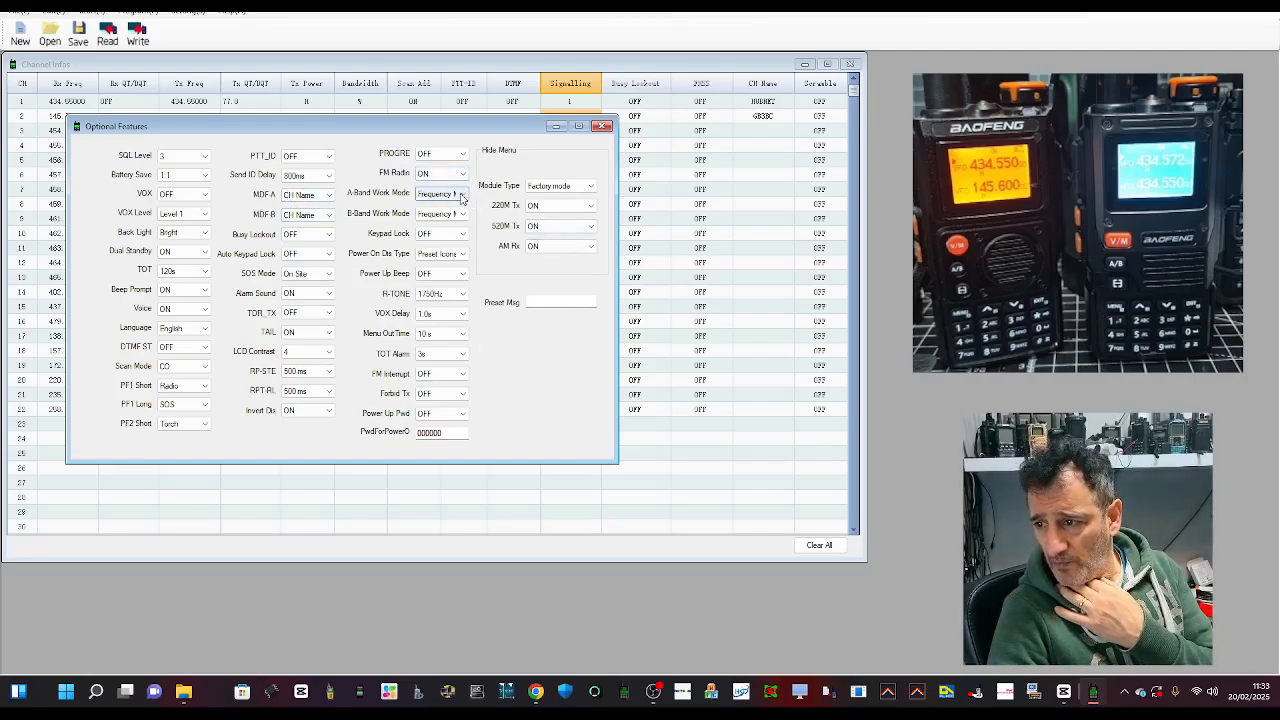
Set A-Band work mode to Channel Mode, TOT1 alarm OFF, and preset message MDFX0, then close the dialog.
left_click(464, 192)
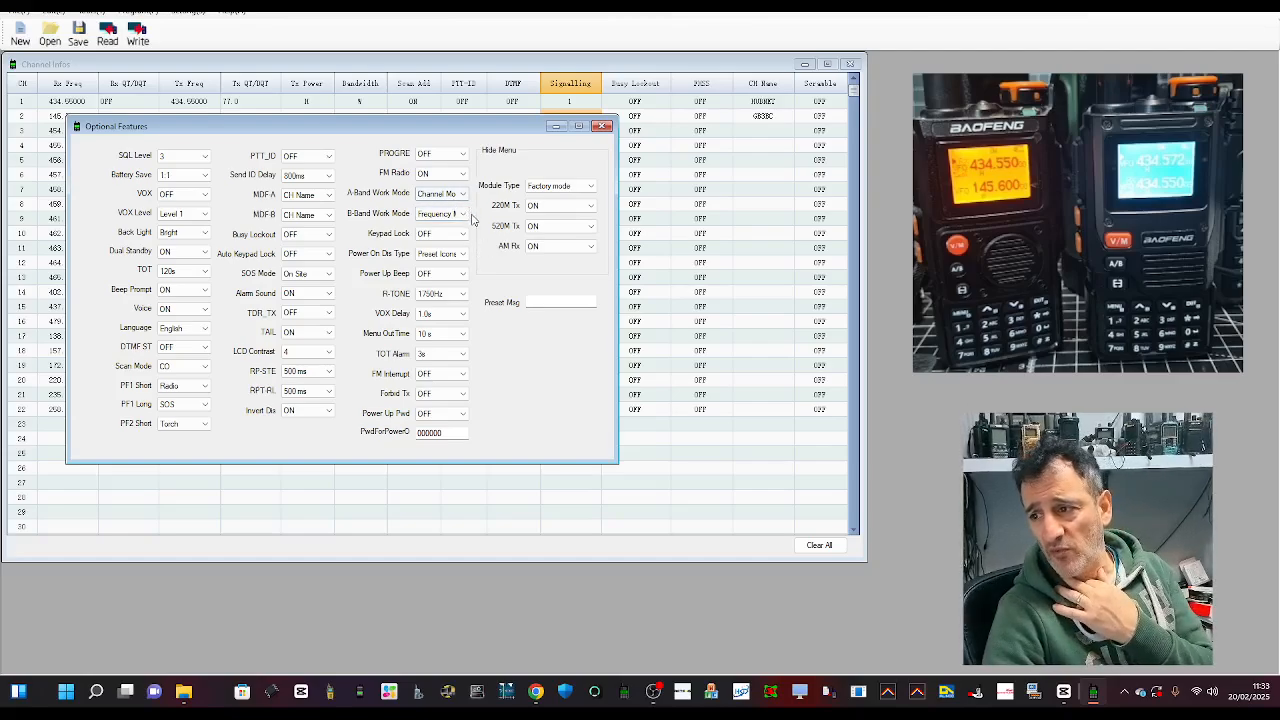
left_click(440, 212)
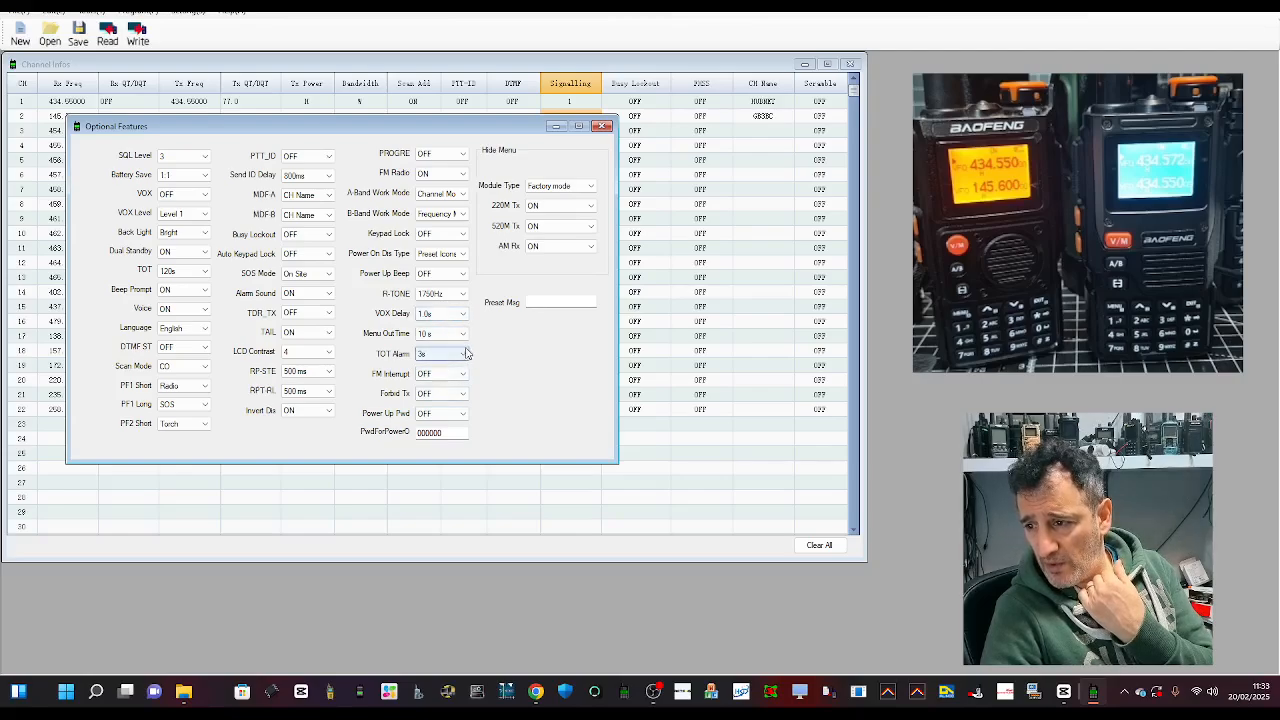
left_click(464, 352)
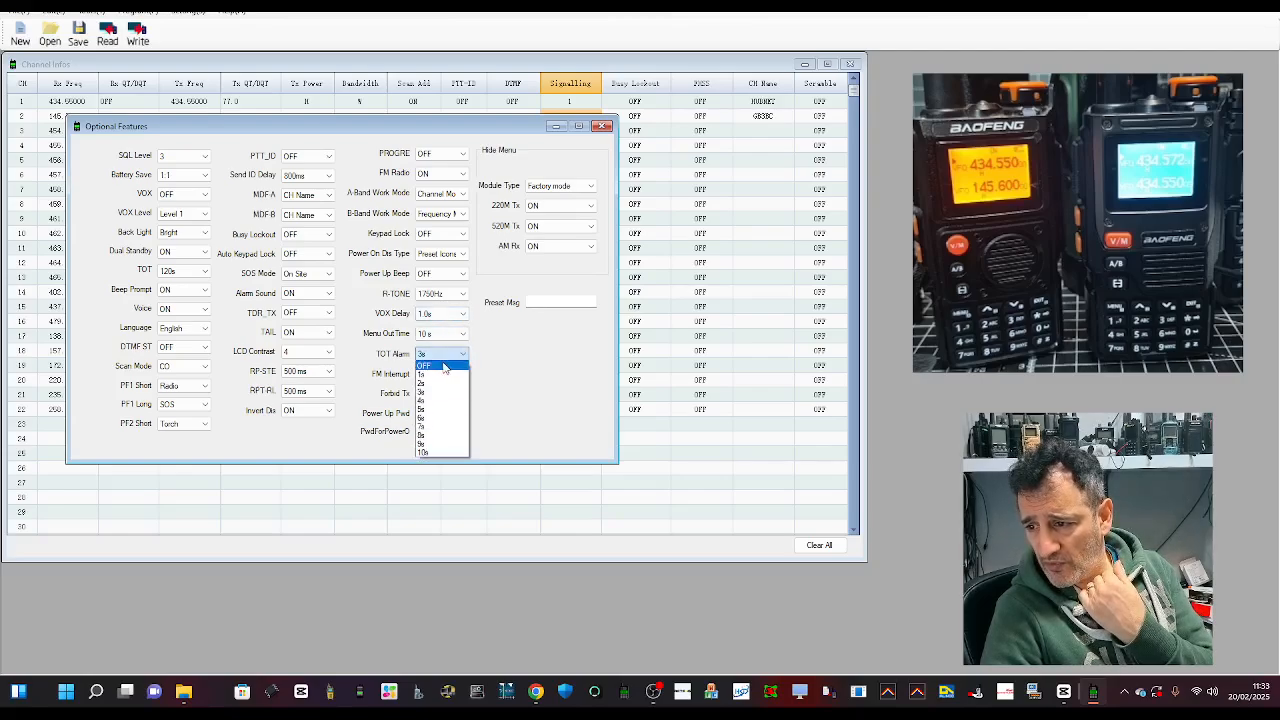
left_click(424, 364)
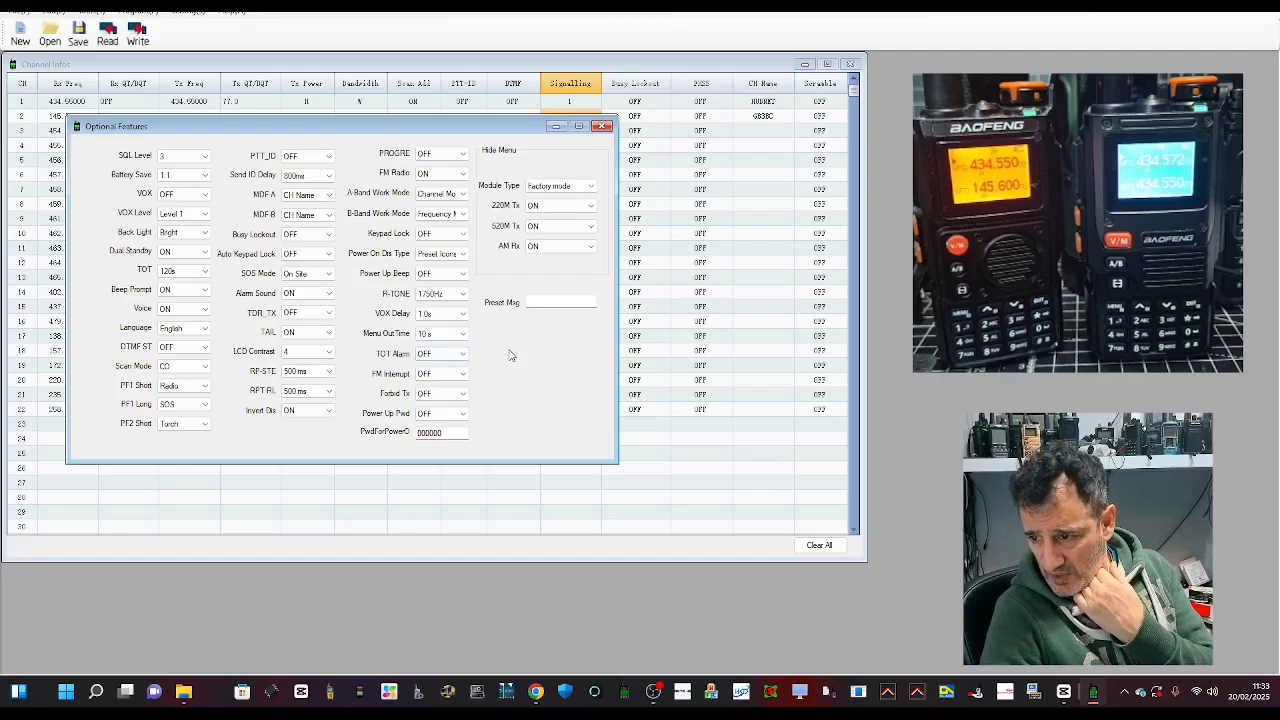
mouse_move(550, 312)
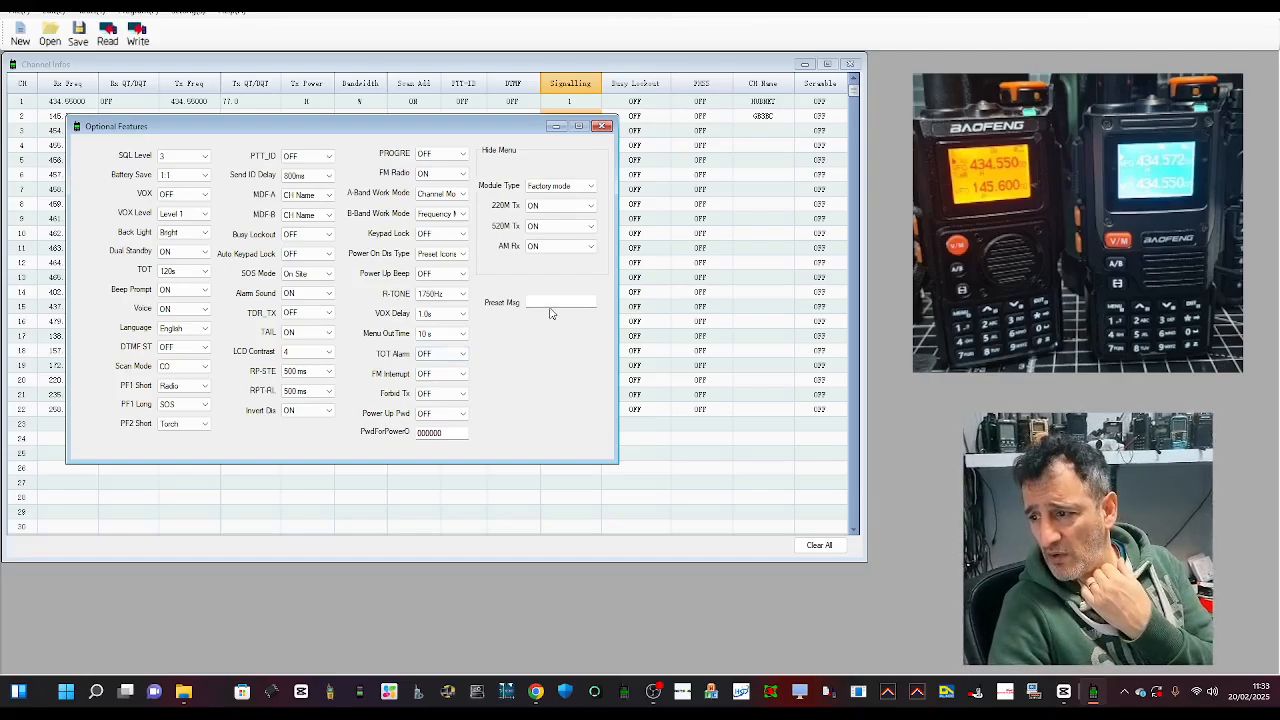
left_click(560, 302)
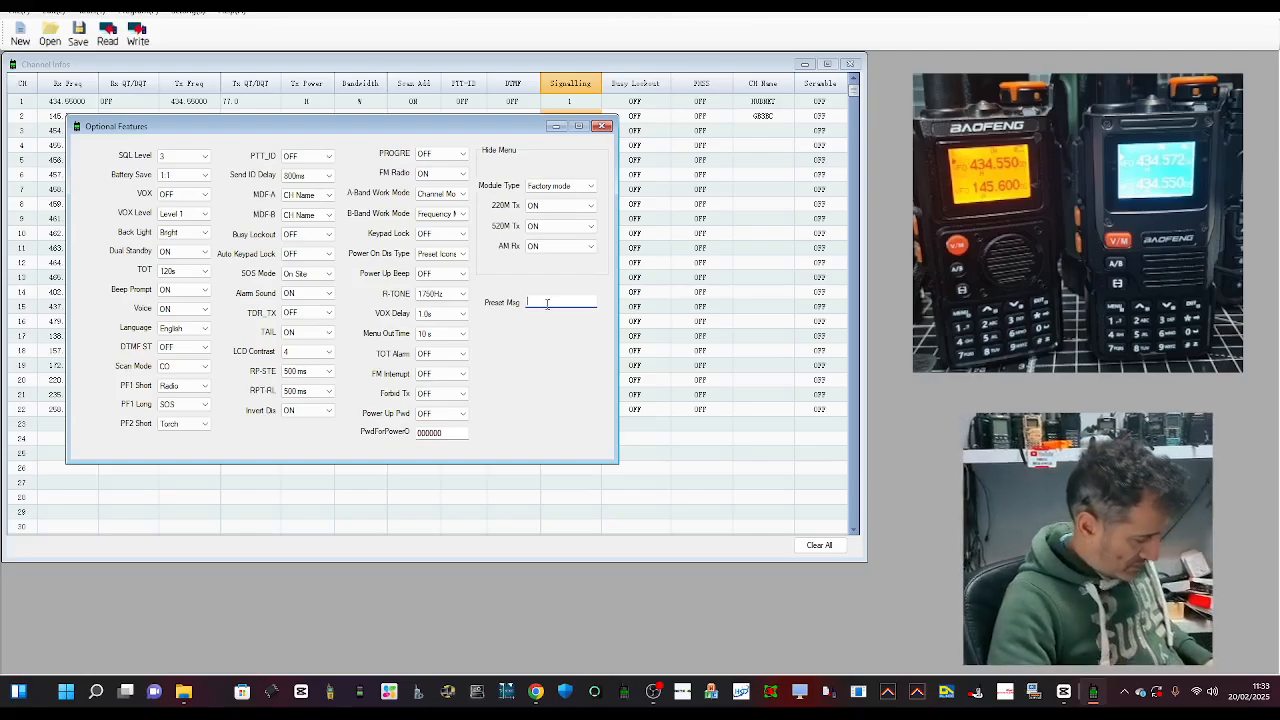
type("MDFX")
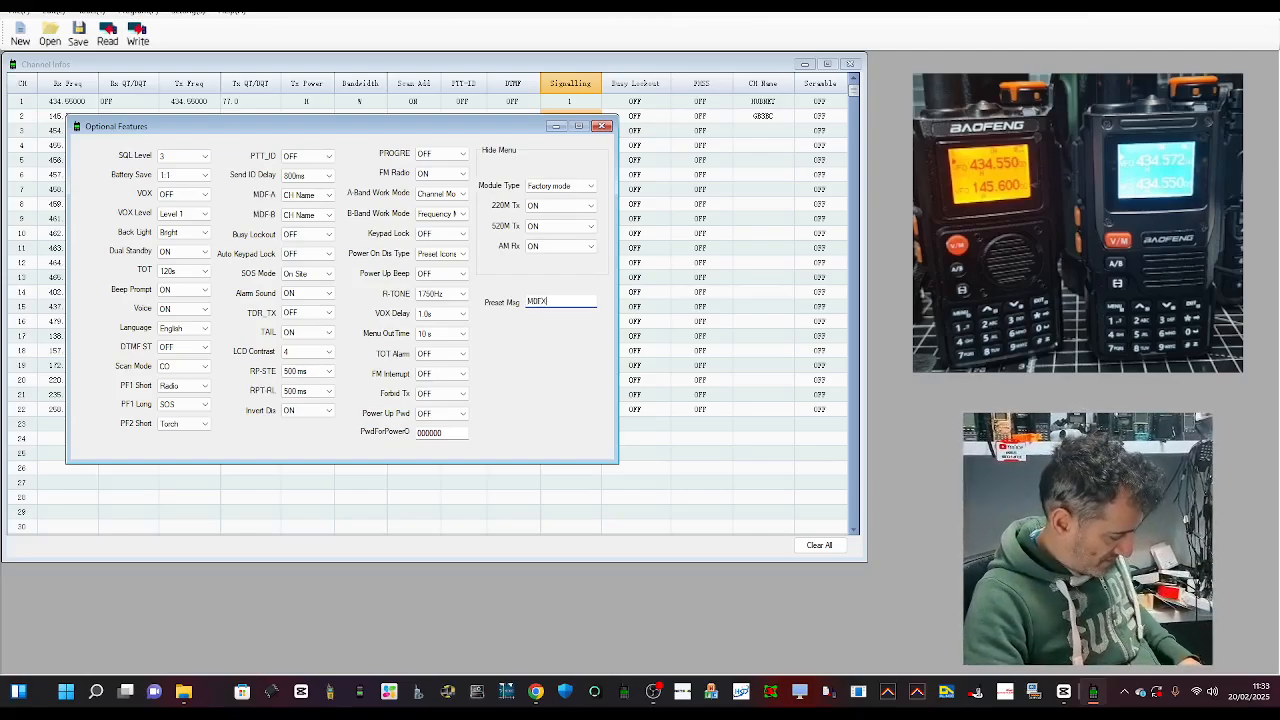
type("0")
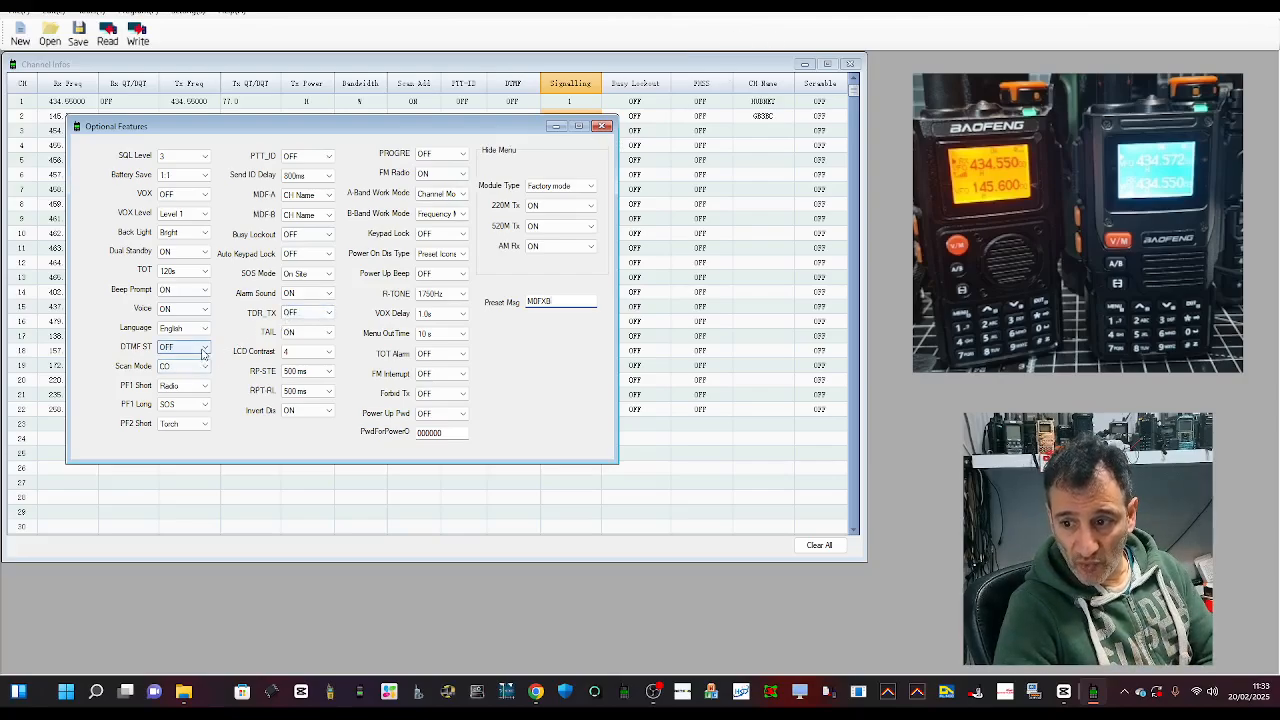
left_click(204, 348)
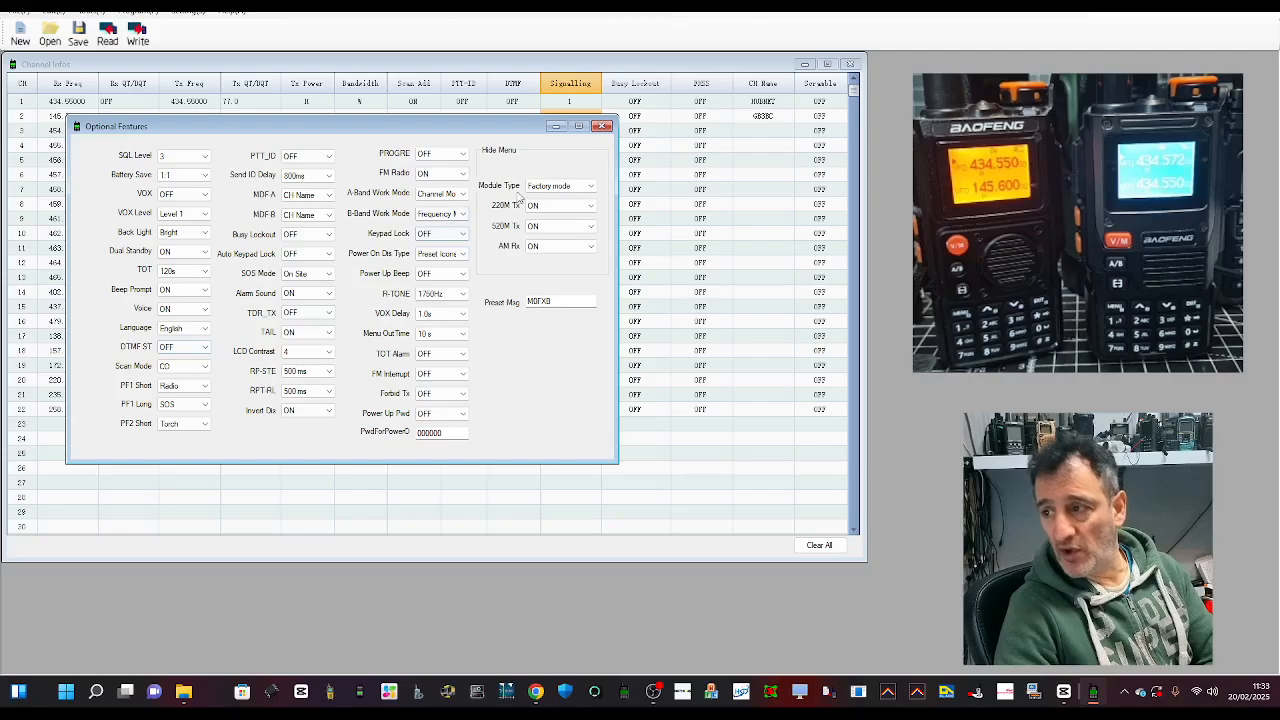
left_click(602, 124)
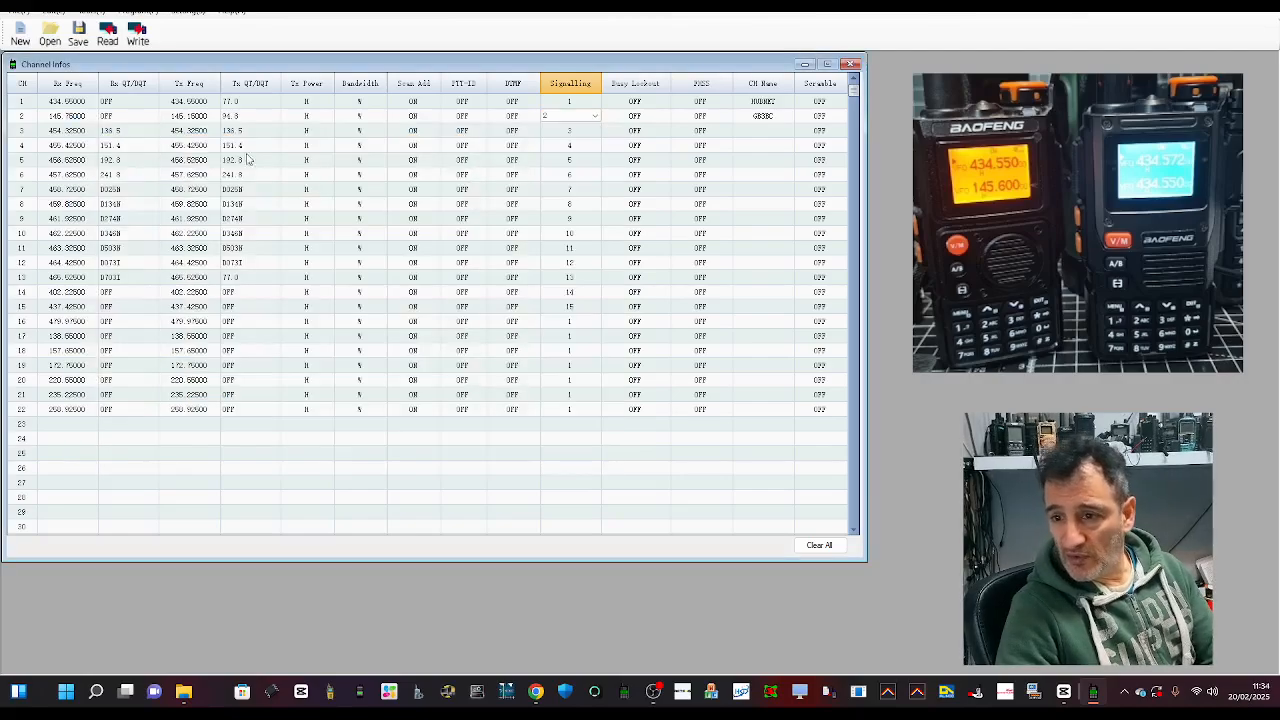
In VFO Mode, set VFO A to 434 MHz and VFO B to 145 MHz, adjusting VFO A's transmit tone.
left_click(54, 10)
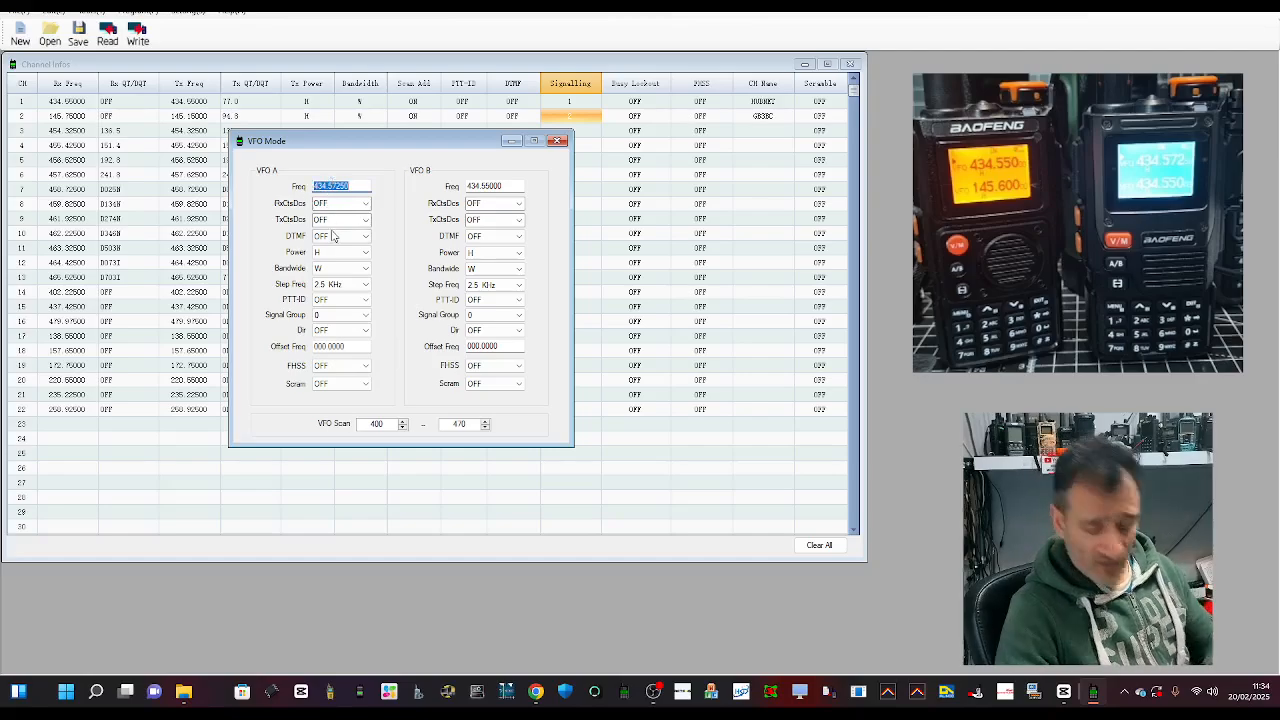
type("434")
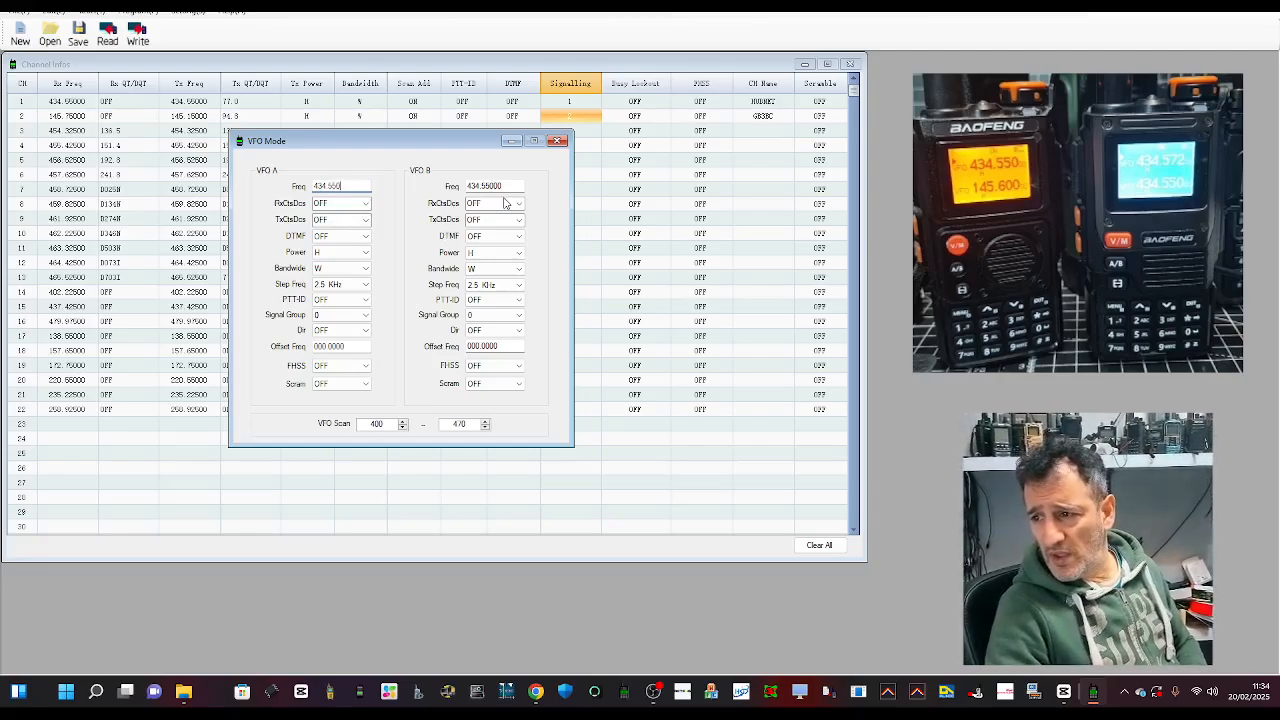
left_click(492, 186)
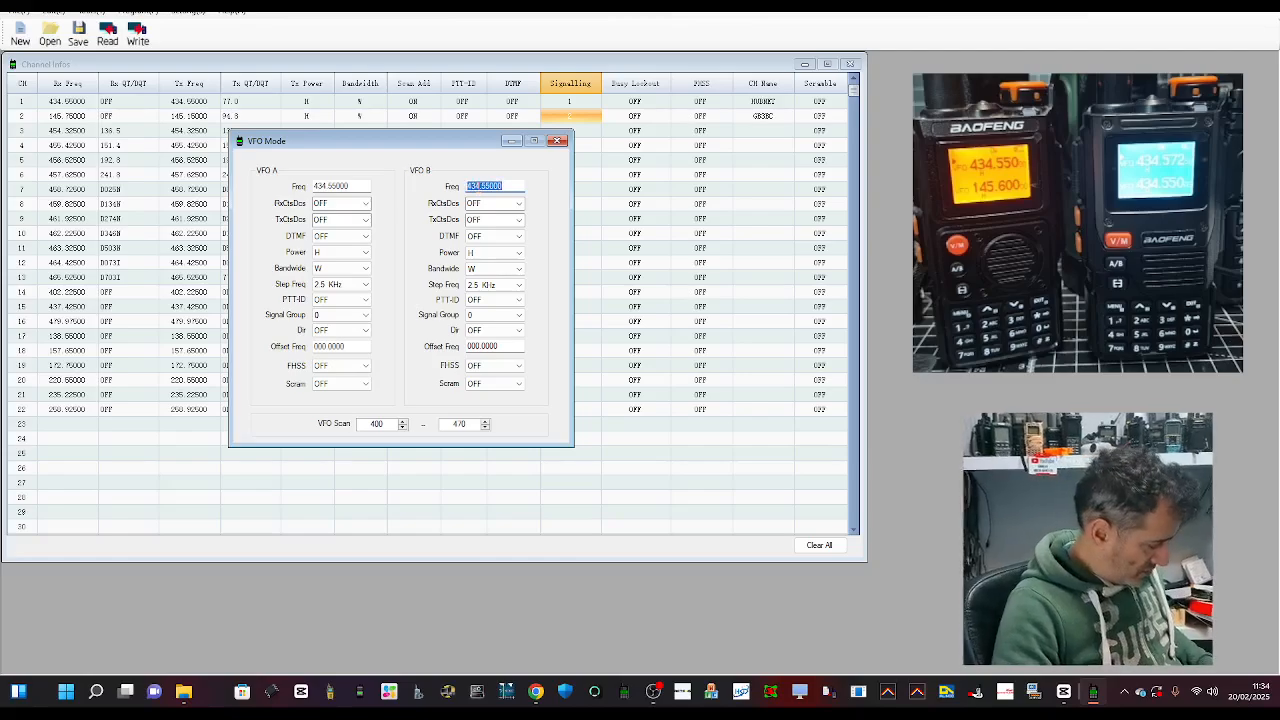
type("145")
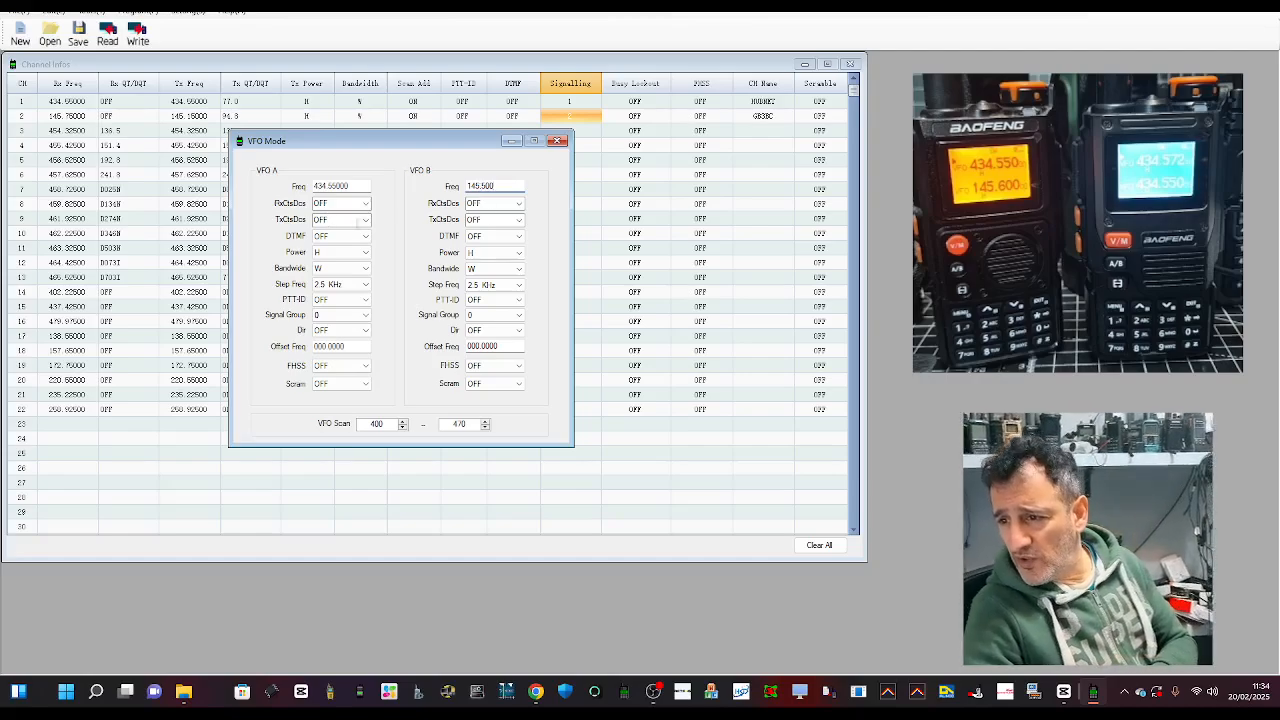
left_click(366, 218)
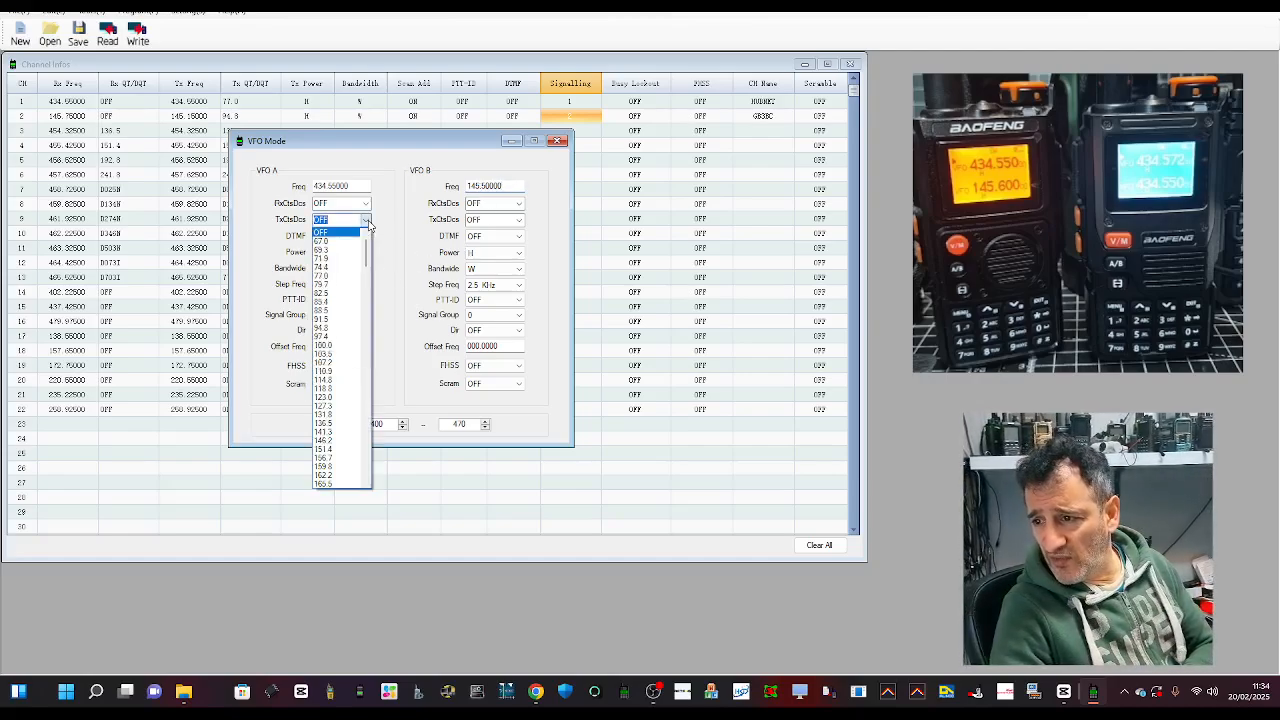
left_click(336, 218)
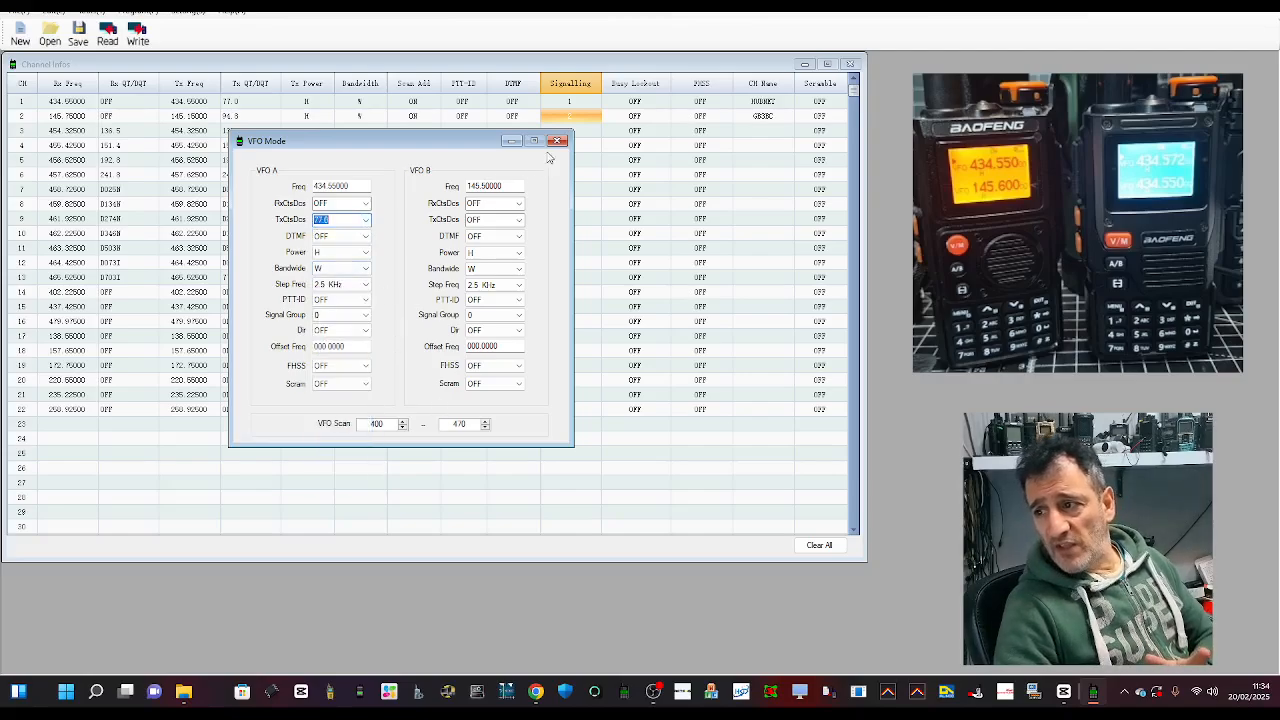
left_click(558, 140)
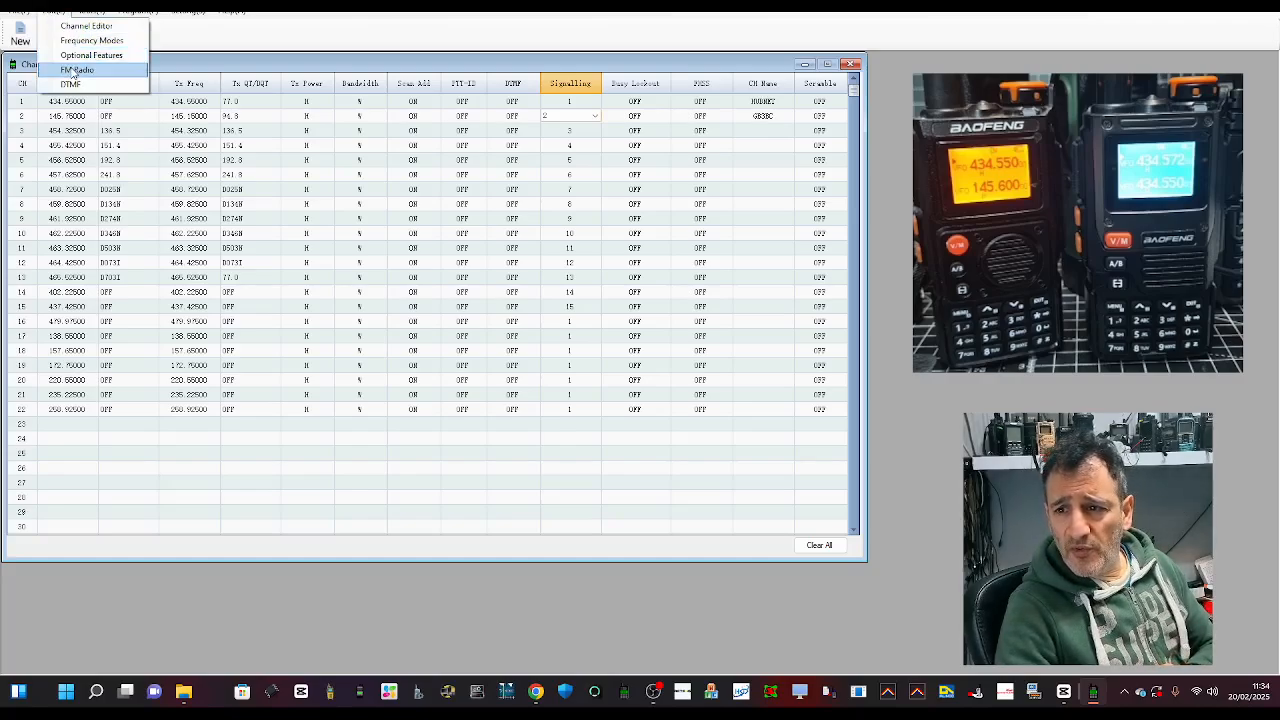
In the FM broadcast channel list, dismiss the 50-108MHz range errors and close the window.
left_click(76, 68)
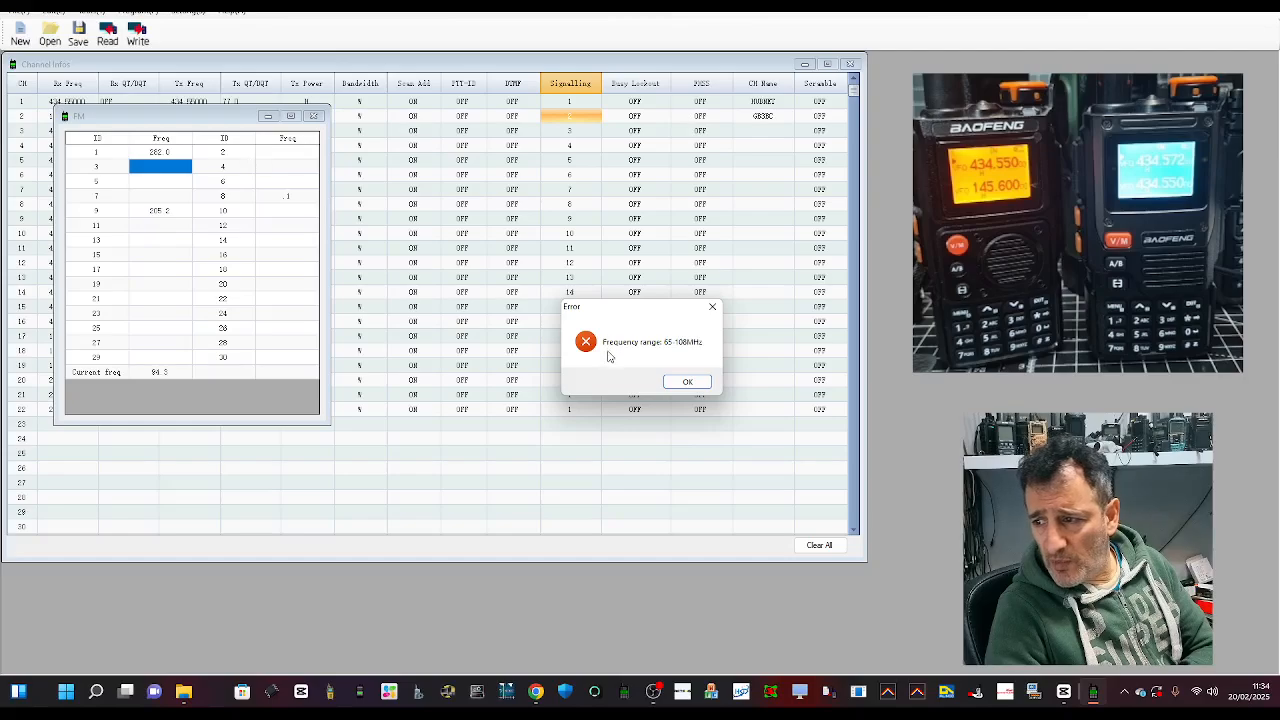
left_click(688, 380)
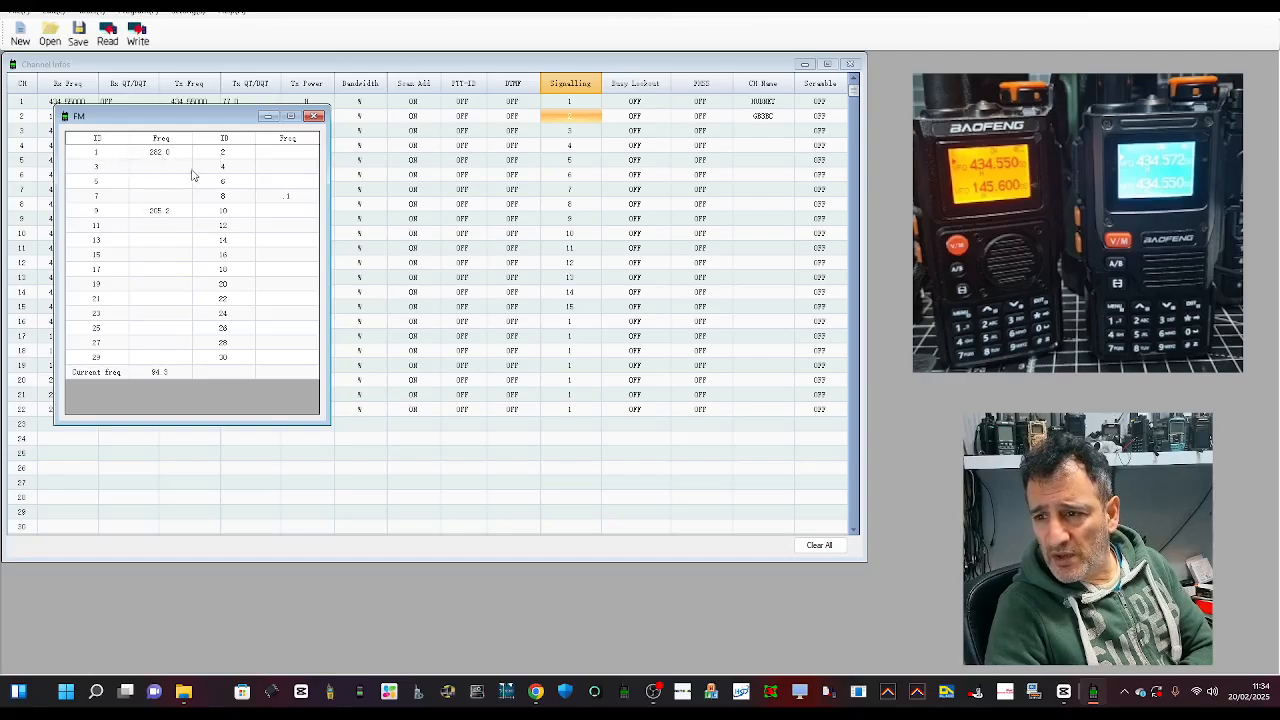
left_click(160, 164)
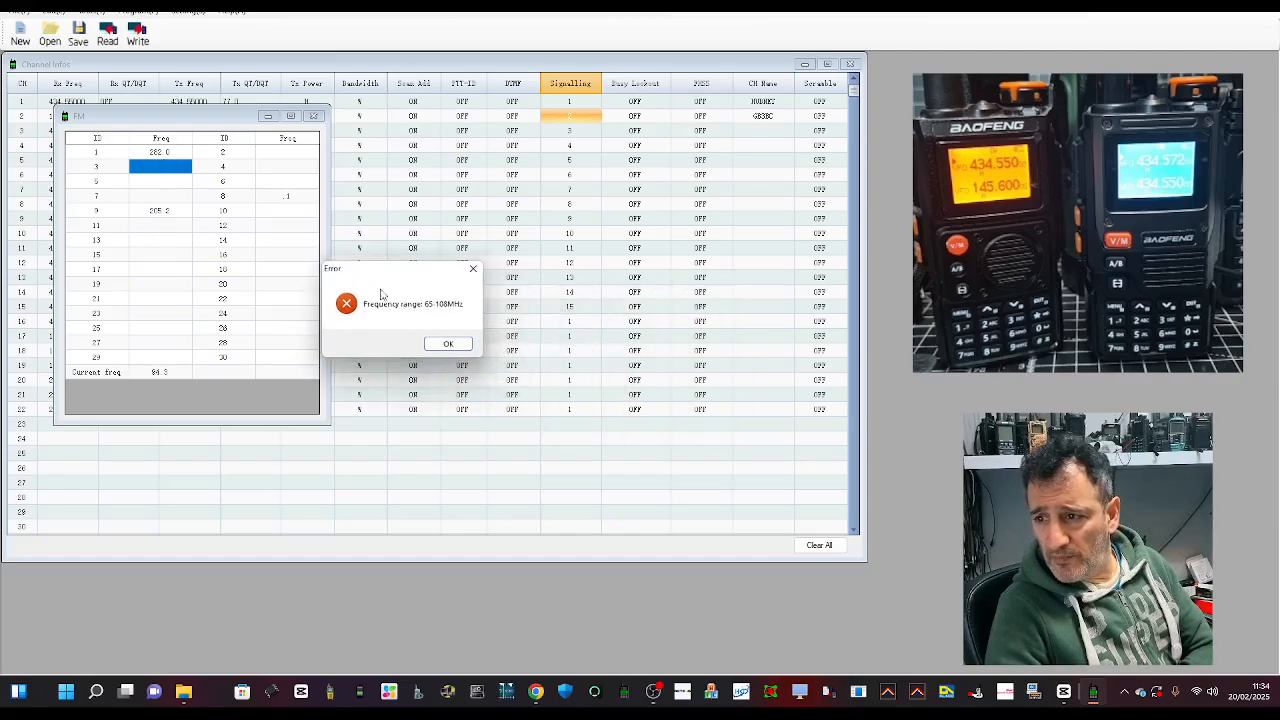
left_click(448, 344)
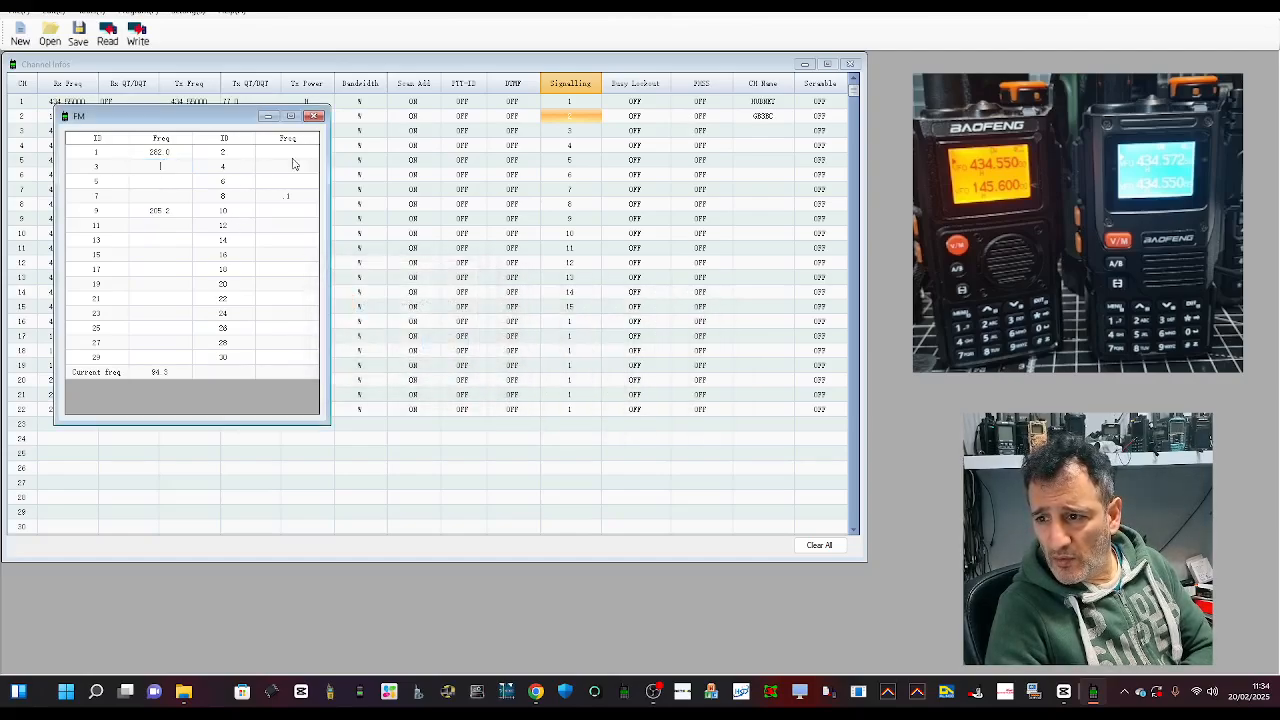
mouse_move(218, 374)
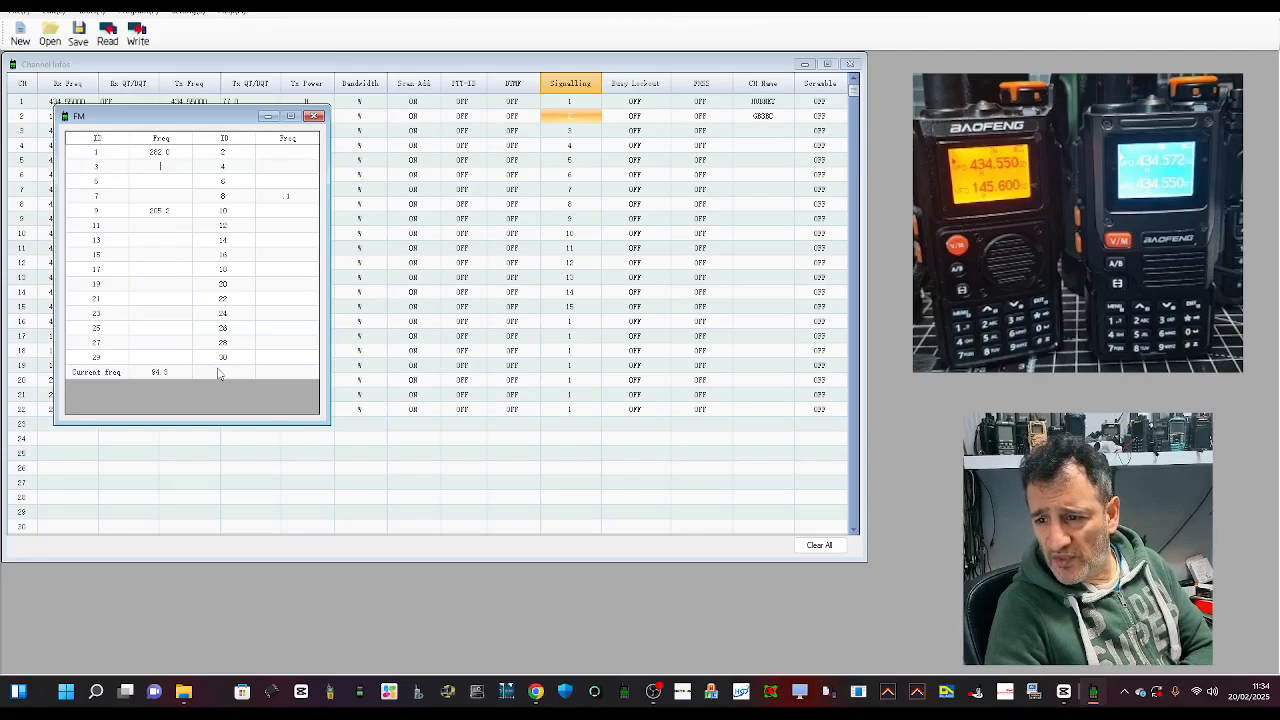
mouse_move(168, 376)
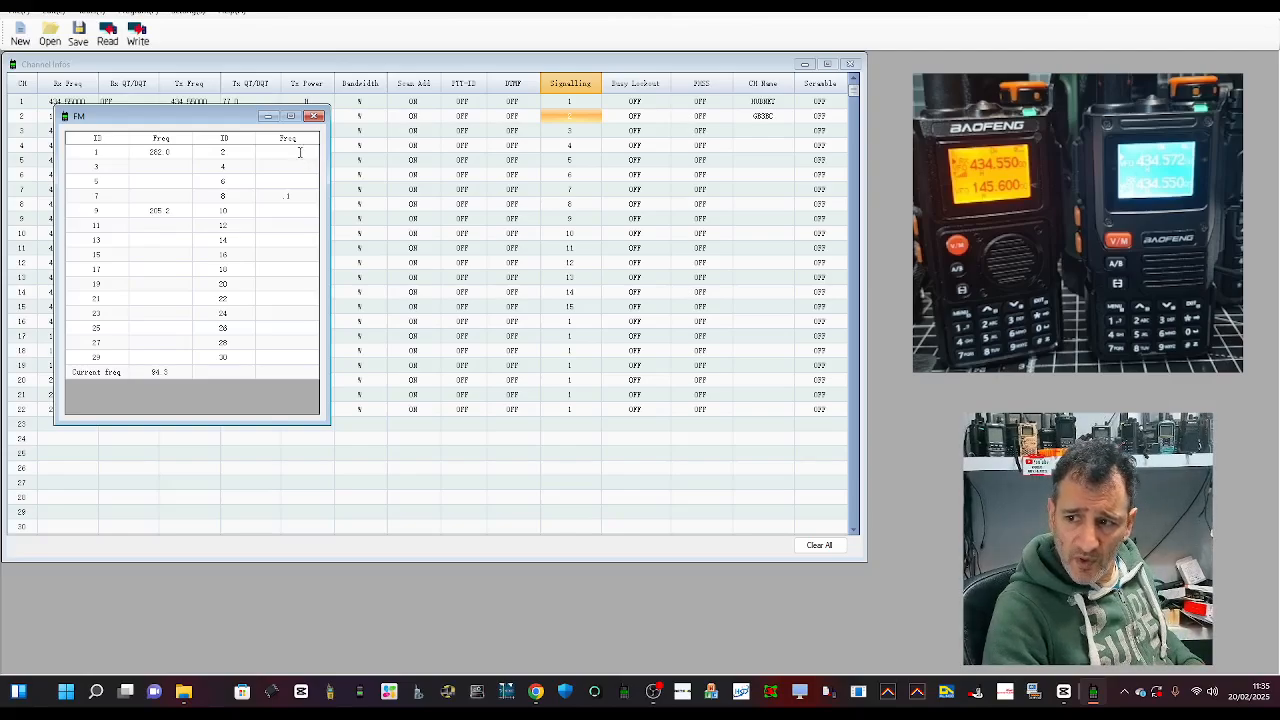
mouse_move(176, 180)
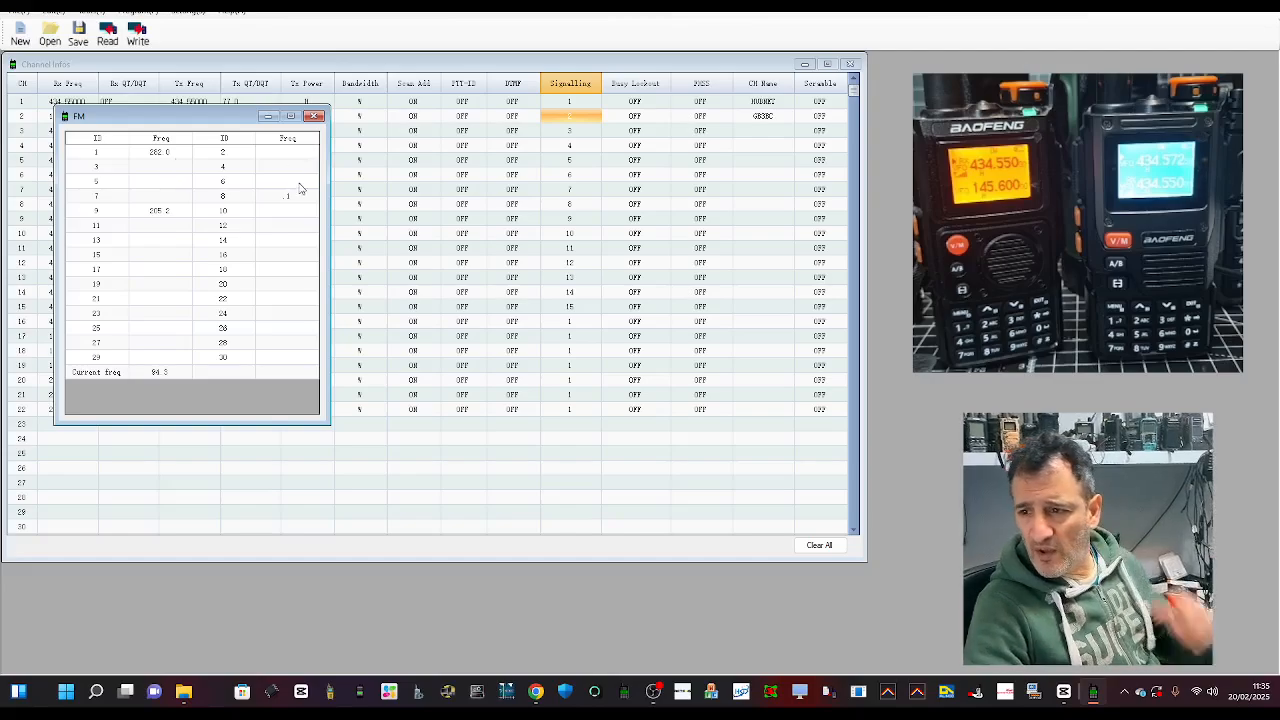
mouse_move(152, 240)
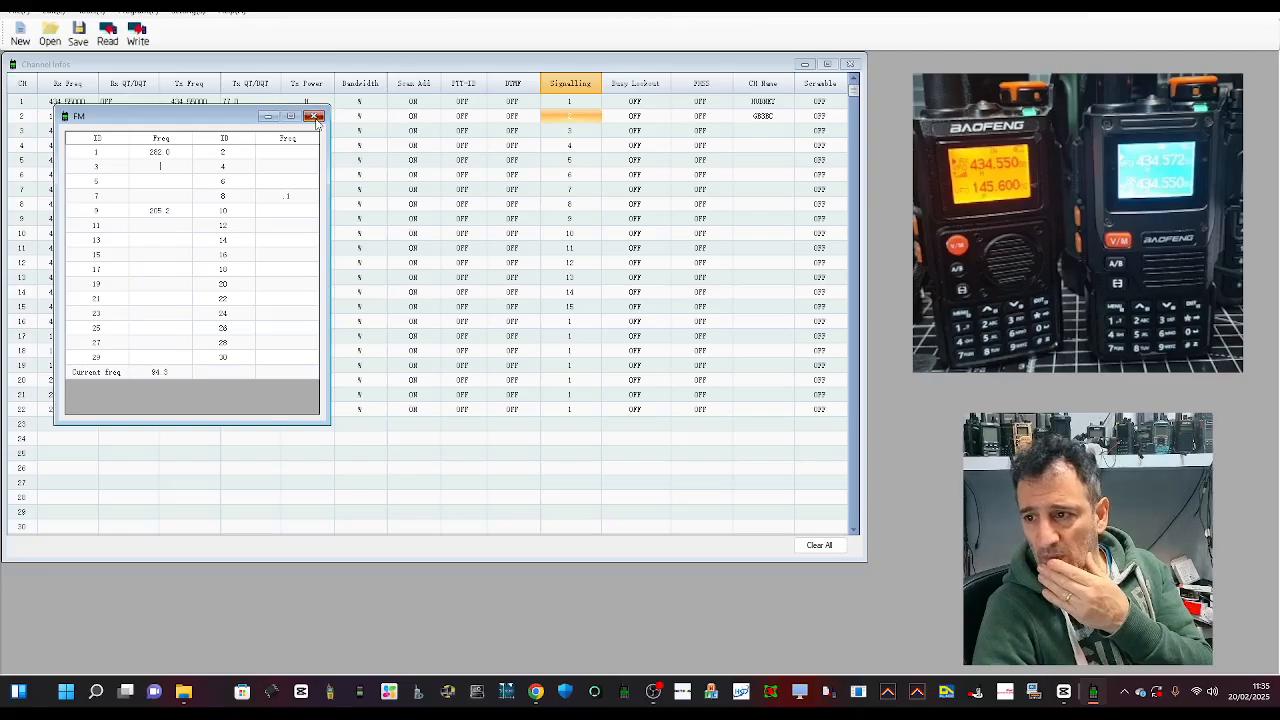
left_click(314, 116)
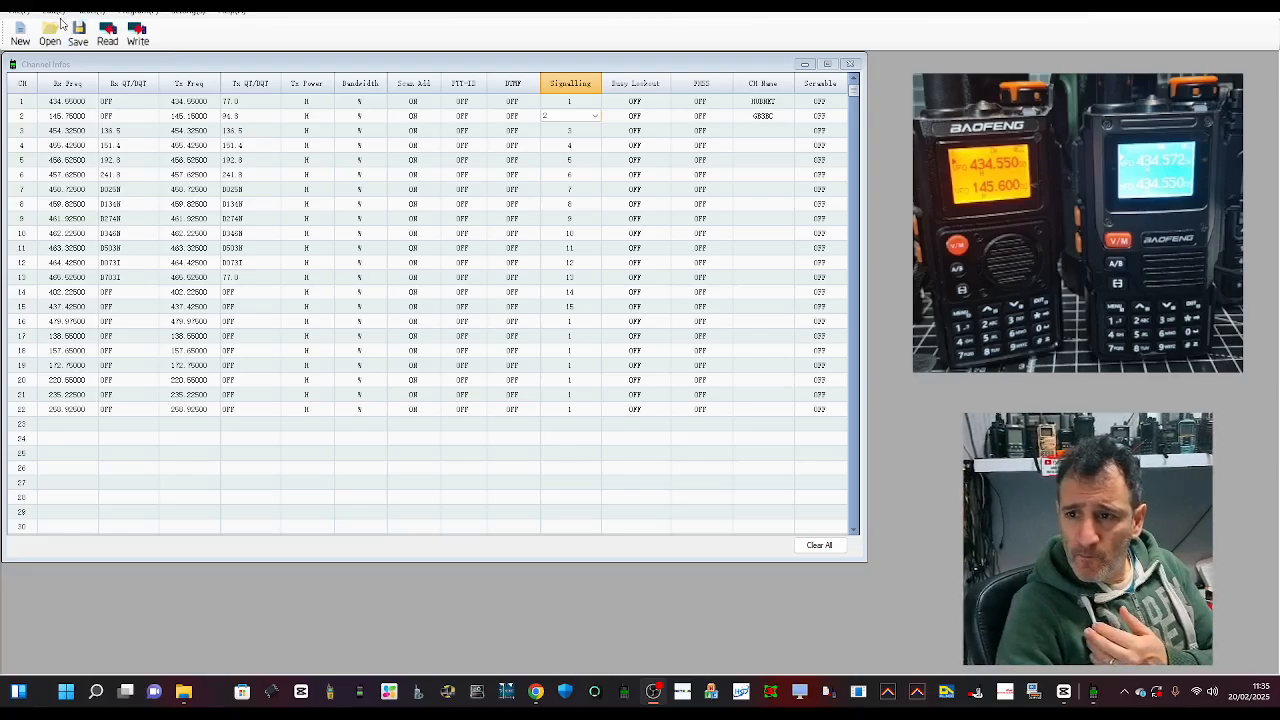
Bring up the Import picture tools v1.0 window for a 128x64 boot image.
left_click(54, 8)
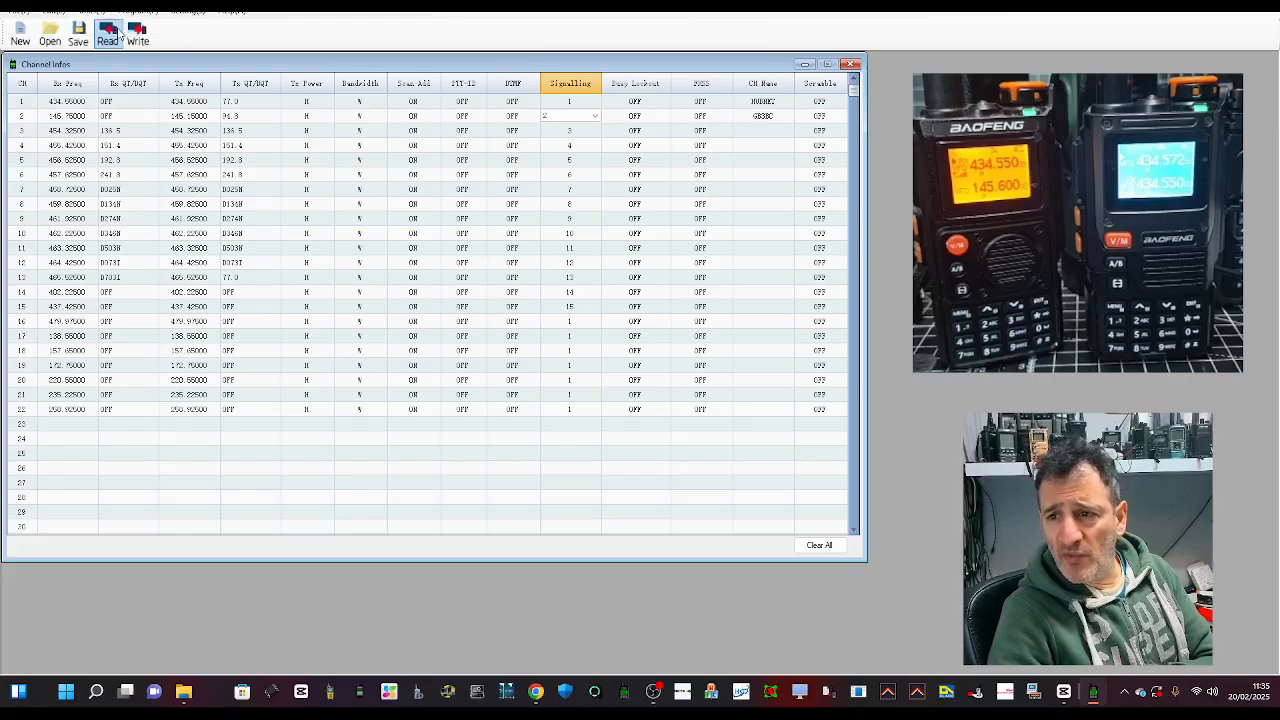
left_click(108, 30)
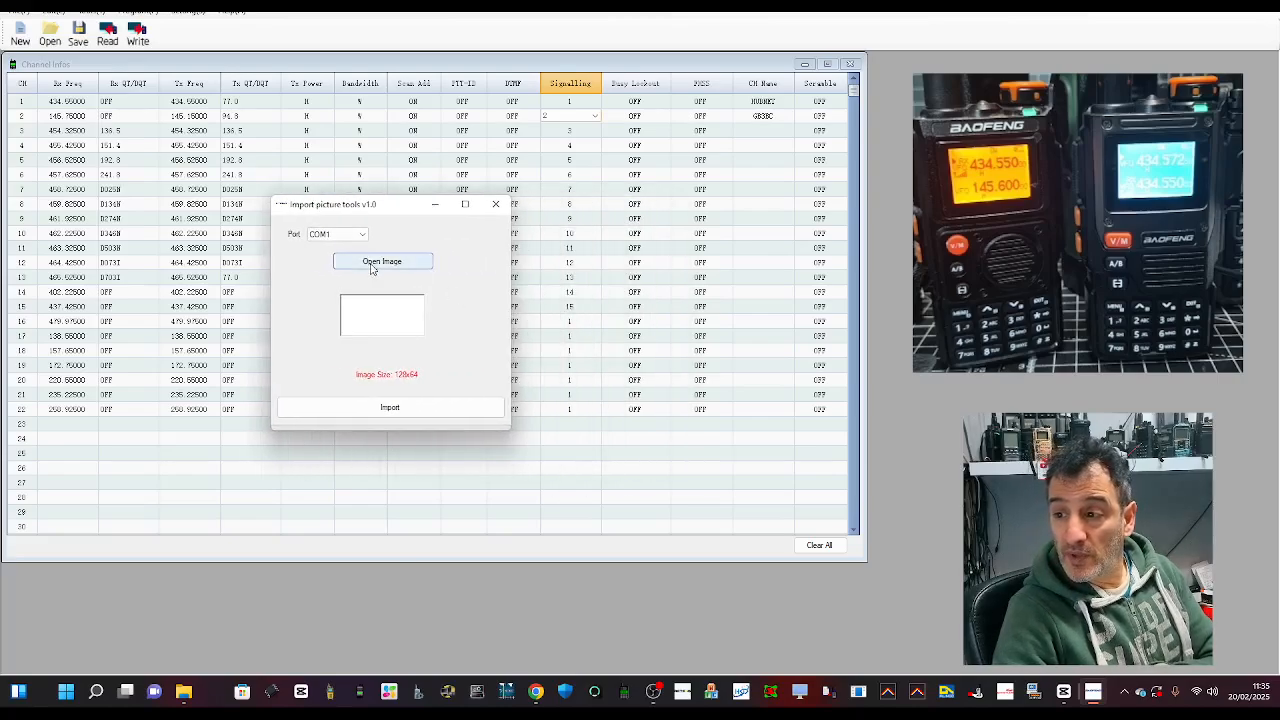
Browse the Pictures, Camera Roll and Saved Pictures folders looking for a BMP image.
left_click(382, 260)
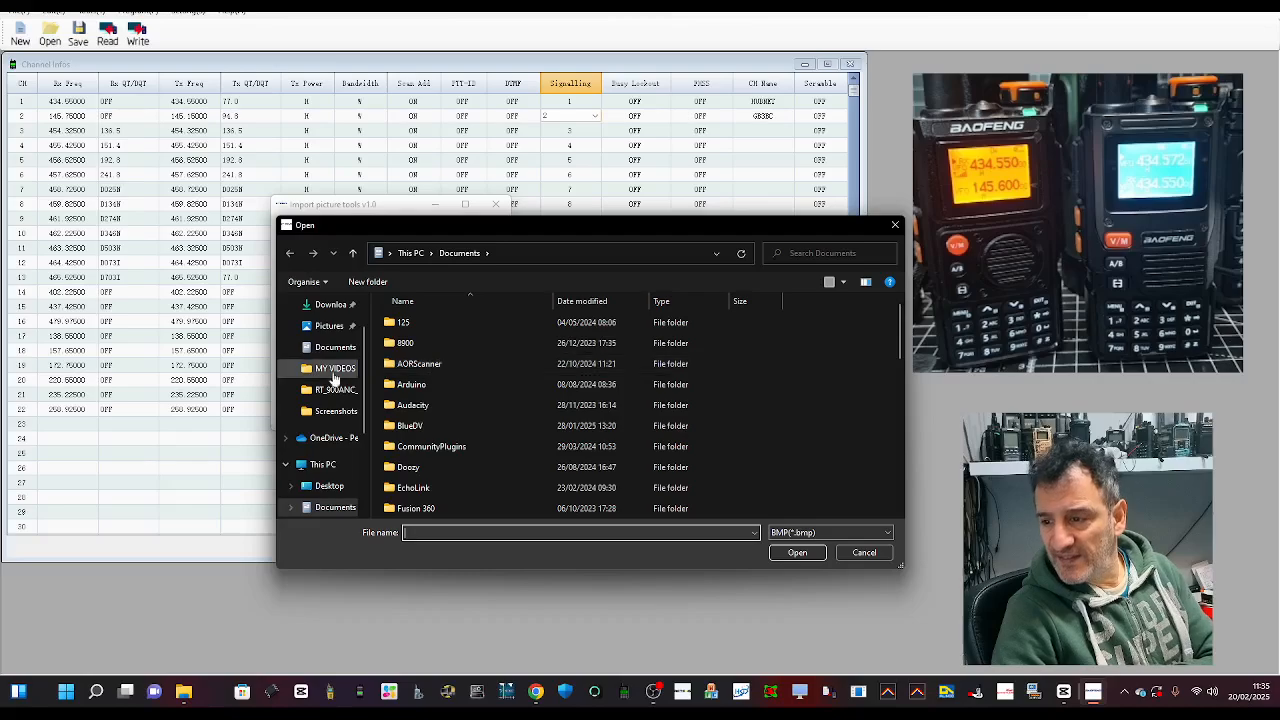
left_click(328, 326)
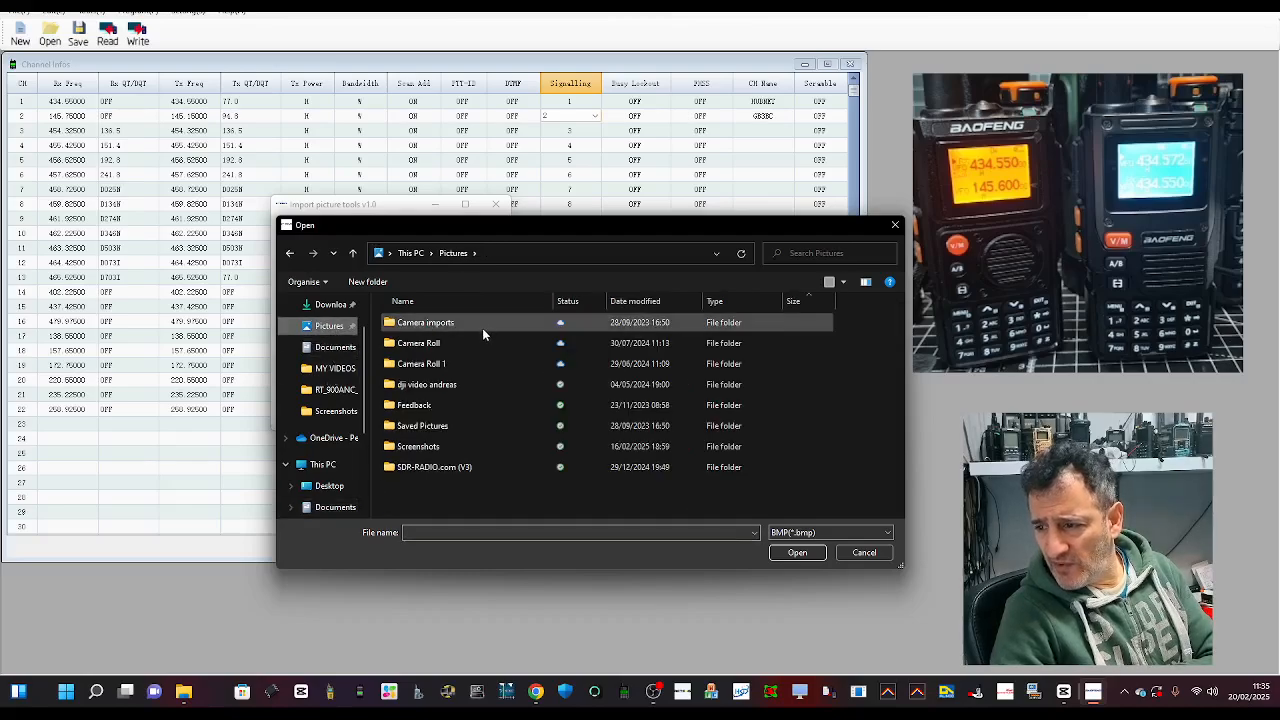
left_click(420, 364)
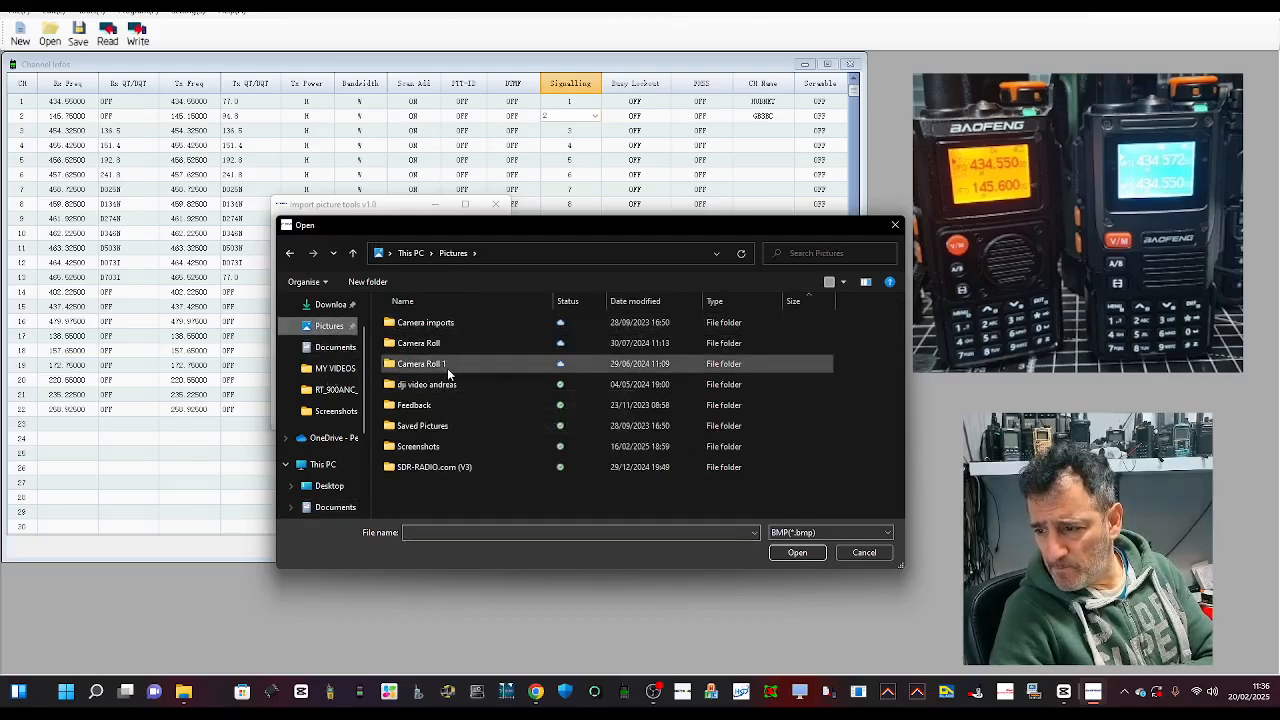
double_click(420, 342)
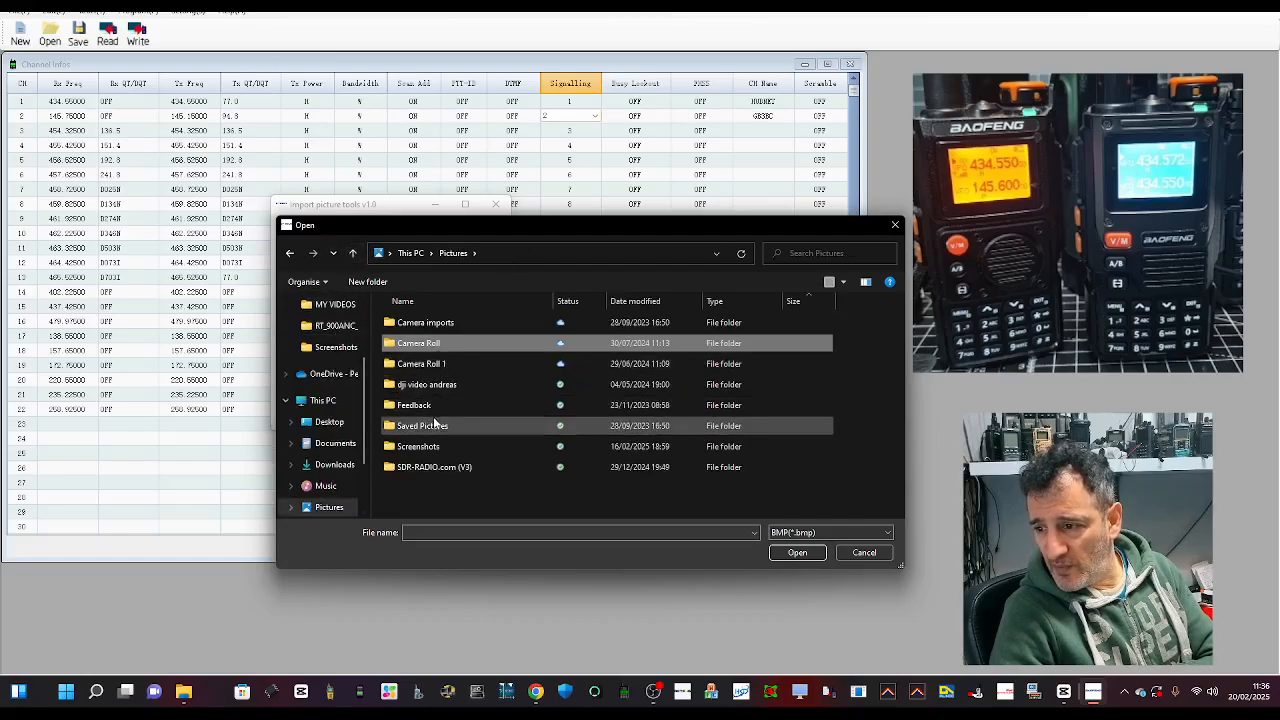
double_click(420, 424)
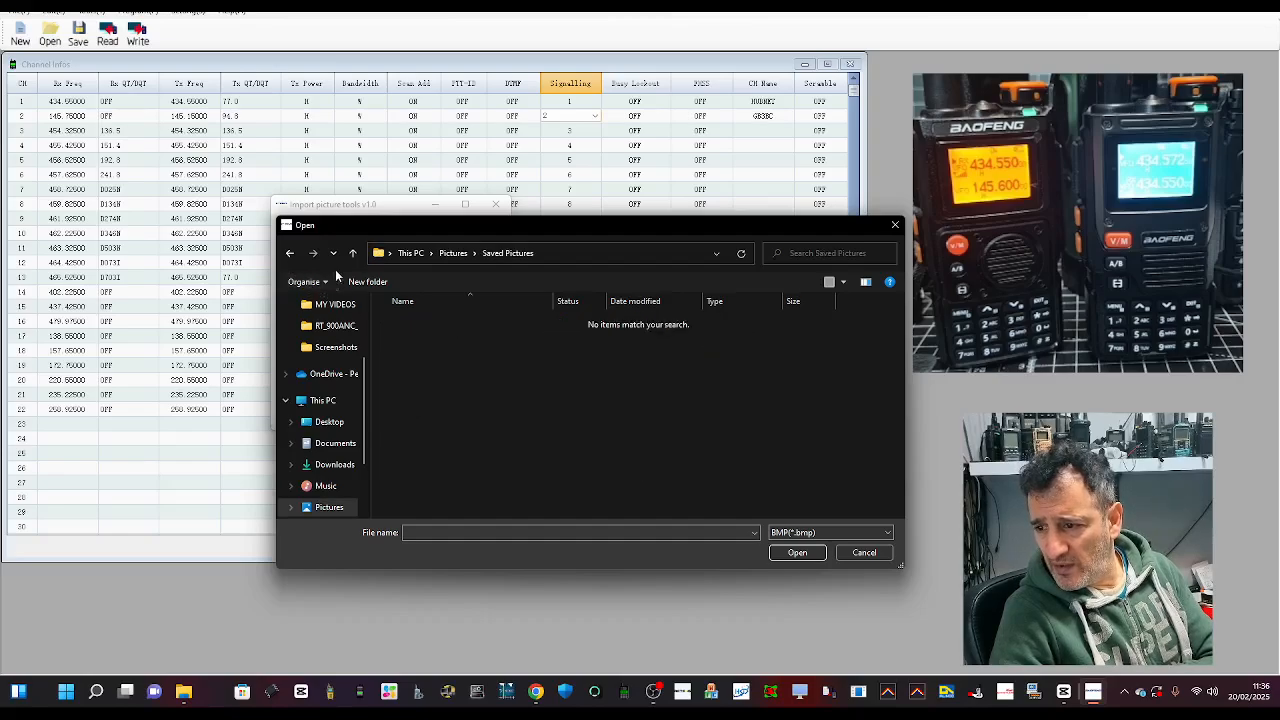
left_click(452, 252)
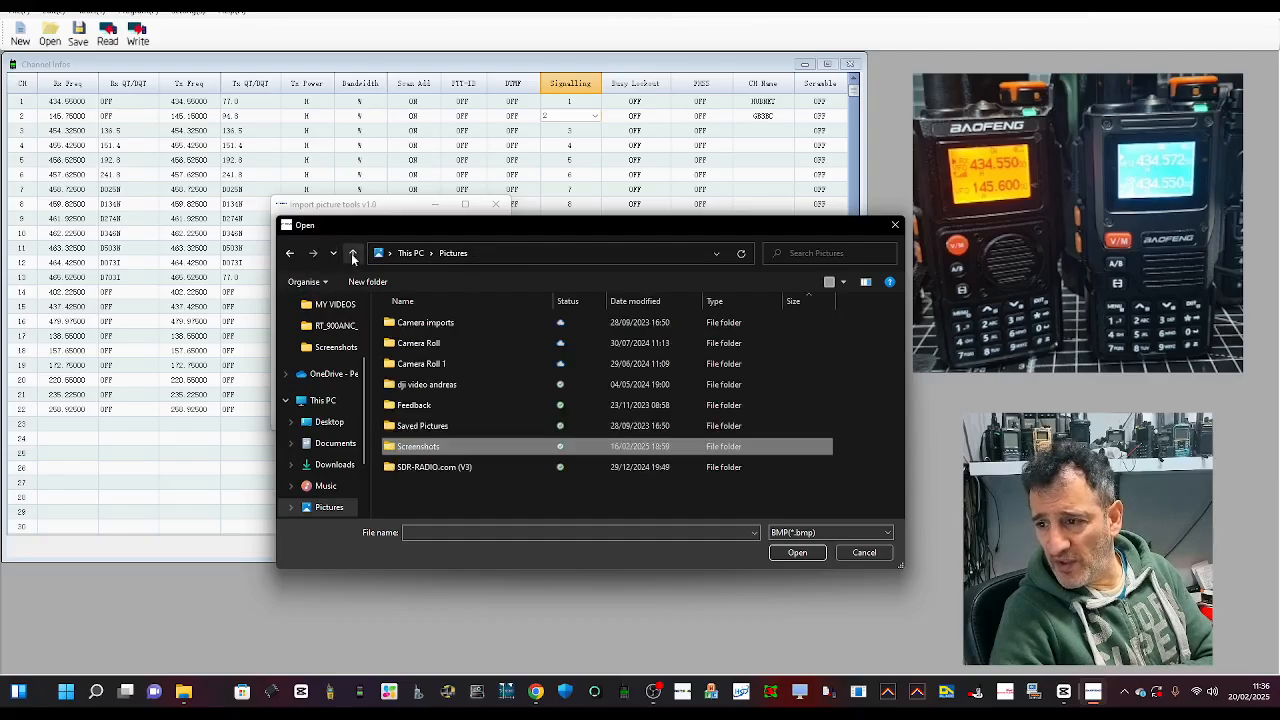
left_click(352, 252)
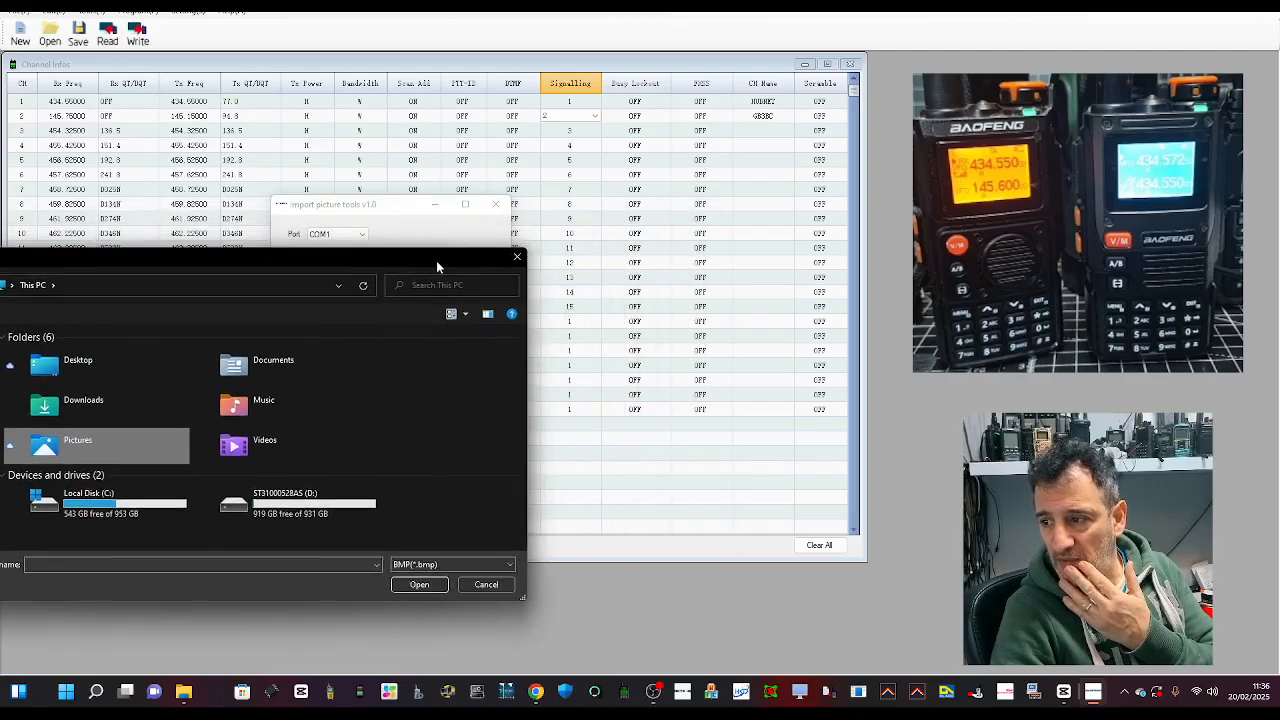
Cancel the Open dialog and close the picture import tool without loading an image.
left_click(484, 584)
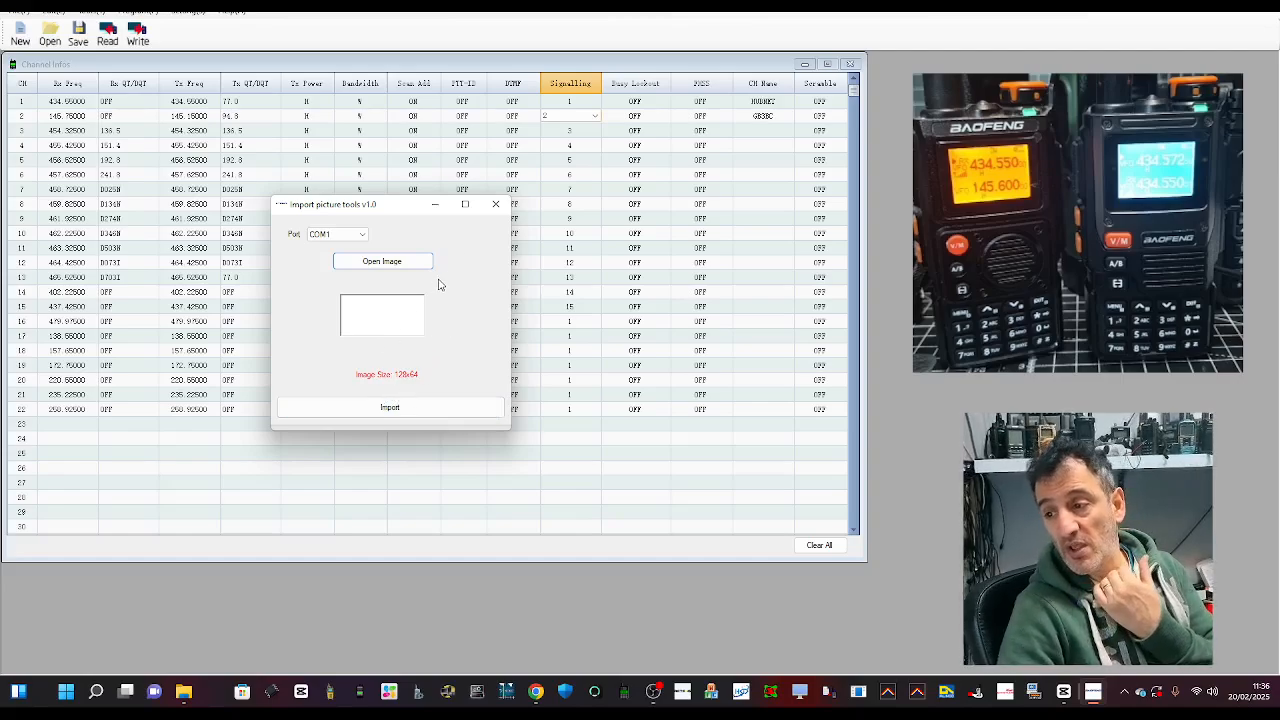
mouse_move(496, 204)
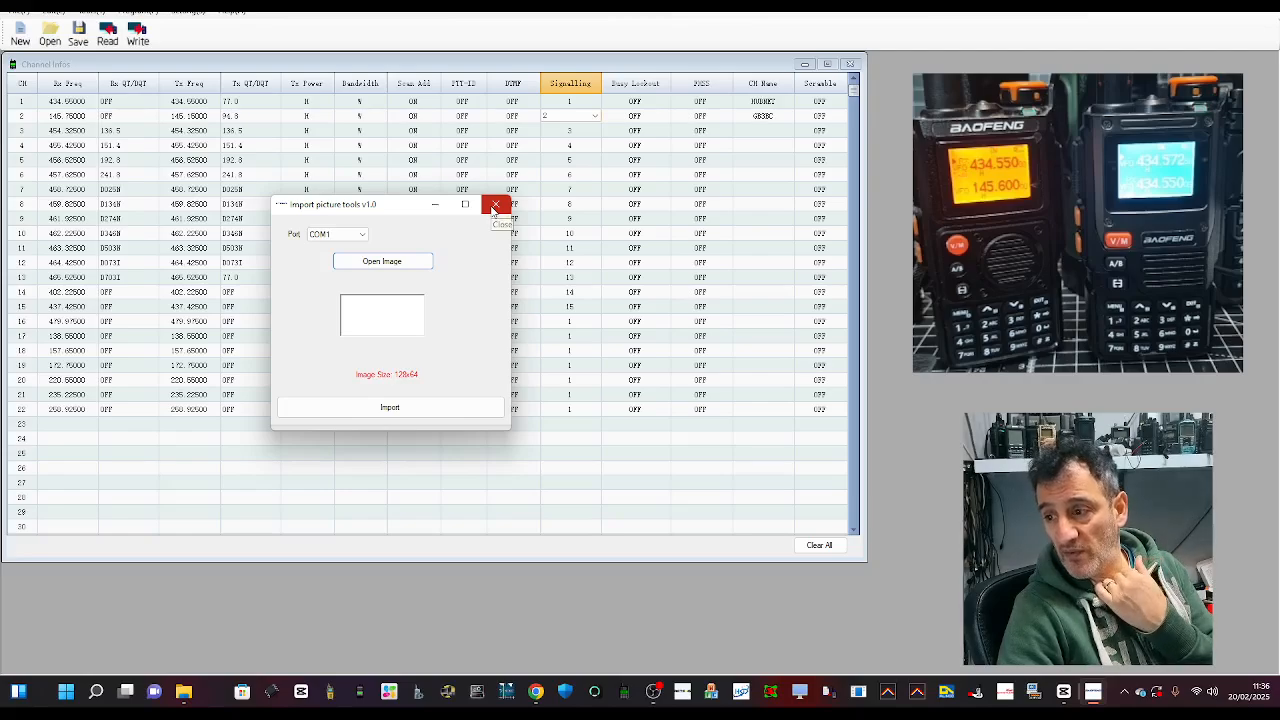
left_click(496, 204)
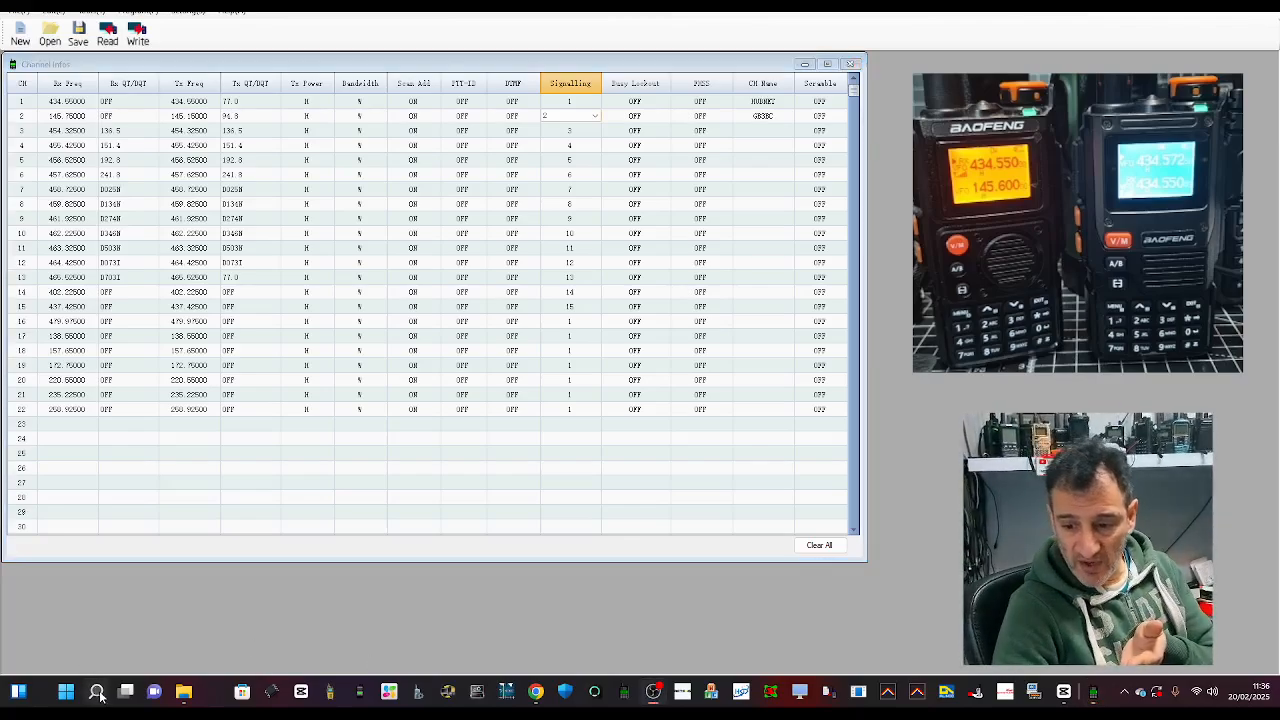
Launch Microsoft Paint from Windows Search with a new blank canvas.
left_click(96, 692)
type("PAI")
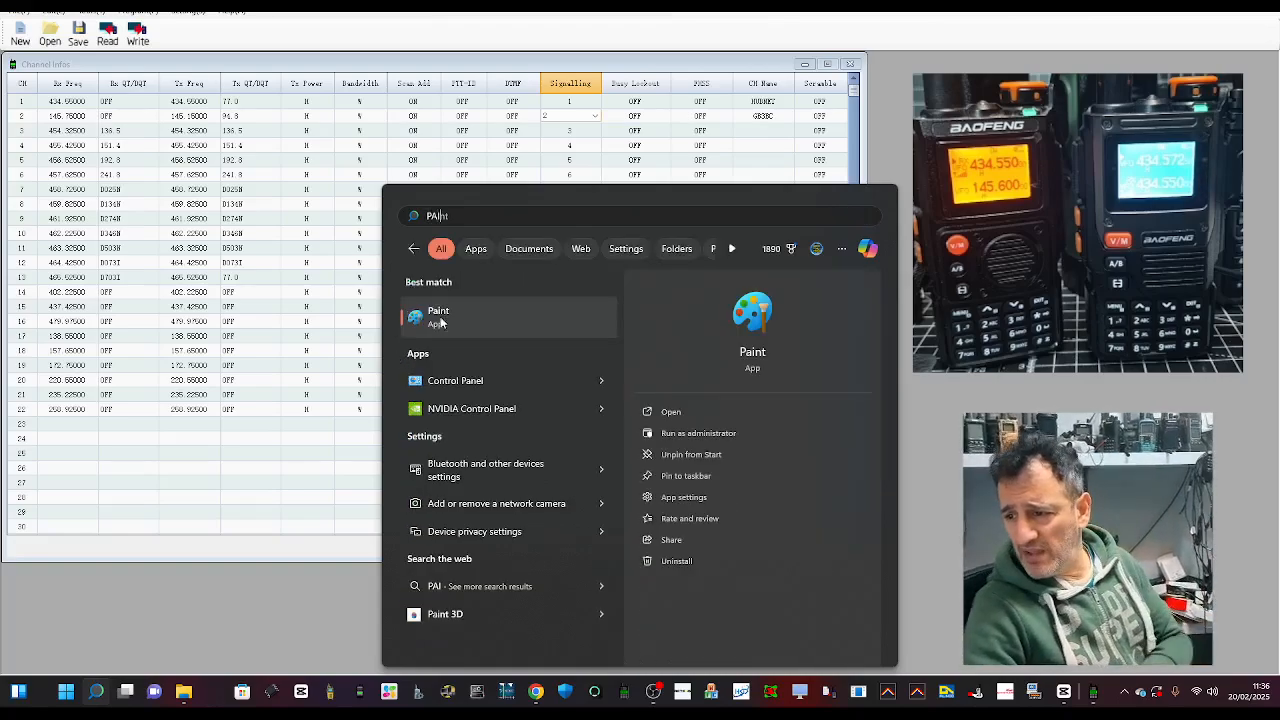
left_click(438, 316)
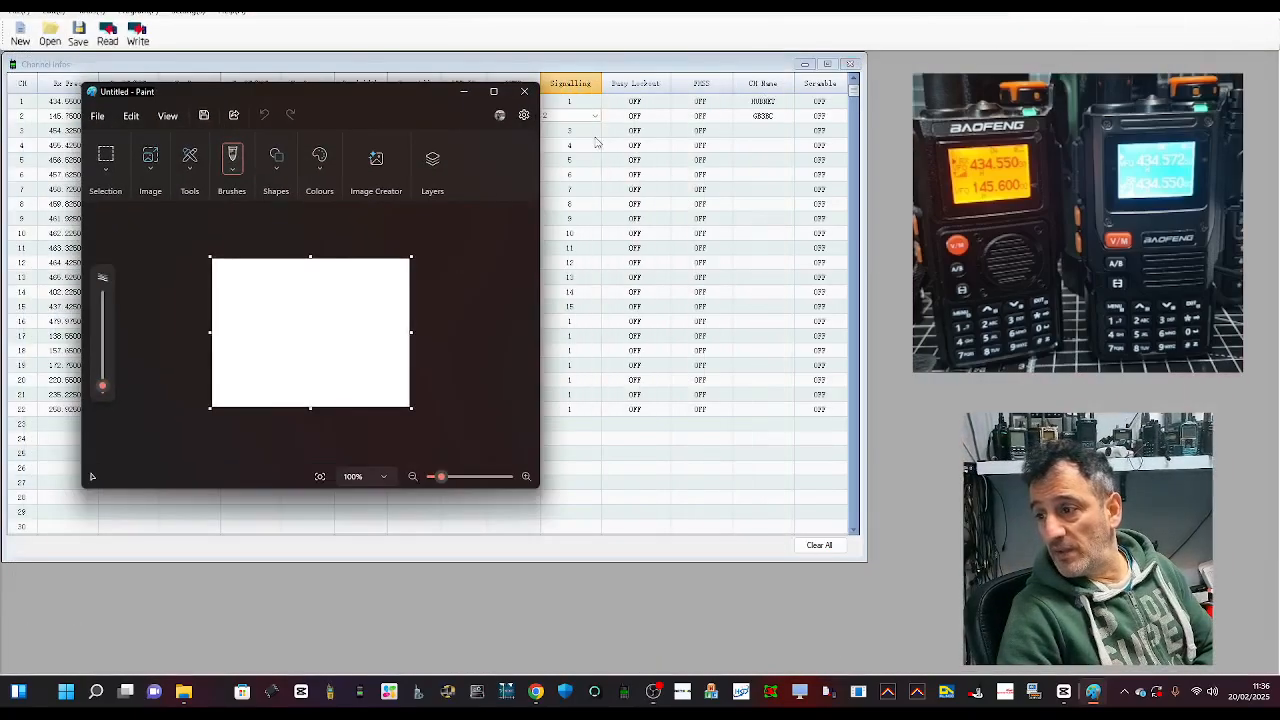
Set the image properties to a 128 by 64 pixel canvas and apply it.
left_click(96, 114)
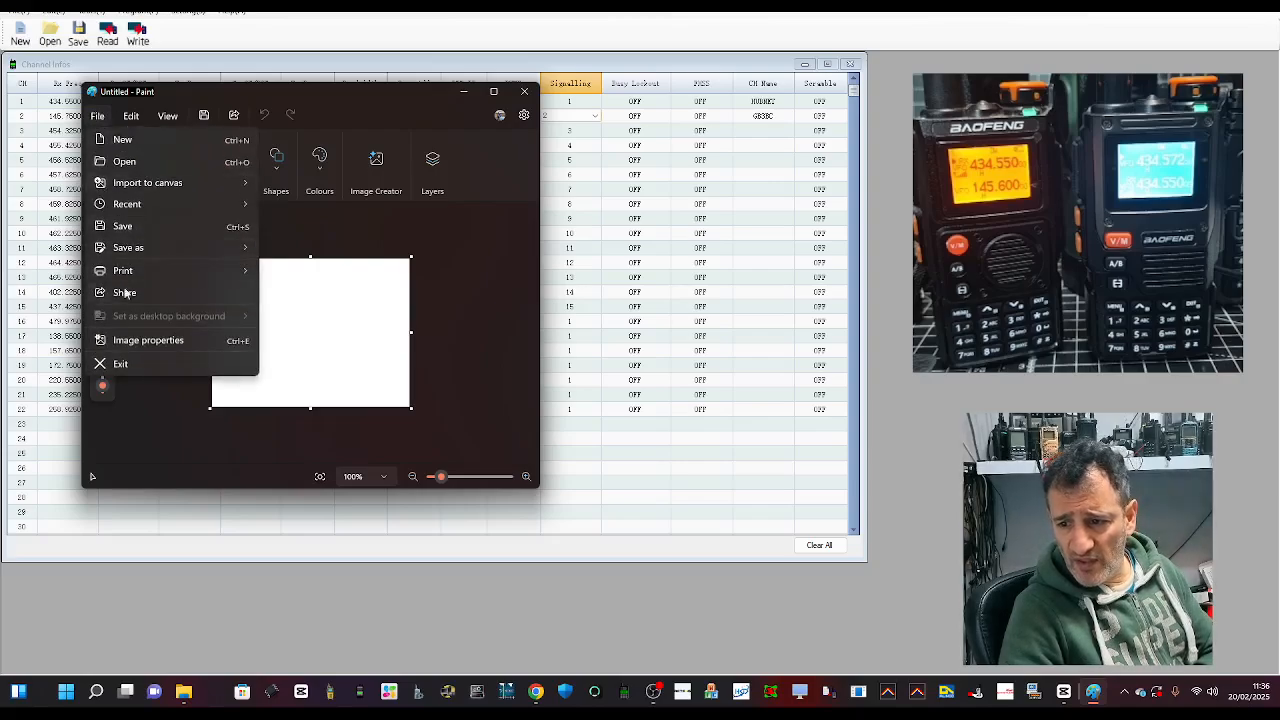
left_click(148, 340)
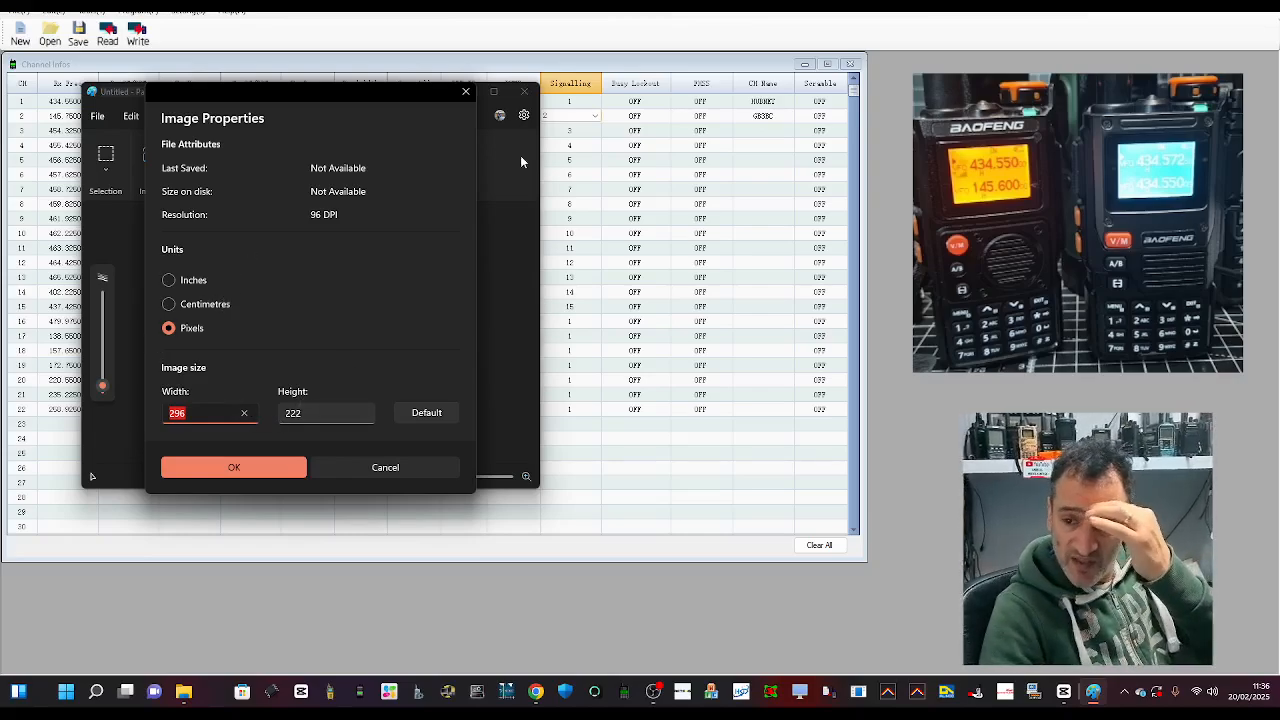
type("128")
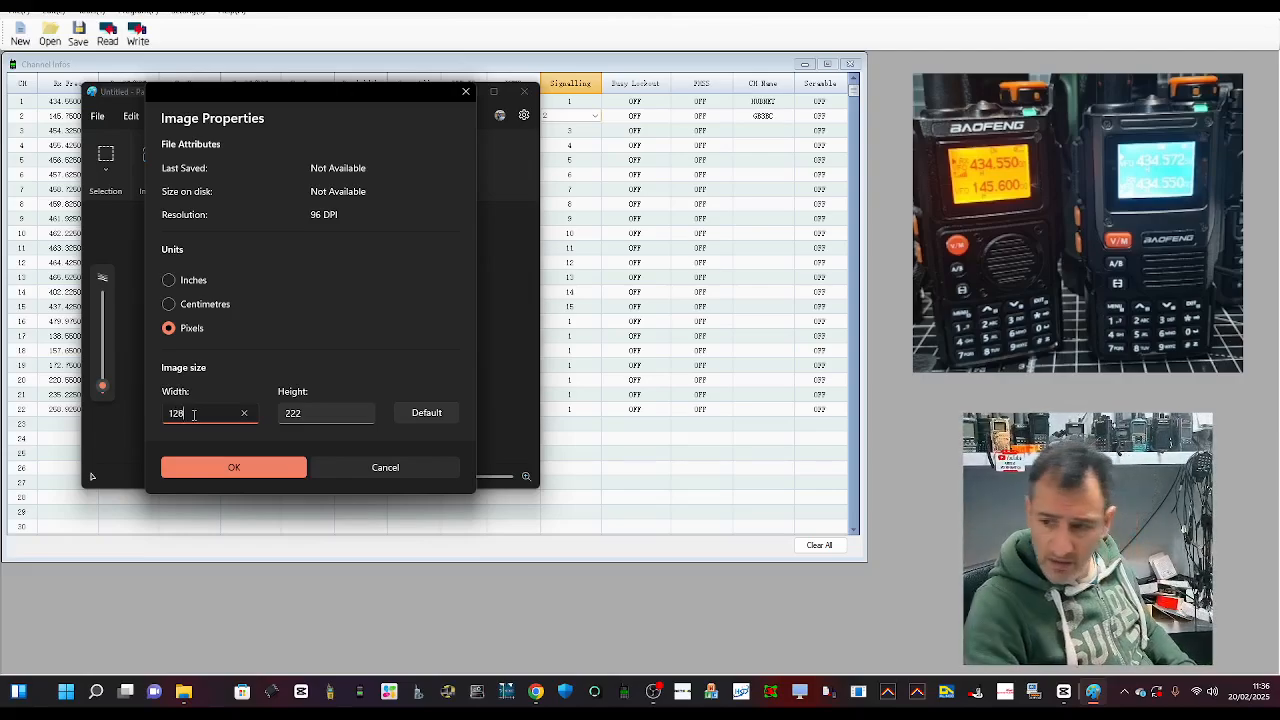
left_click(324, 412)
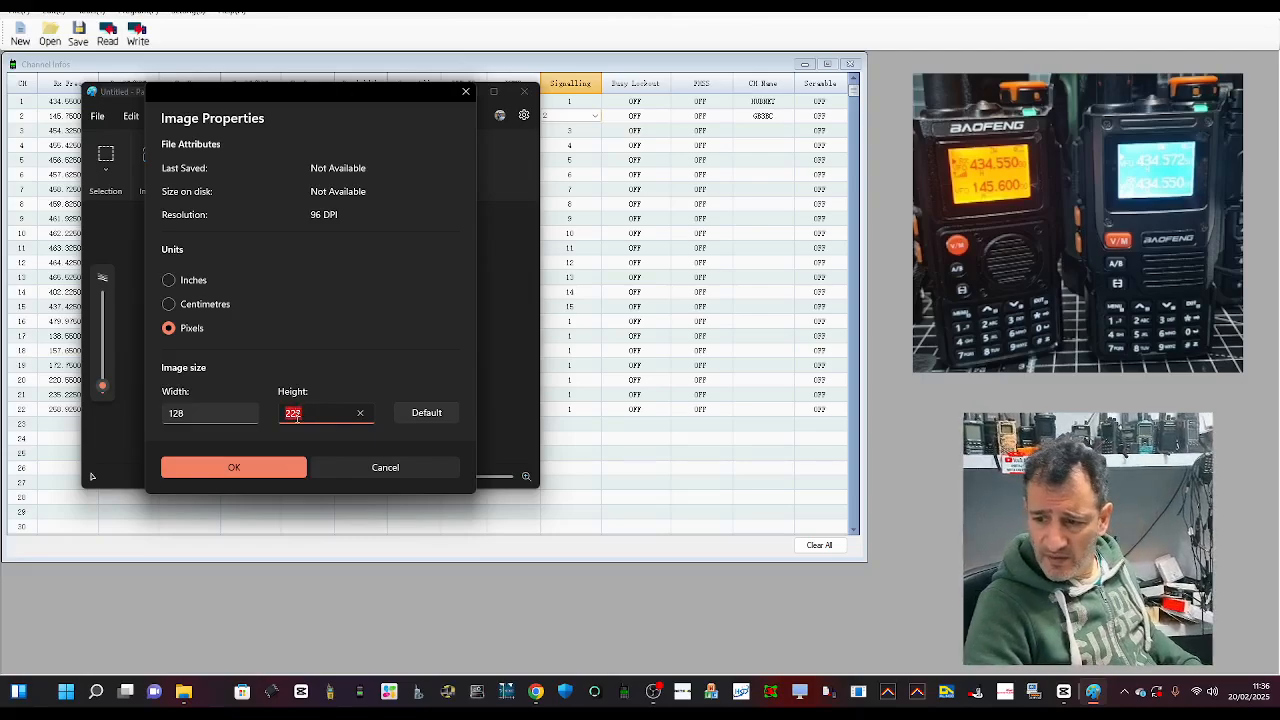
type("64")
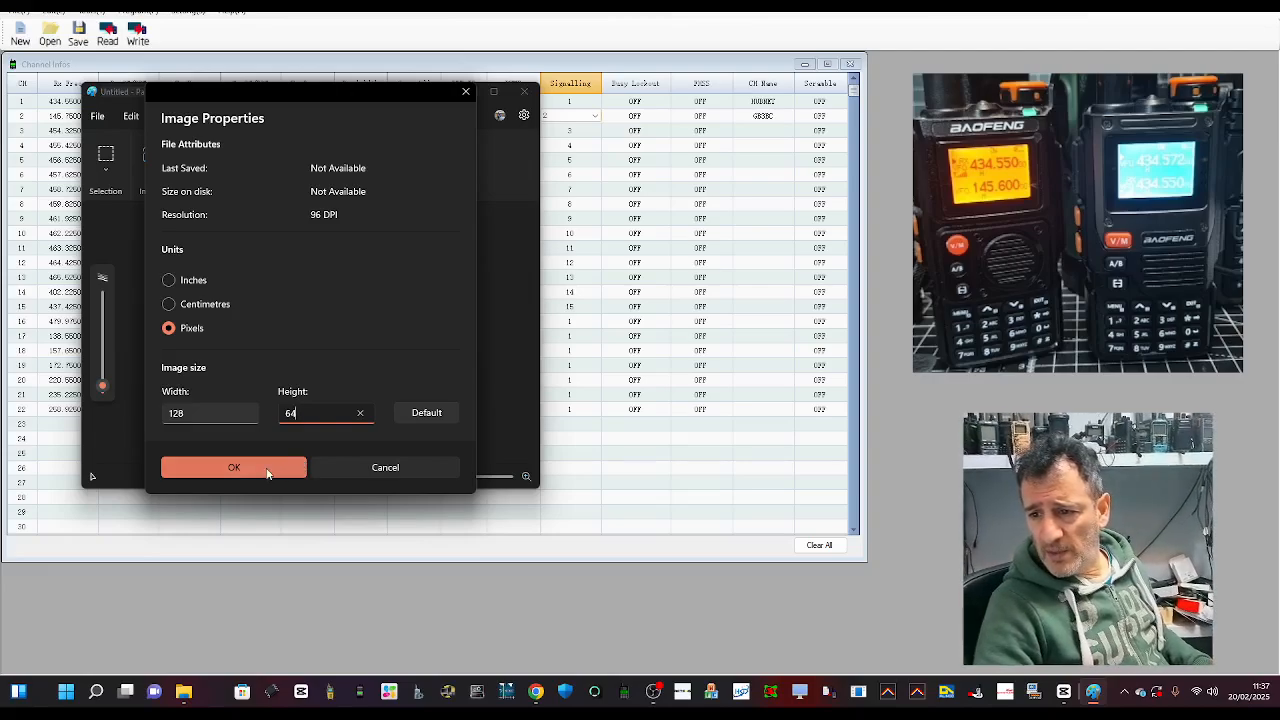
left_click(234, 468)
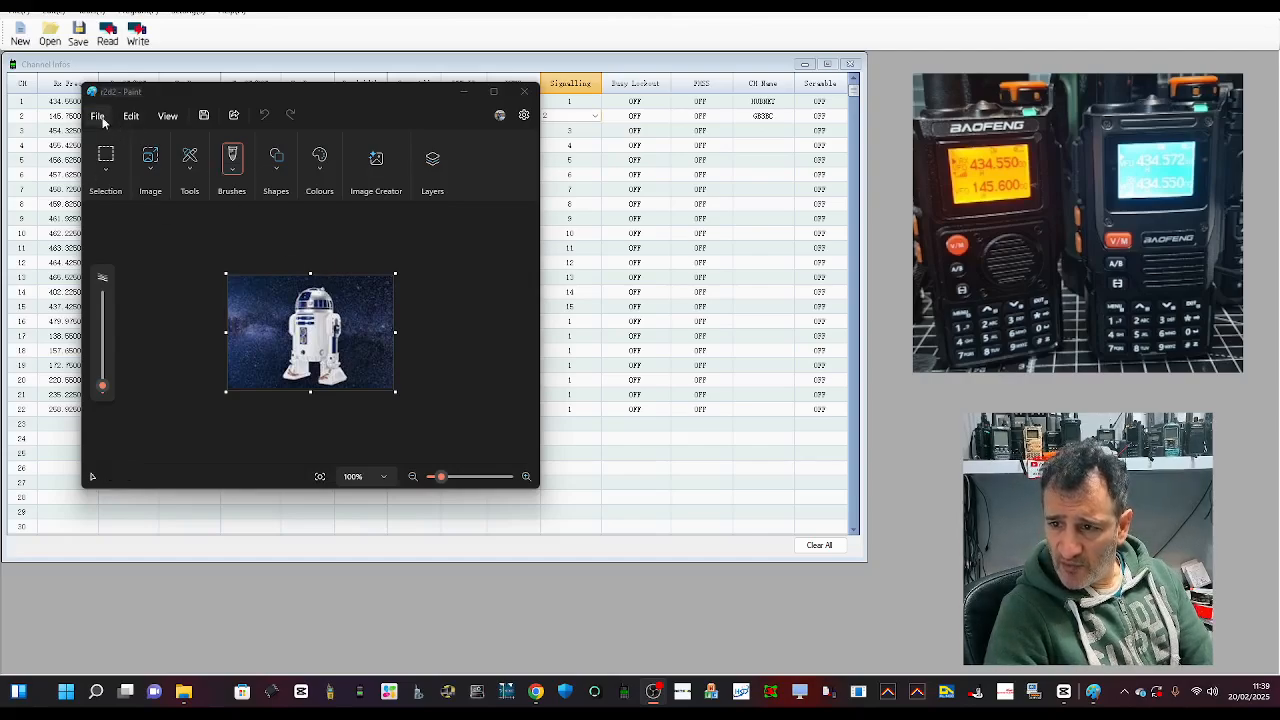
Reapply the 128 by 64 pixel size, cropping the R2-D2 picture to the canvas.
left_click(96, 116)
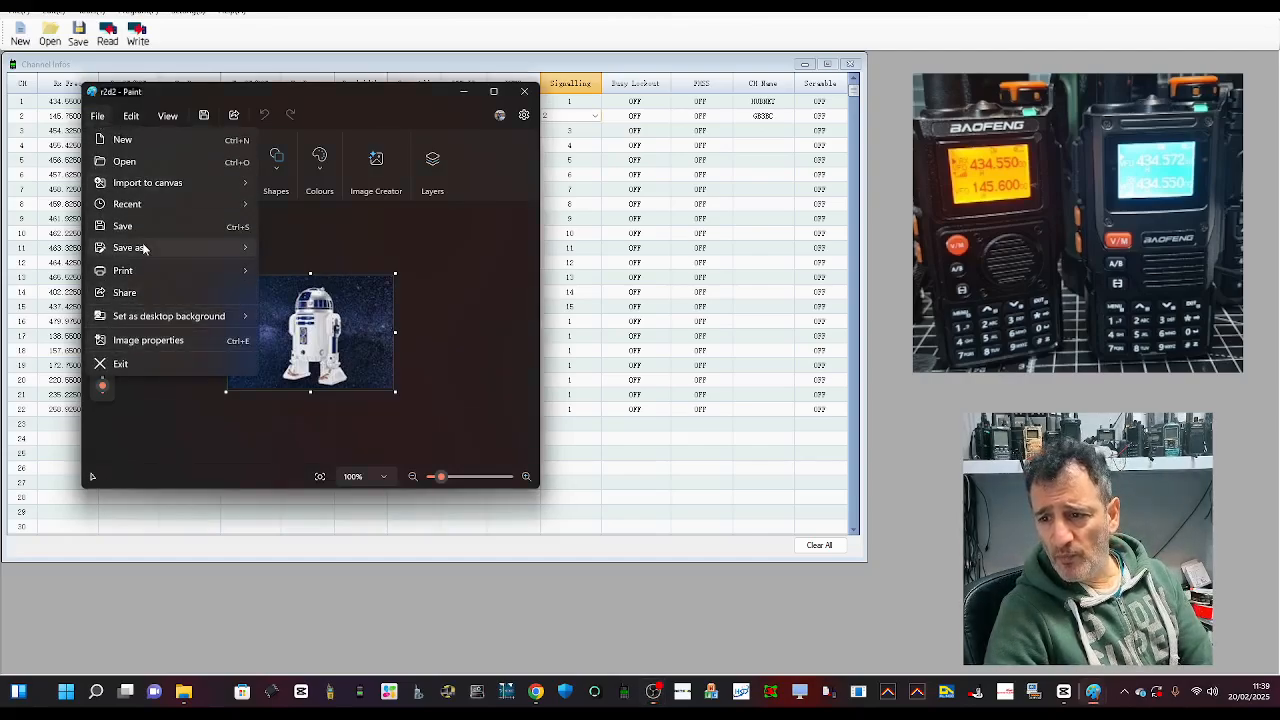
left_click(128, 248)
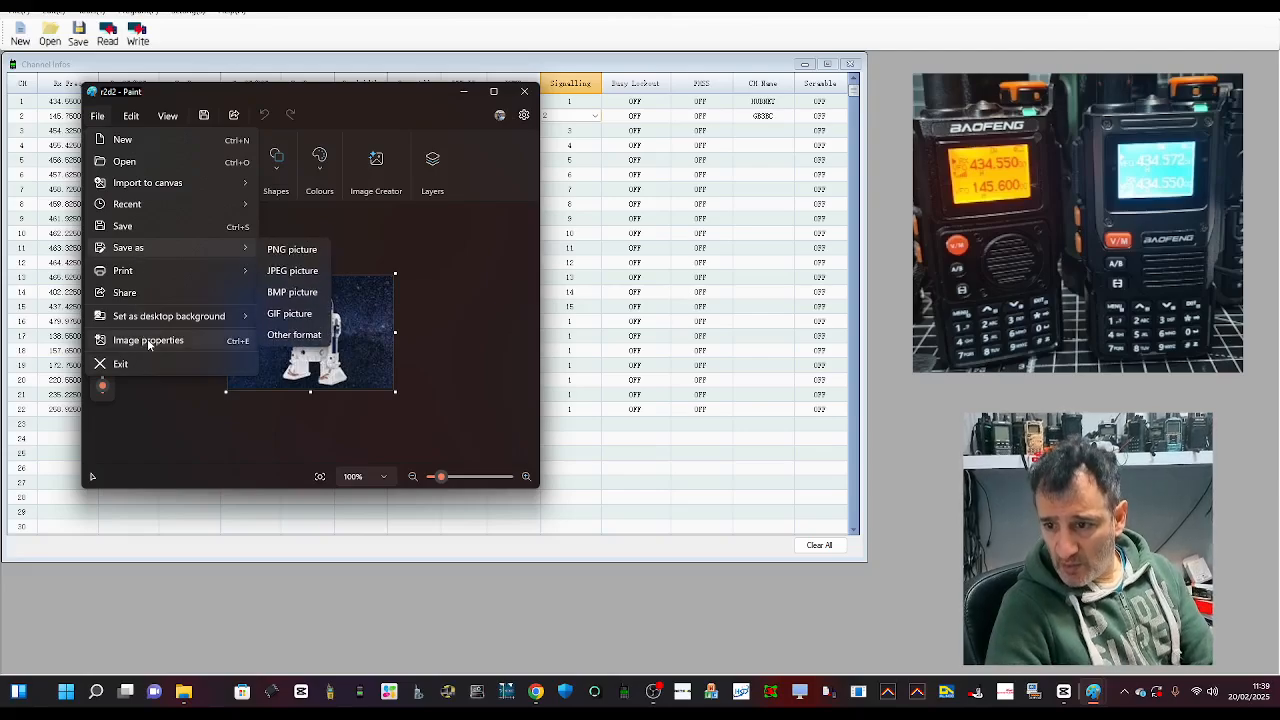
left_click(148, 340)
type("64")
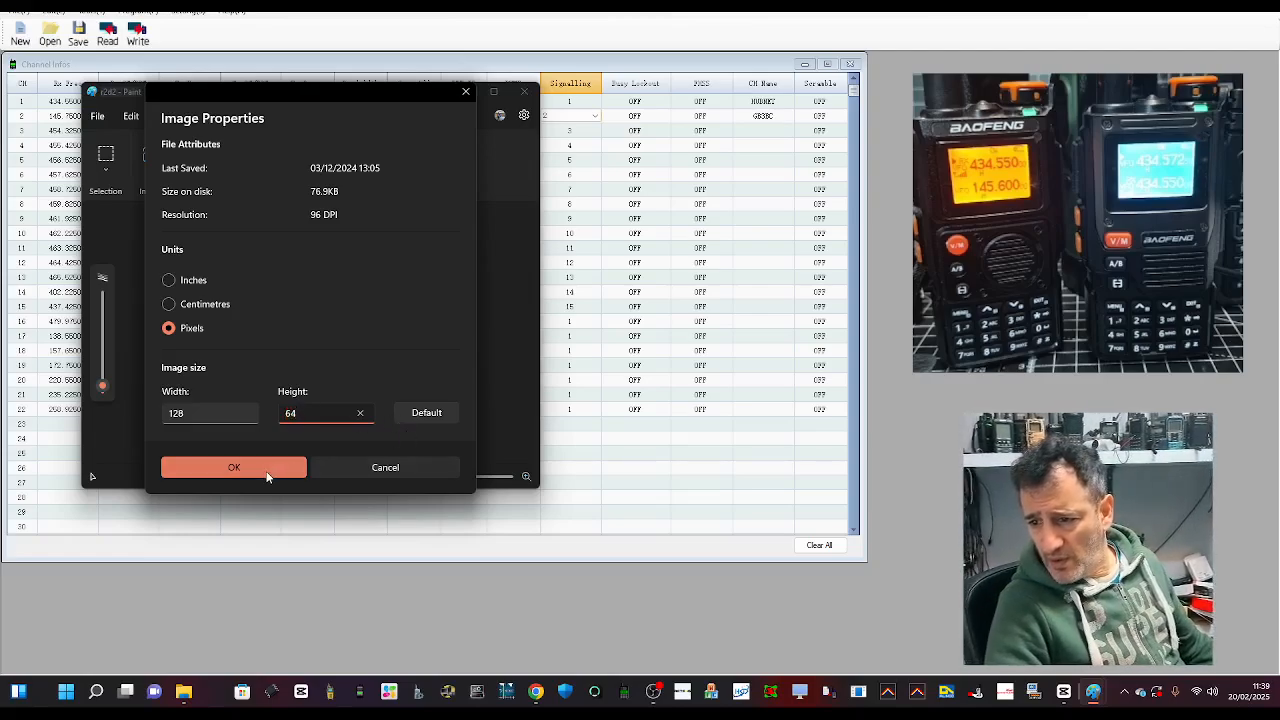
left_click(234, 468)
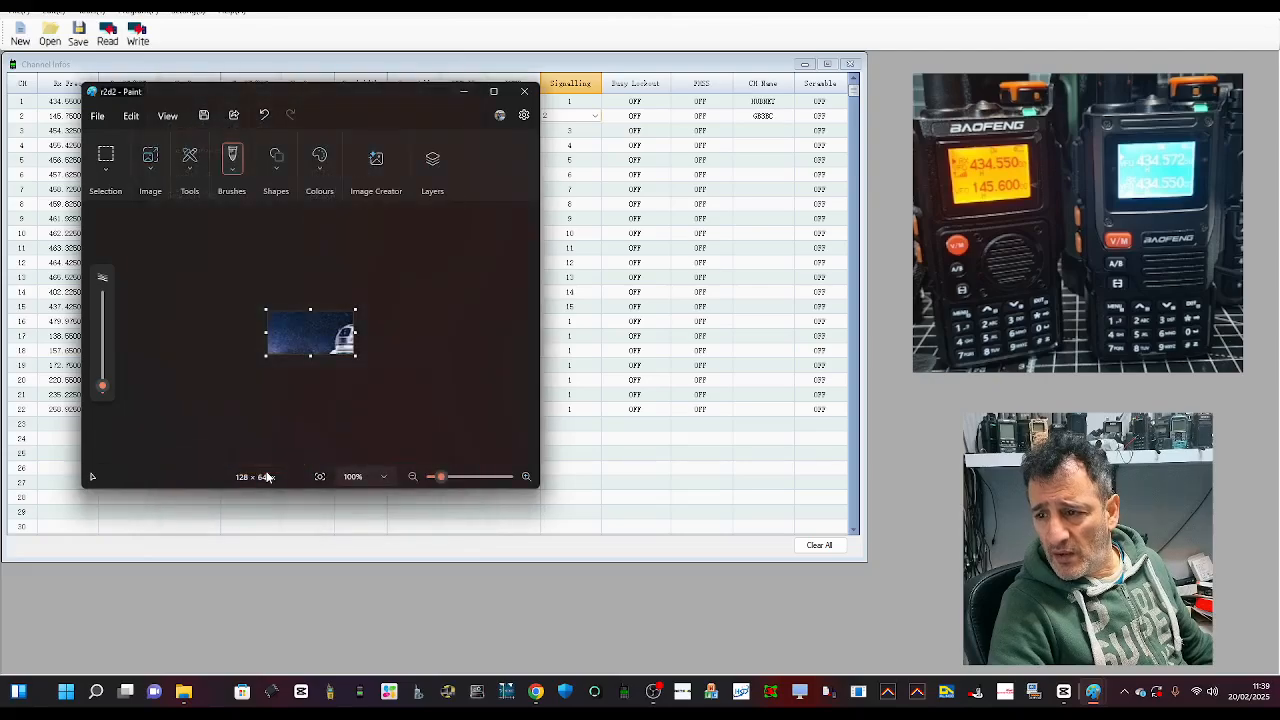
mouse_move(264, 476)
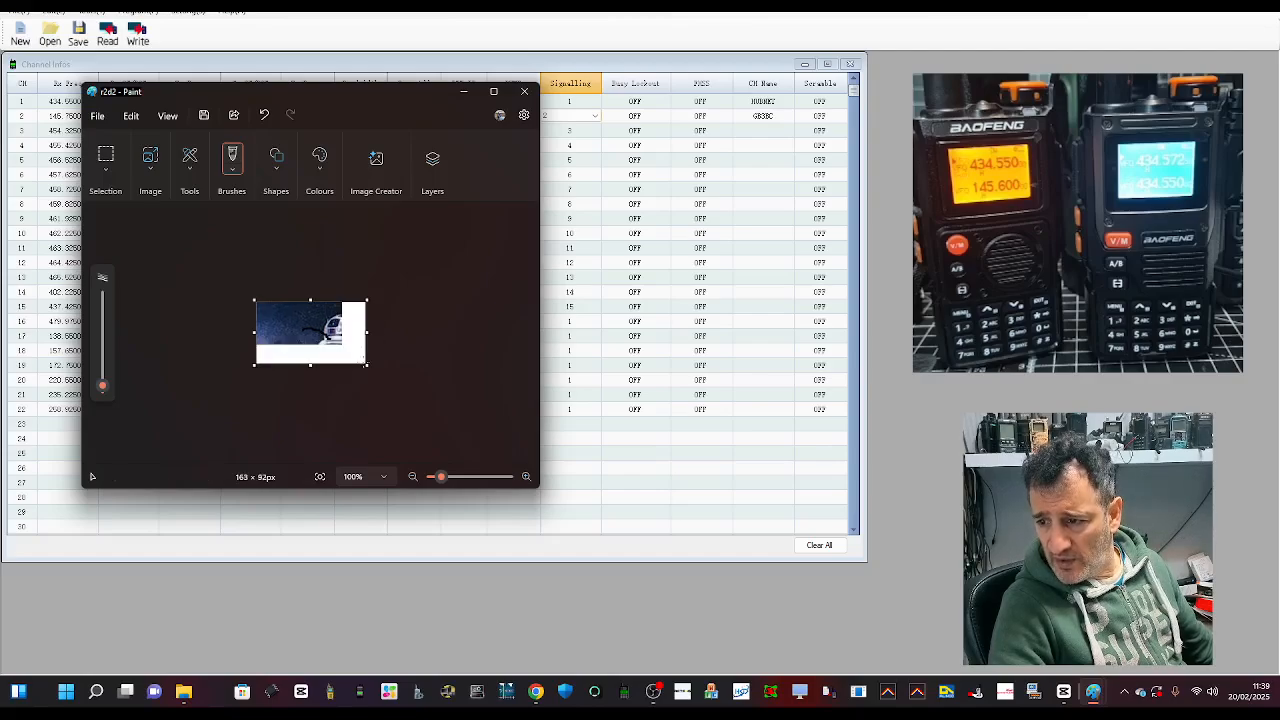
mouse_move(736, 470)
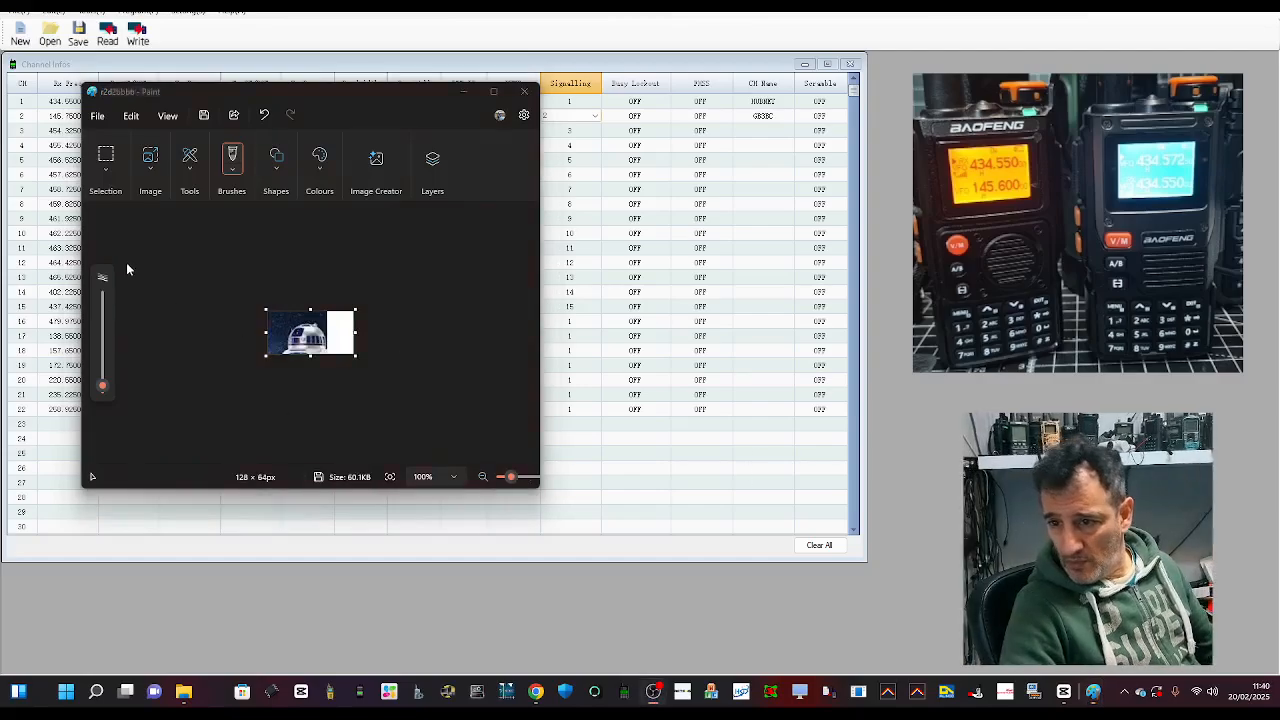
Save the cropped picture as a BMP file named 164 and return to the radio software.
left_click(96, 114)
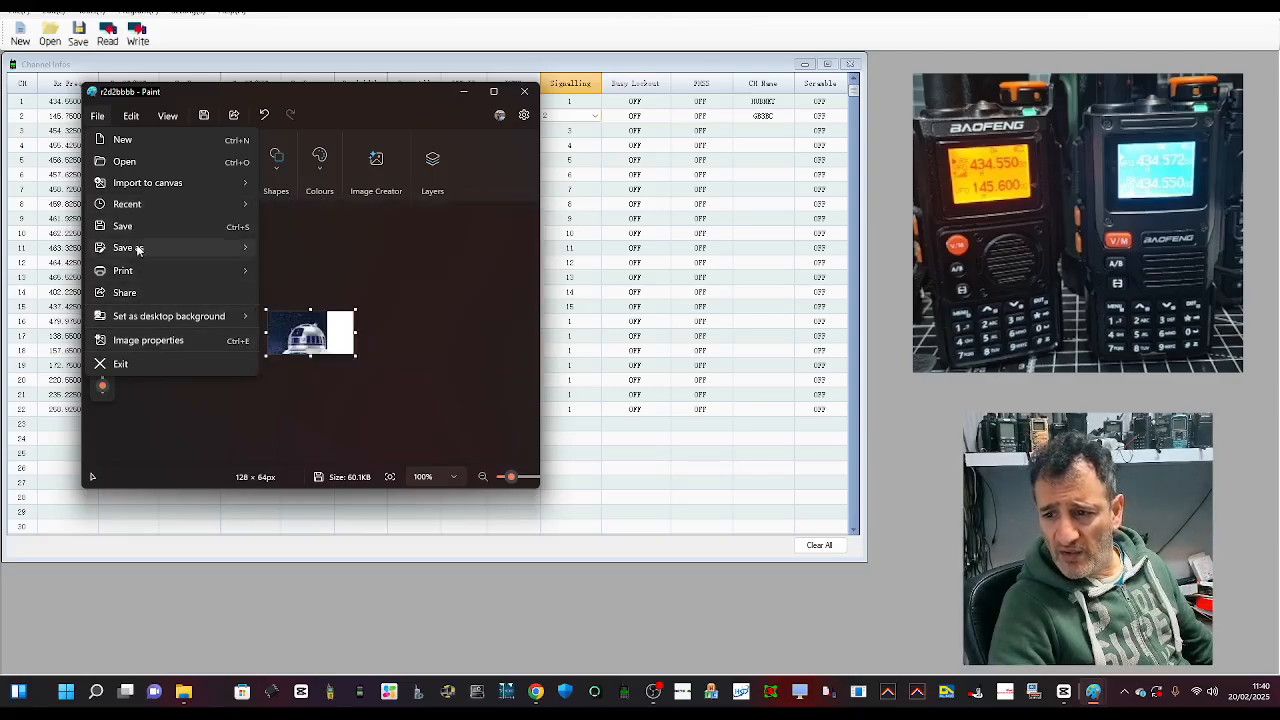
mouse_move(122, 226)
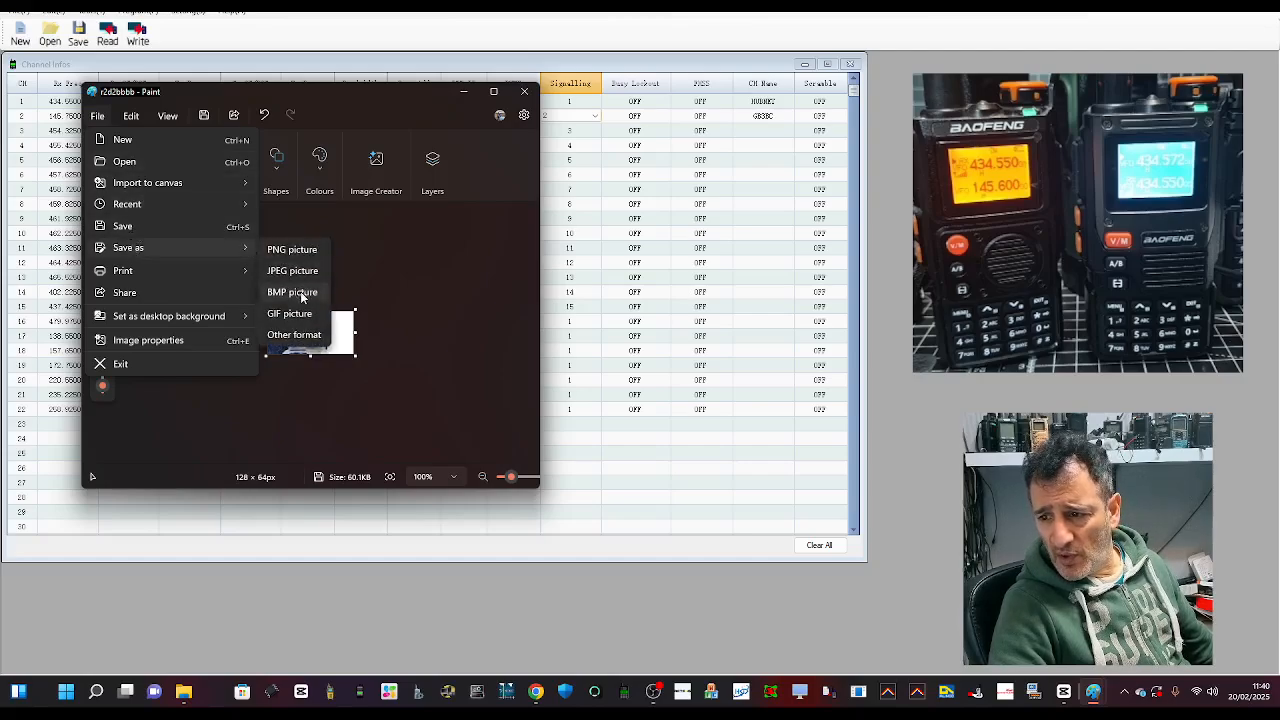
left_click(292, 292)
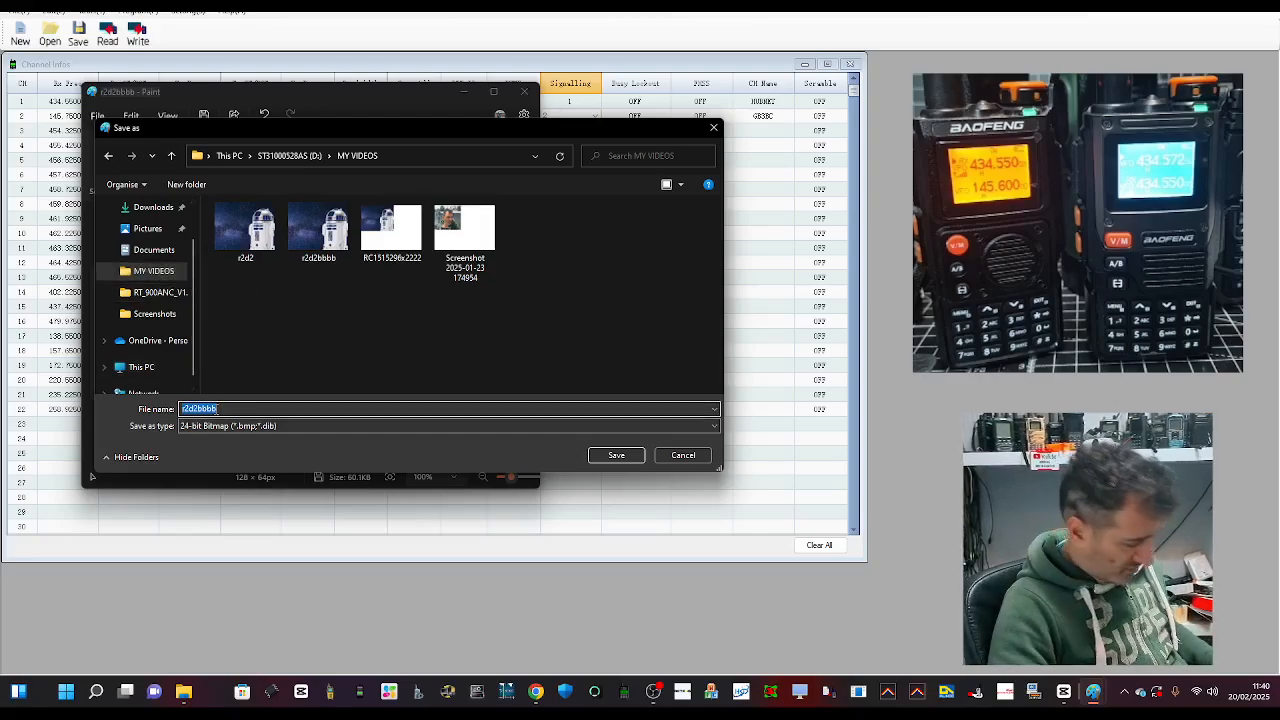
type("164")
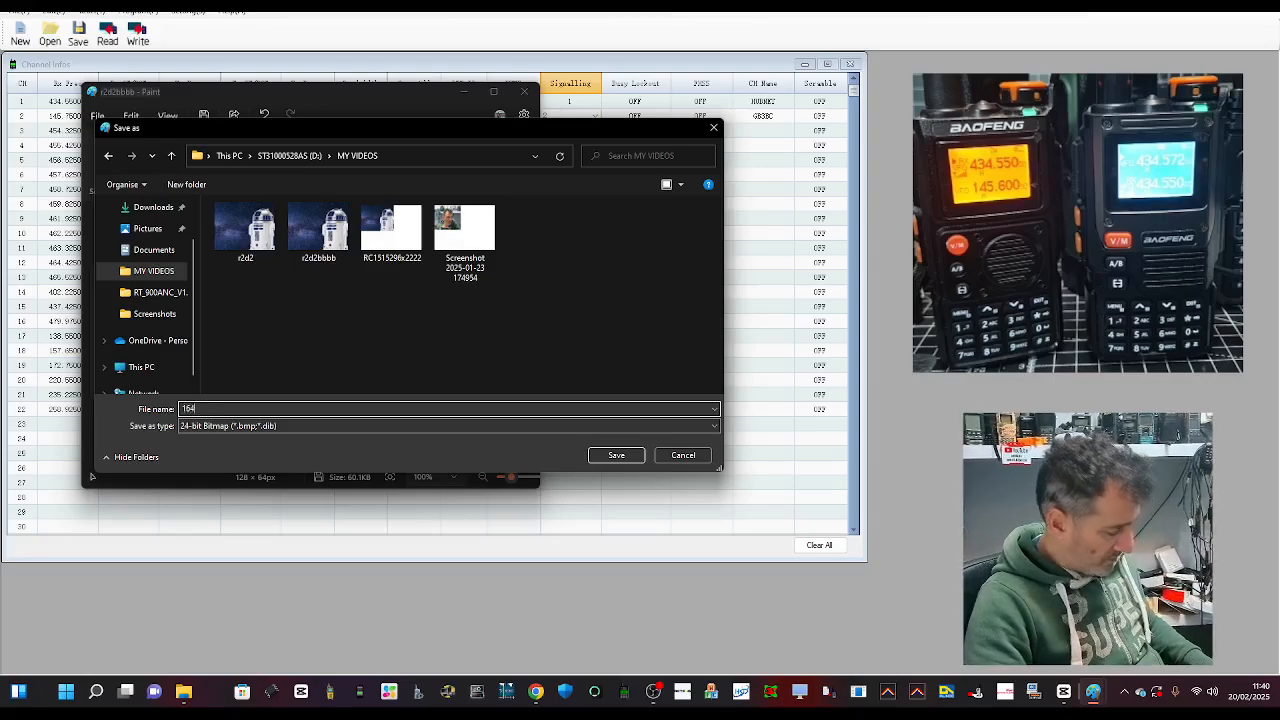
left_click(616, 456)
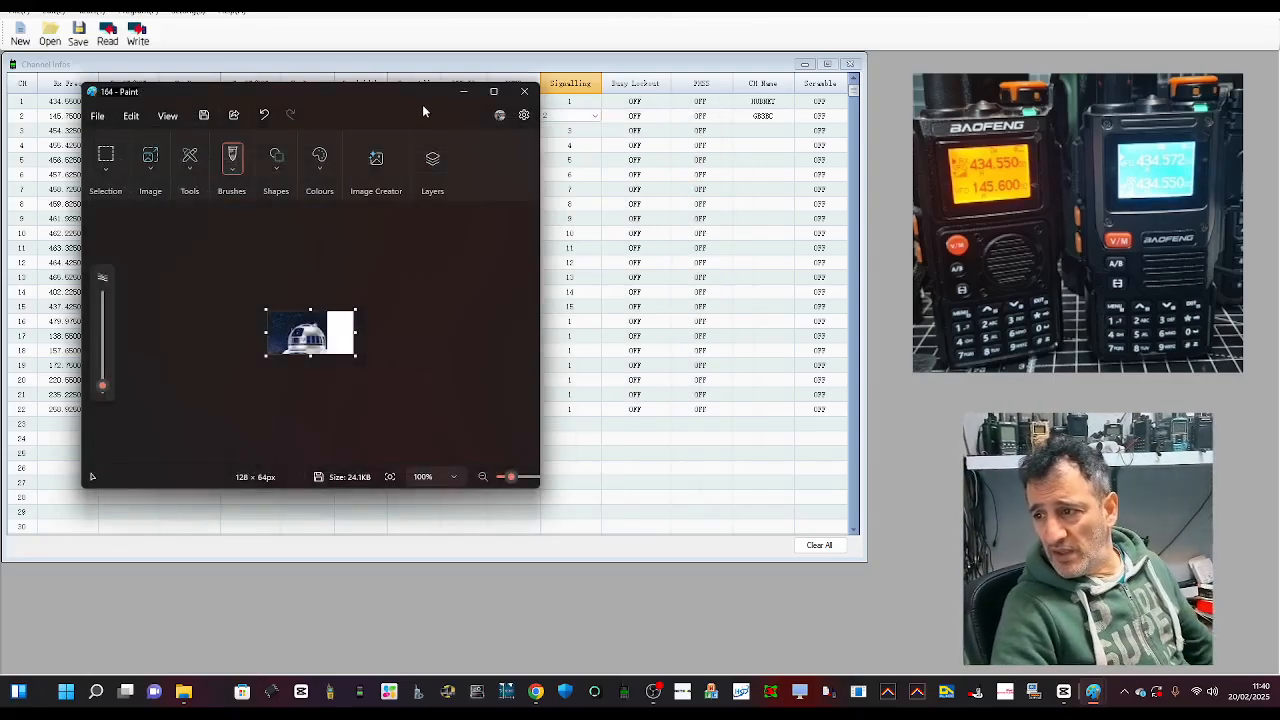
left_click(524, 92)
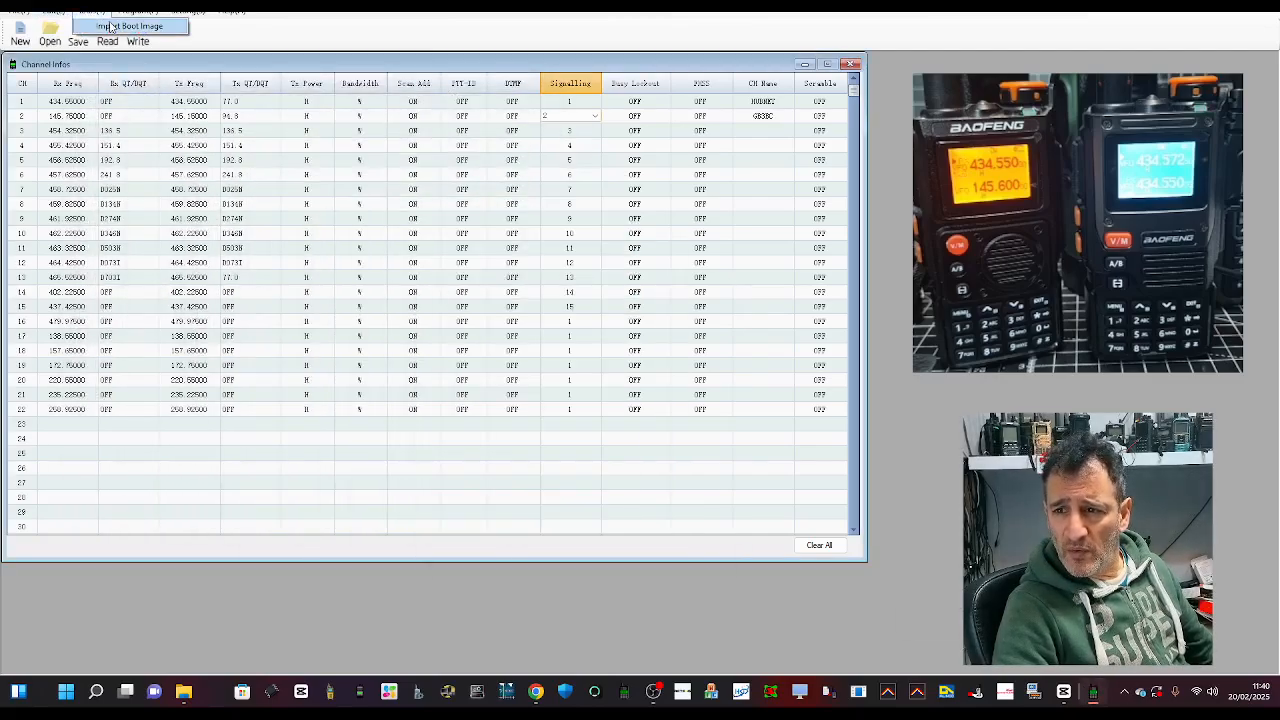
Import the 164.bmp boot image to the radio over the selected COM port and close the import window.
left_click(132, 24)
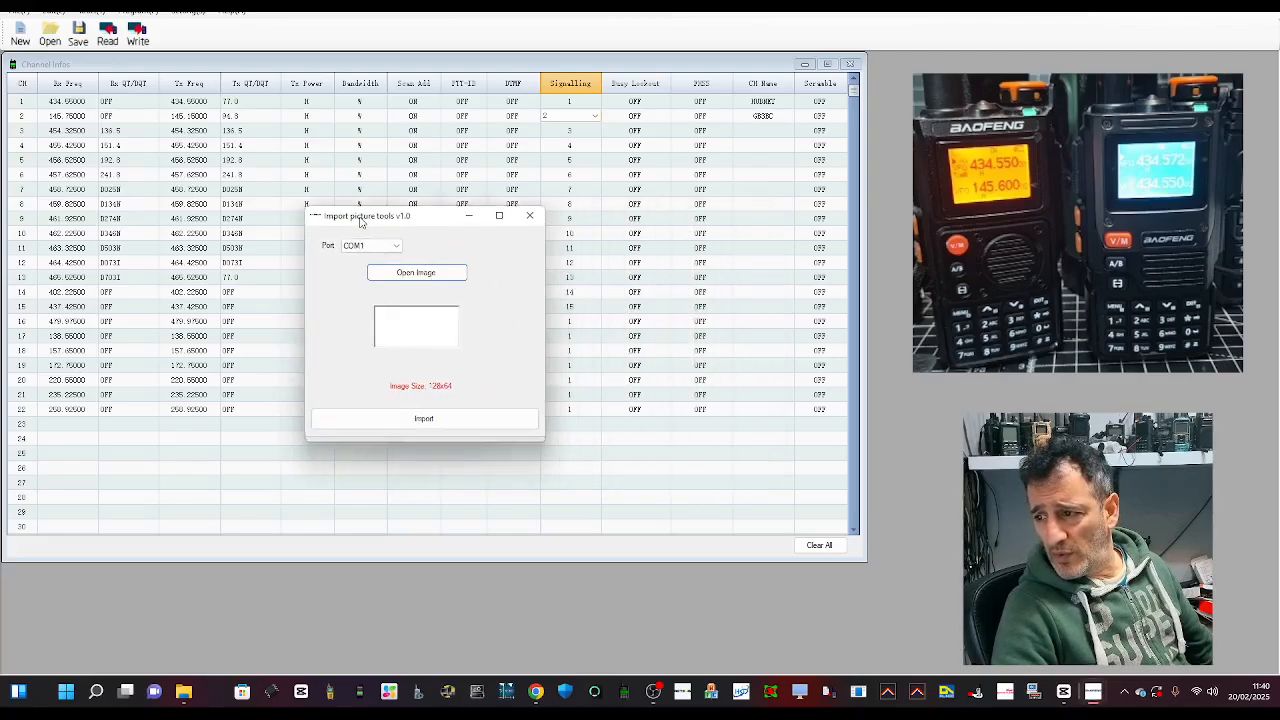
left_click(392, 244)
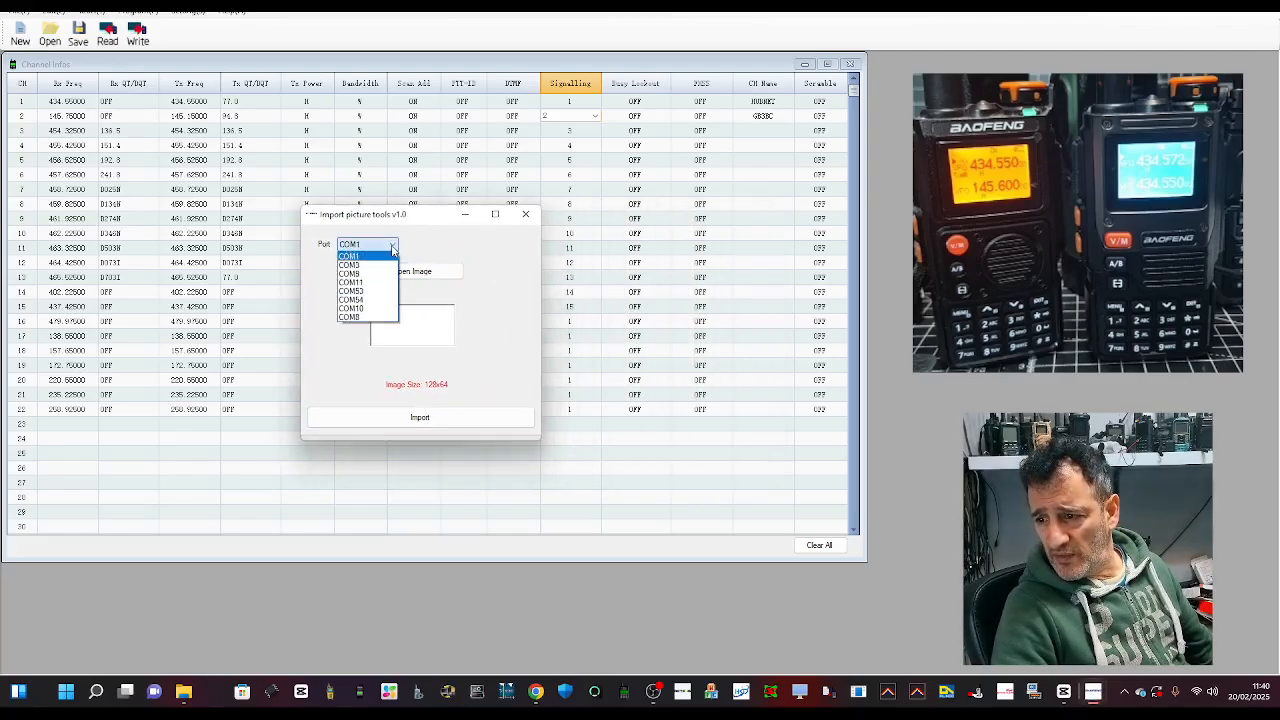
left_click(416, 272)
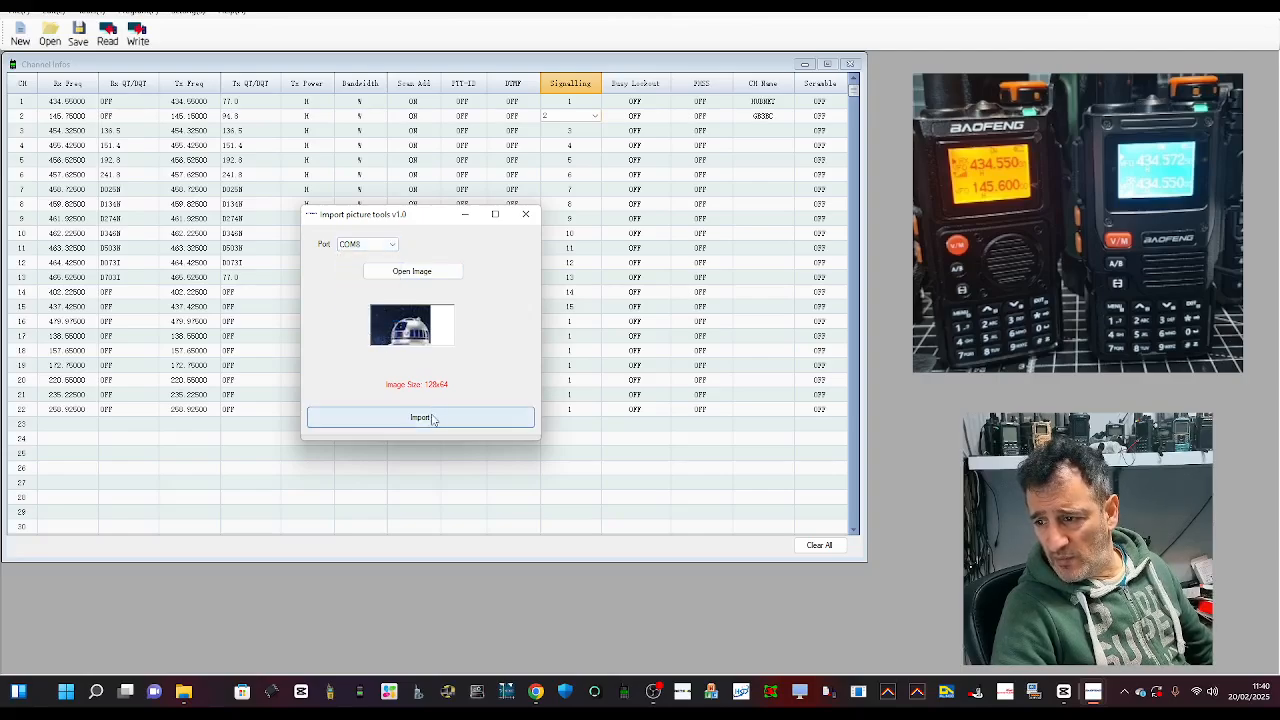
left_click(420, 418)
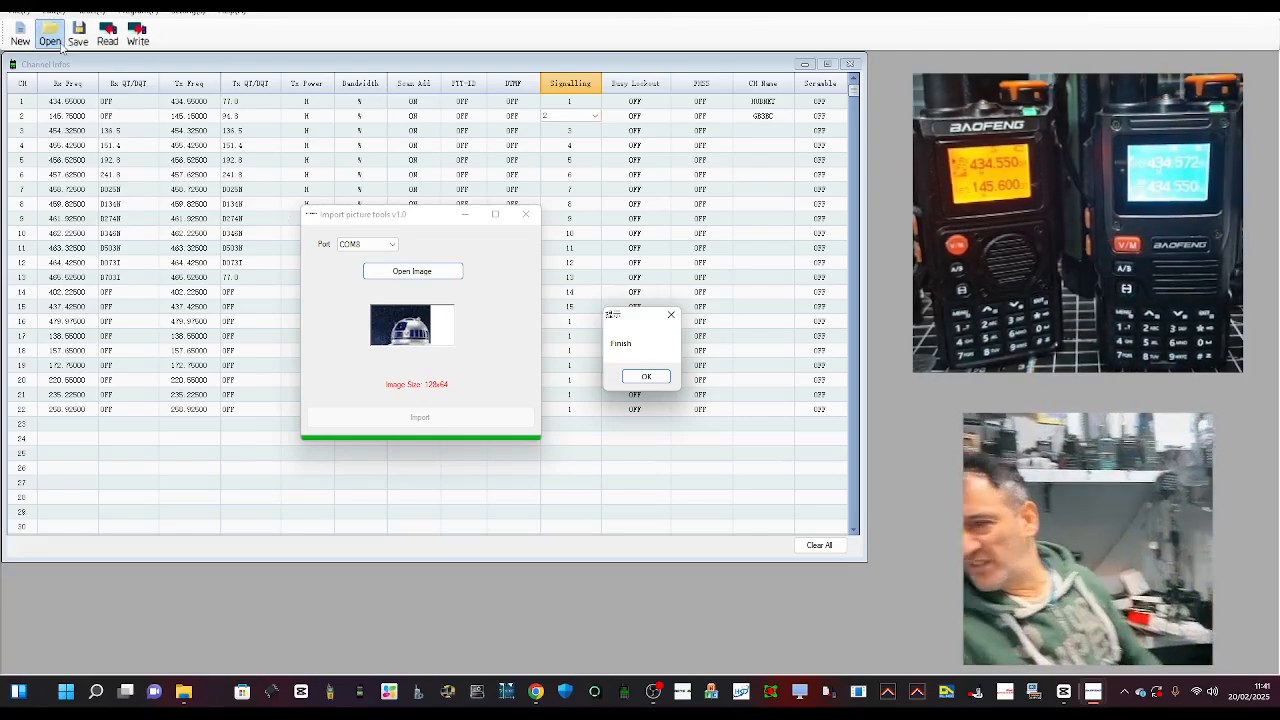
left_click(524, 214)
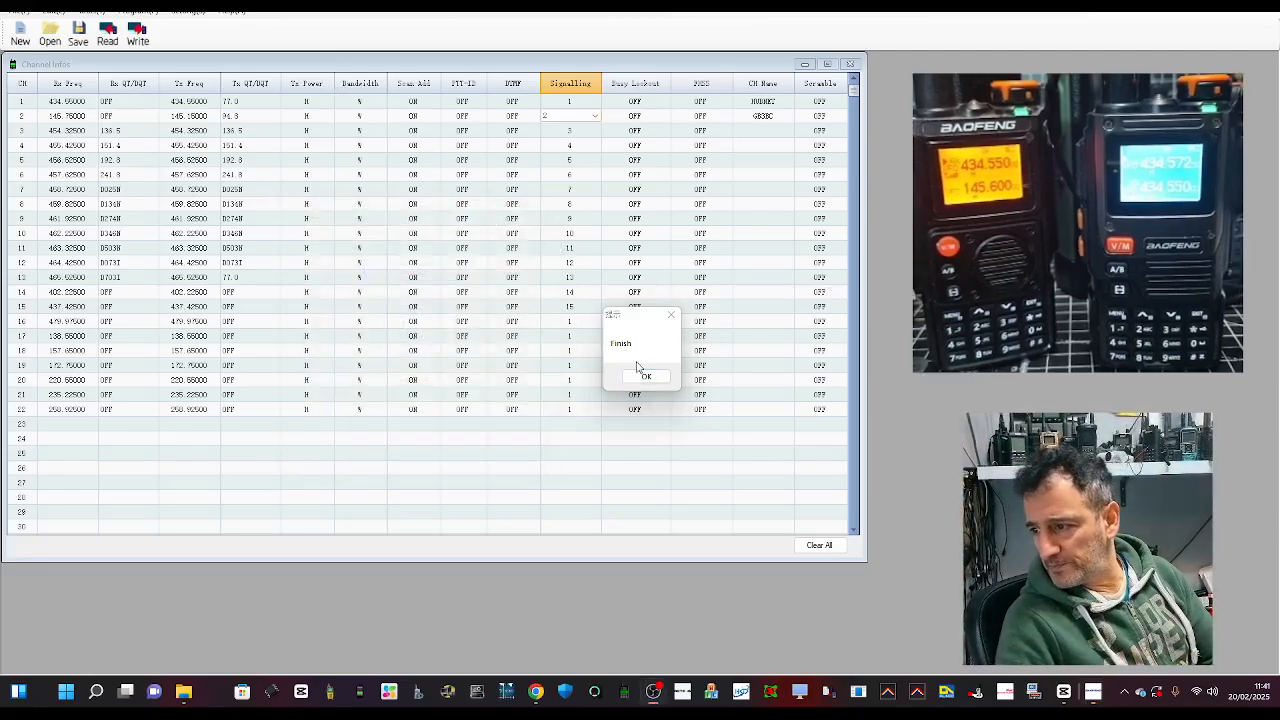
Dismiss the Finish message and confirm Version v1.1.2 in the About dialog.
left_click(644, 376)
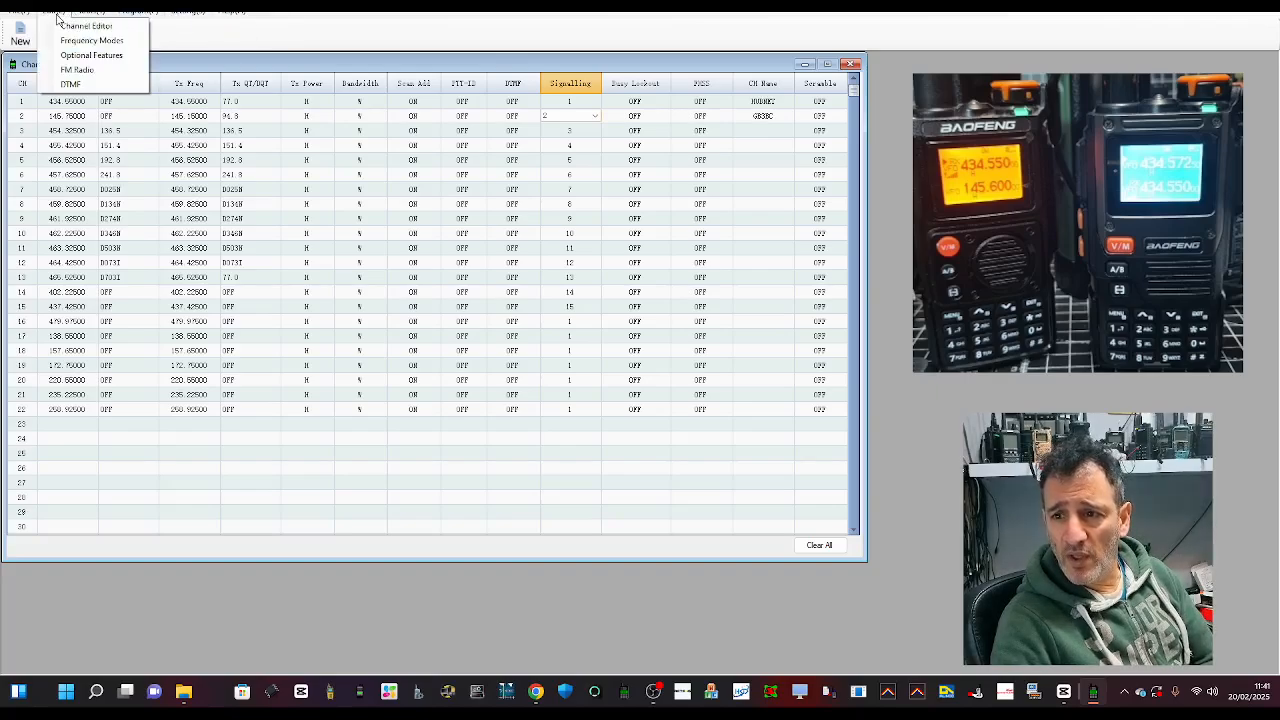
mouse_move(92, 56)
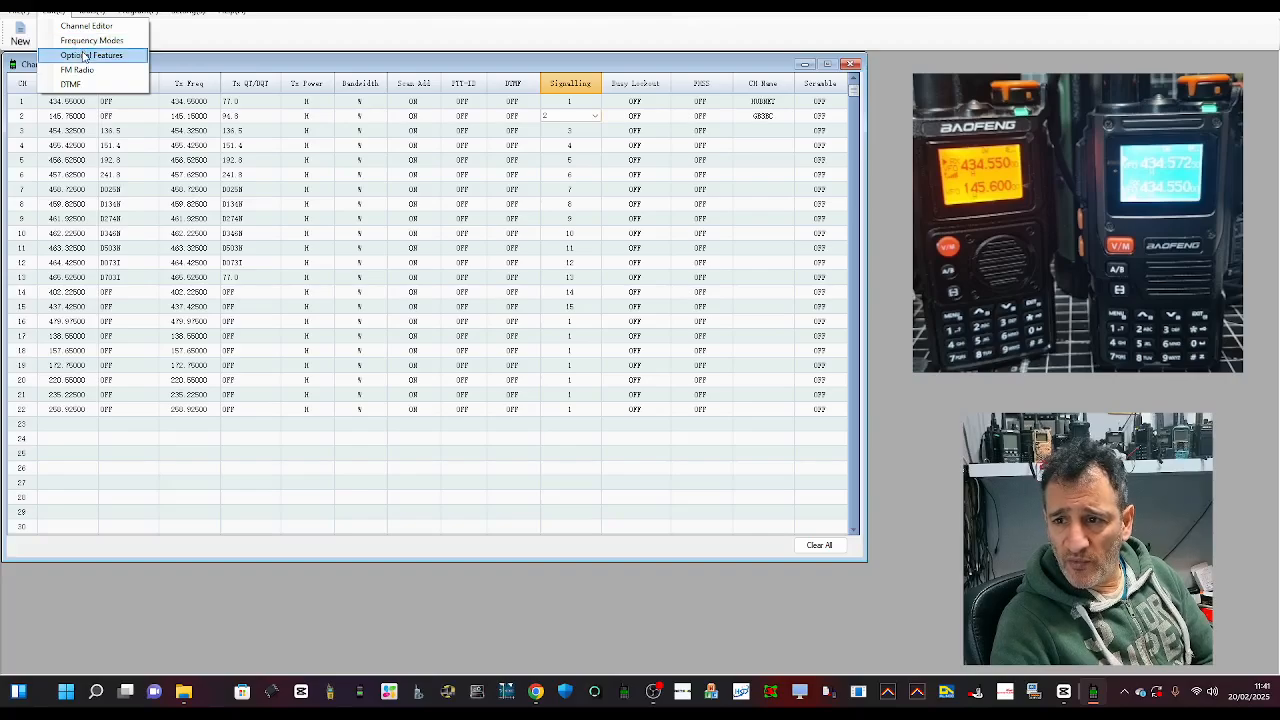
mouse_move(76, 68)
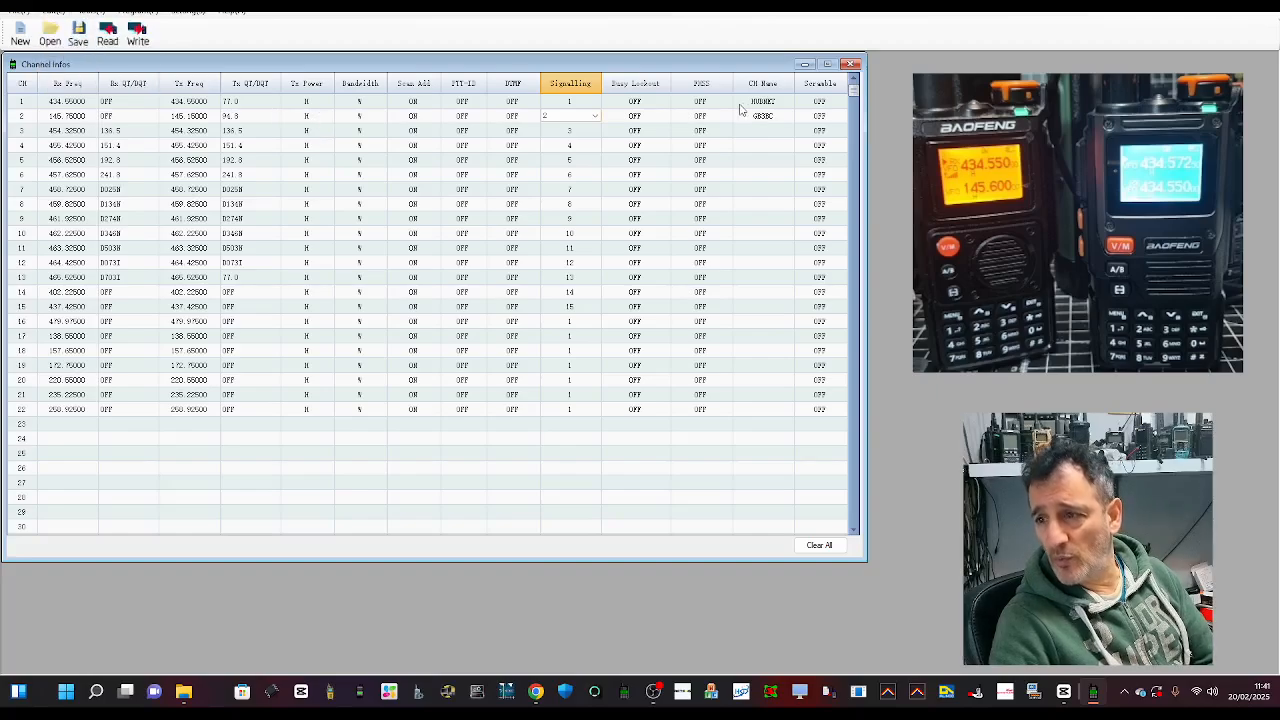
left_click(188, 12)
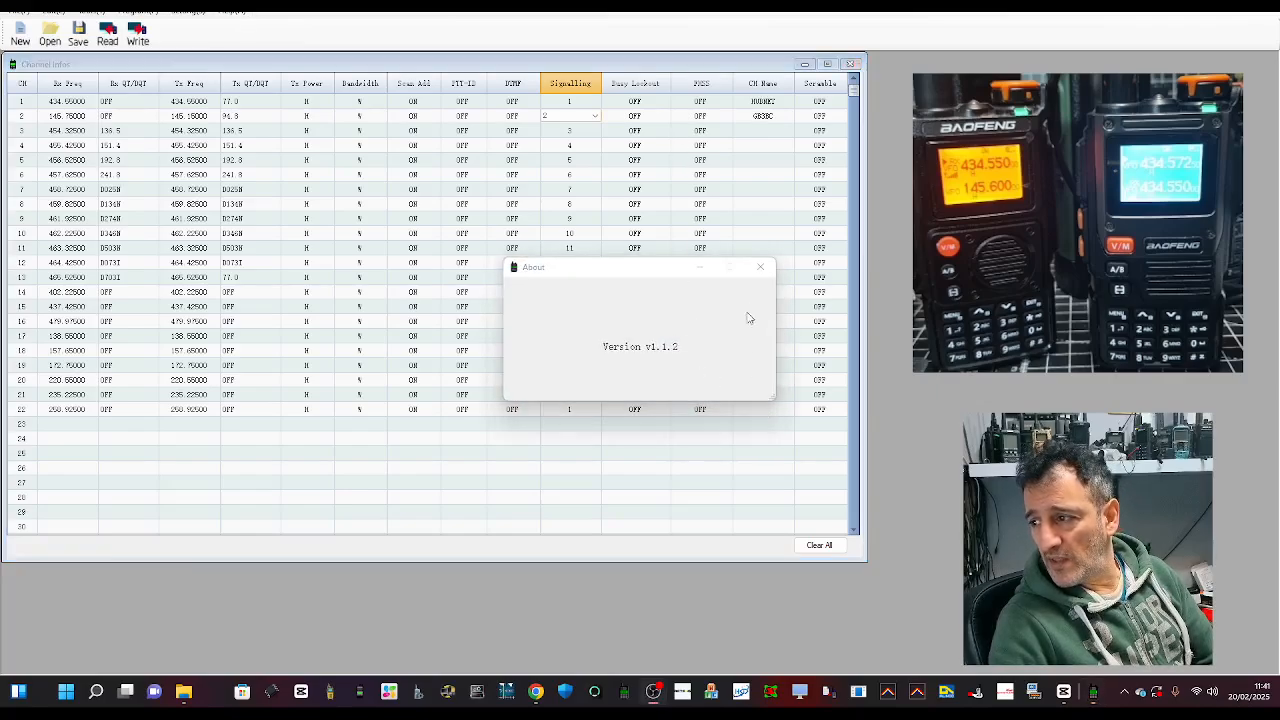
left_click(760, 268)
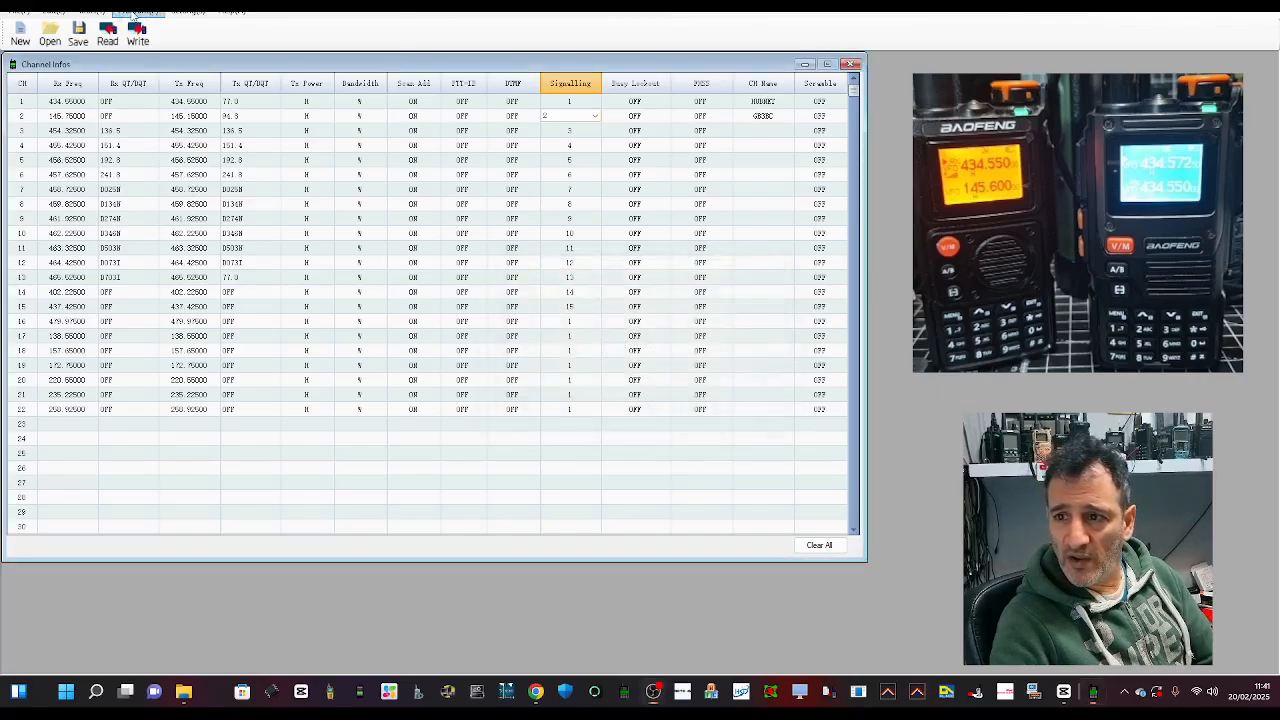
Start writing the channel data to the radio from the Write dialog.
left_click(138, 34)
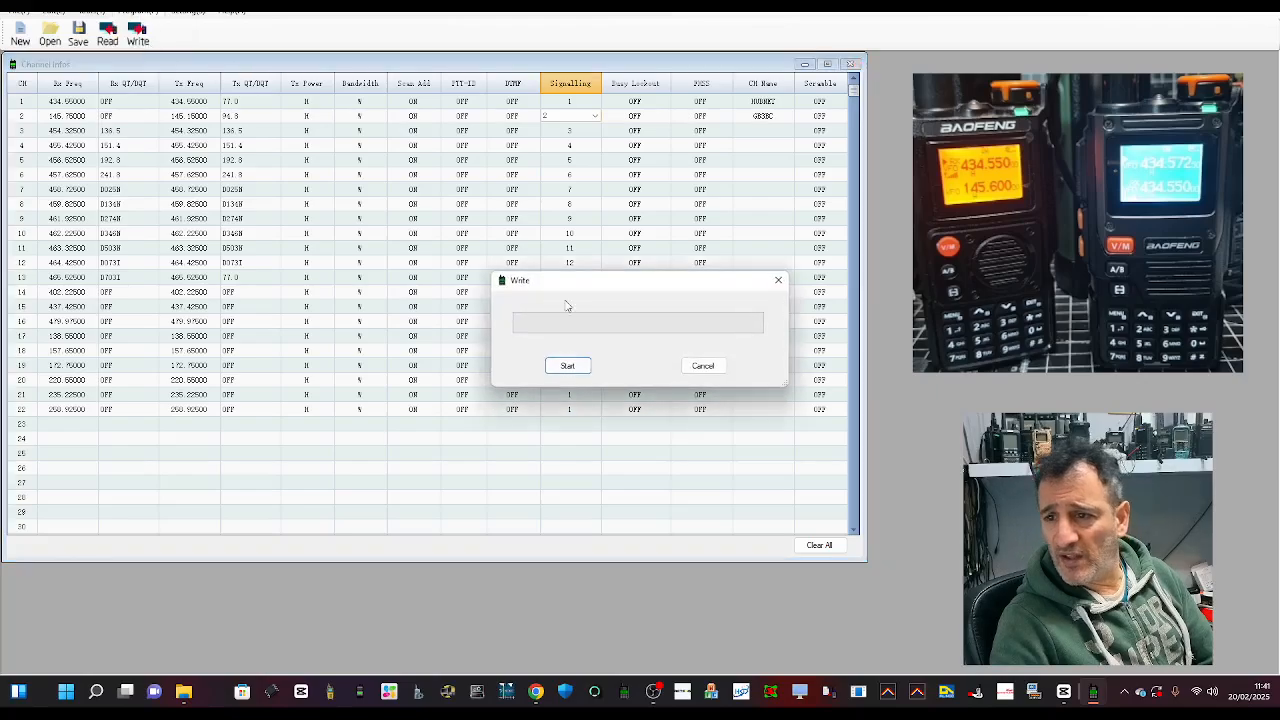
mouse_move(568, 306)
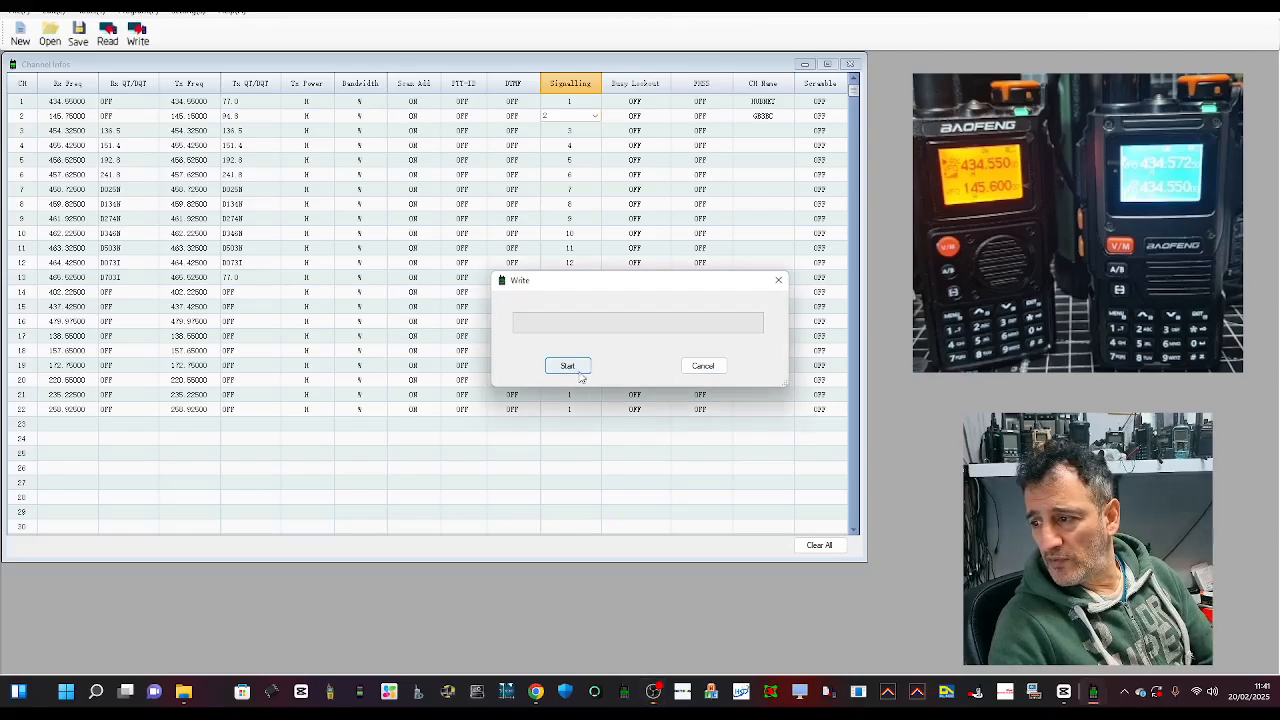
left_click(568, 364)
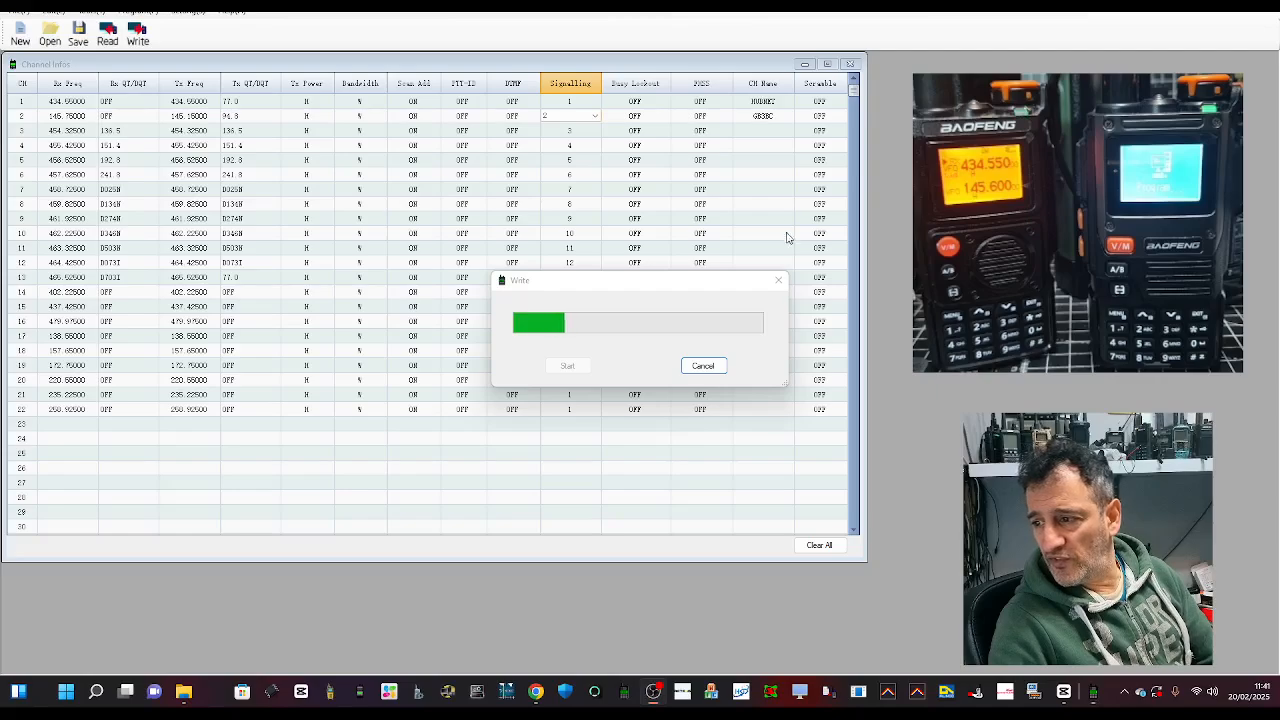